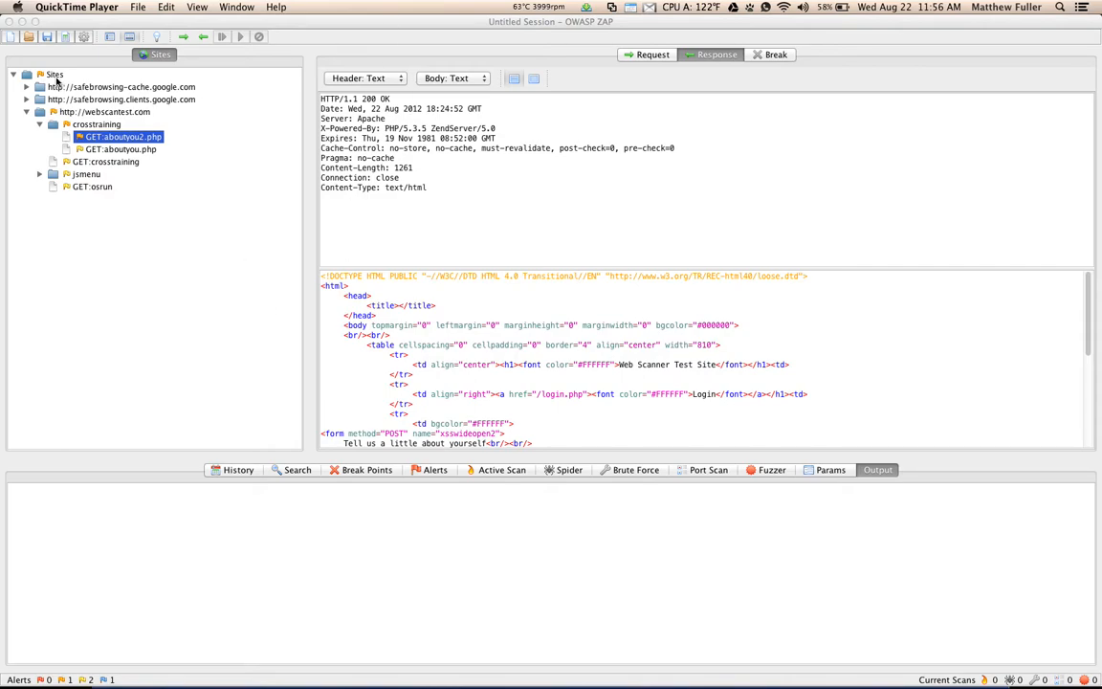
# - Expand webscantest.com and crosstraining, select aboutyou2.php, and show its request headers
pyautogui.click(49, 73)
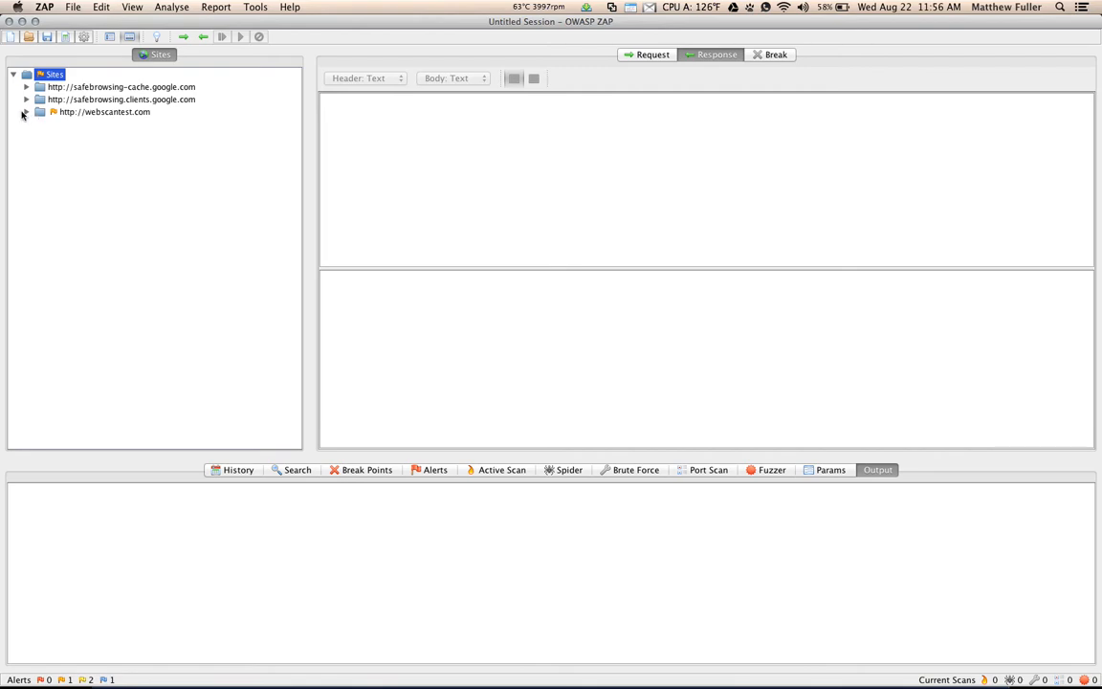
pyautogui.click(26, 115)
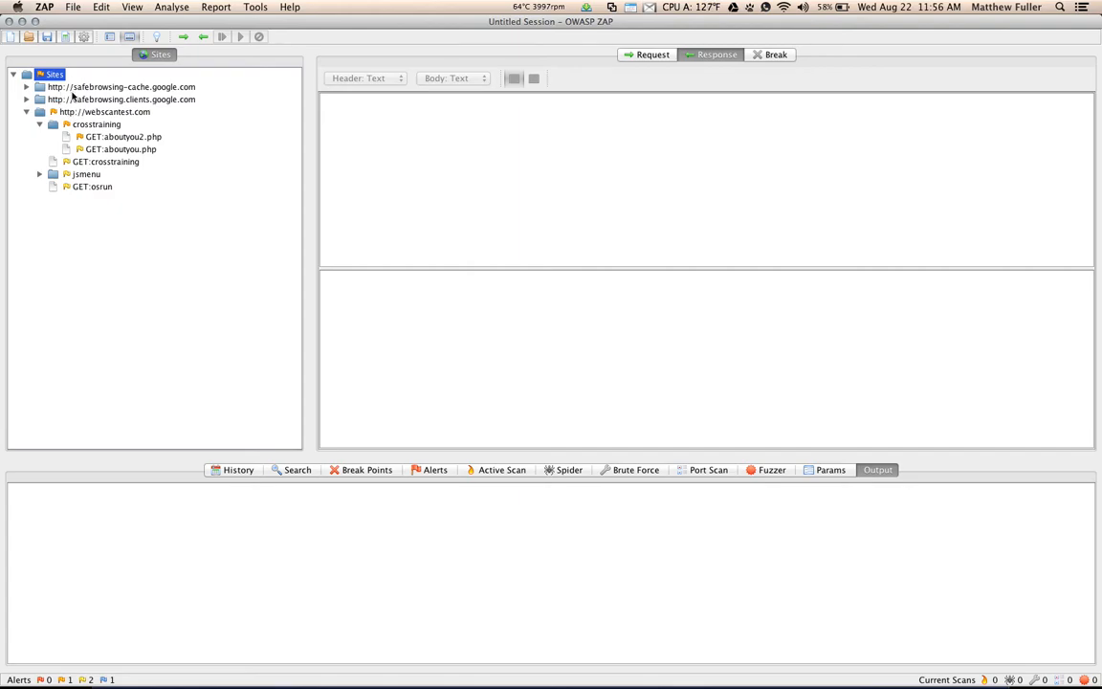
pyautogui.moveTo(94, 110)
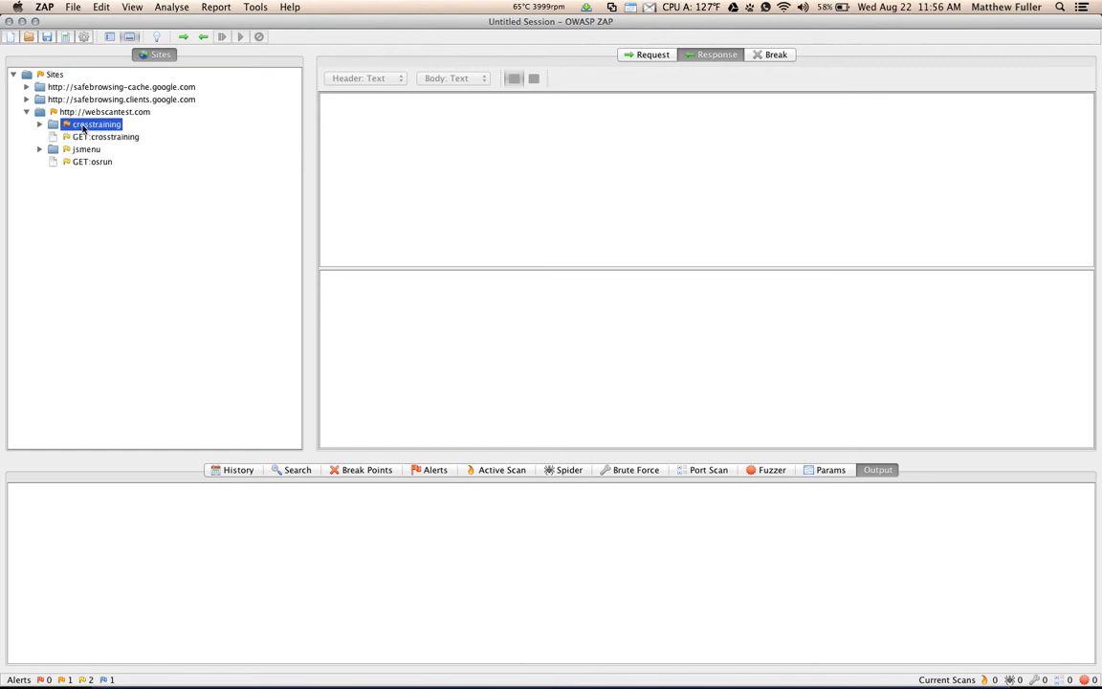
pyautogui.click(38, 126)
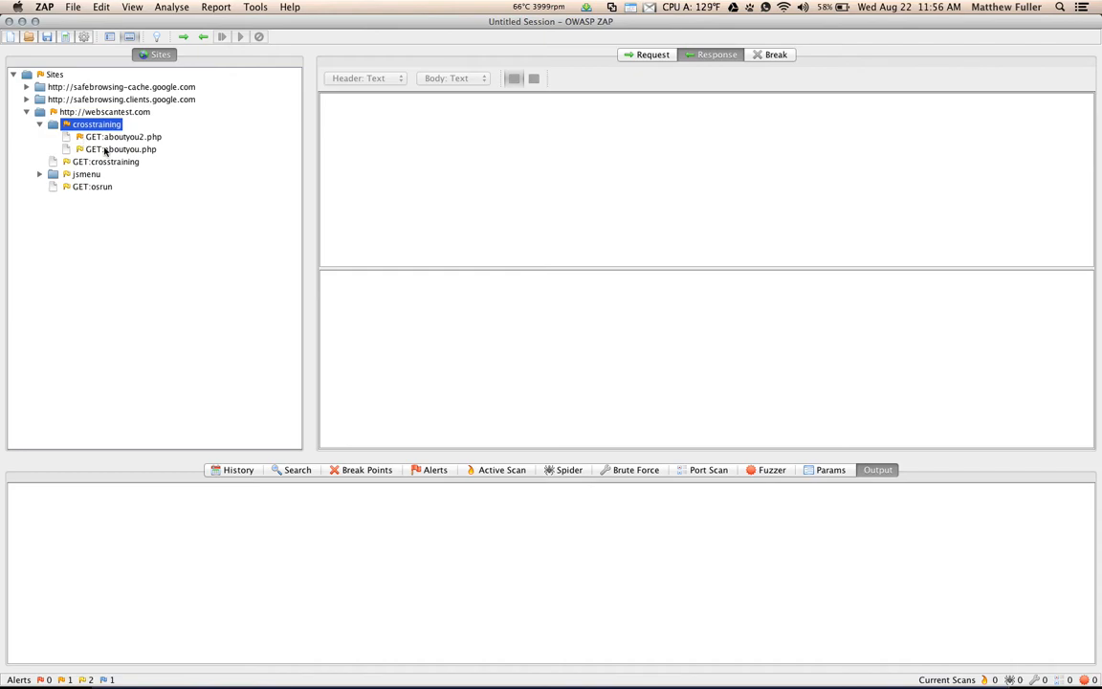
pyautogui.click(115, 136)
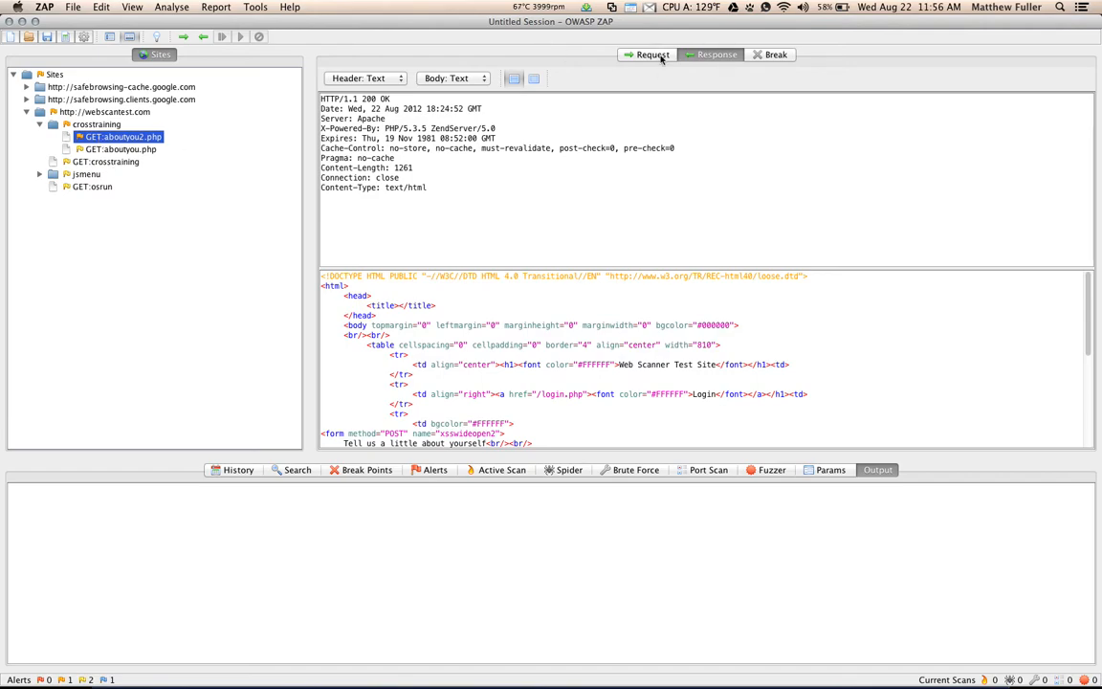
pyautogui.click(648, 54)
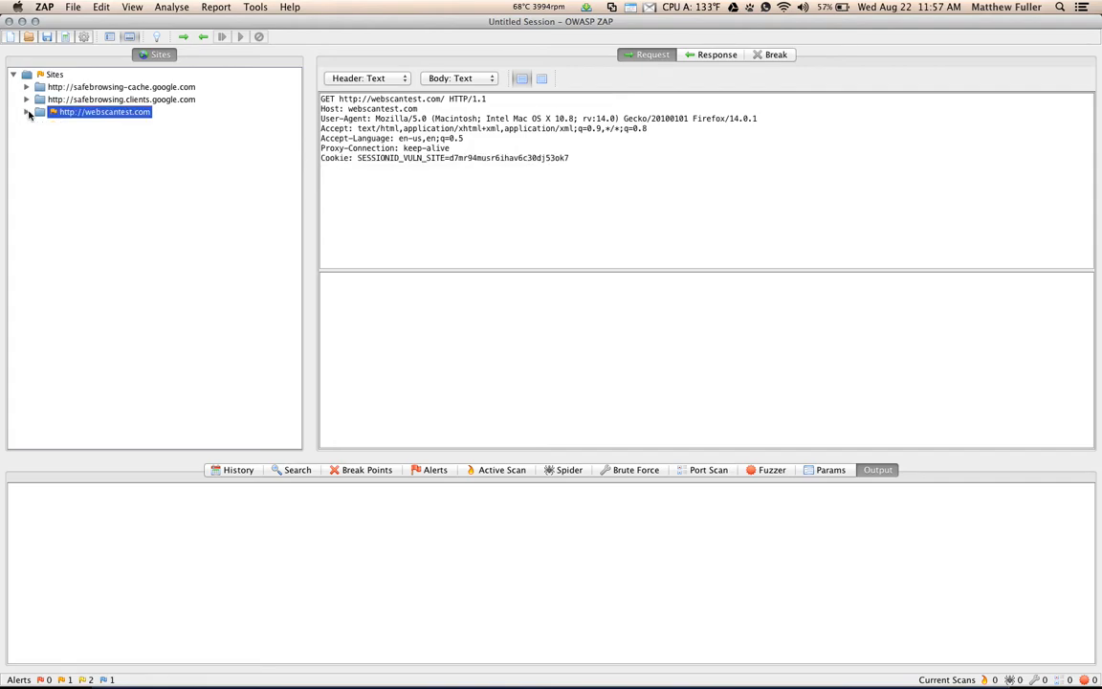
# - Select GET:aboutyou2.php to view its request, then display its 200 OK response
pyautogui.click(29, 117)
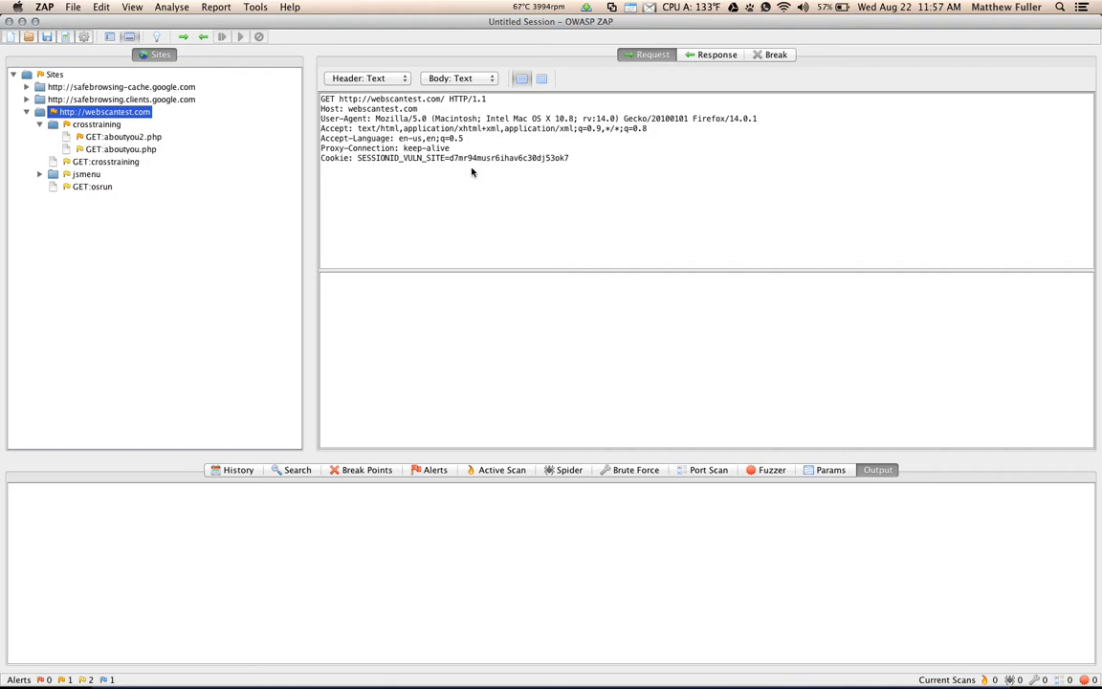
pyautogui.moveTo(673, 139)
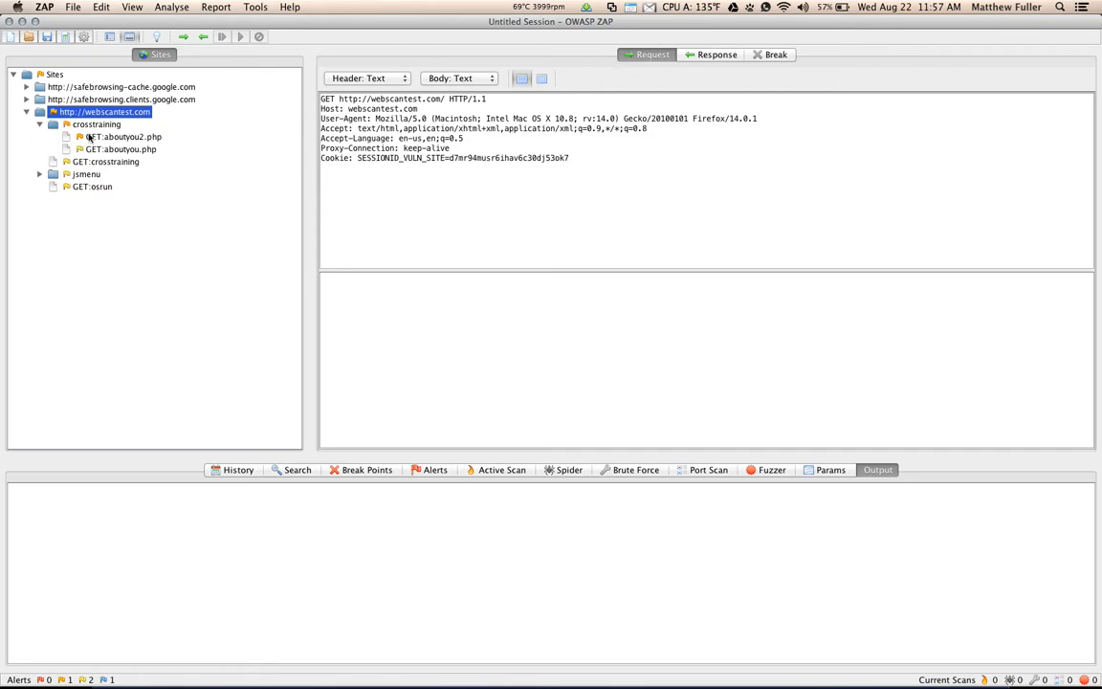
pyautogui.click(113, 142)
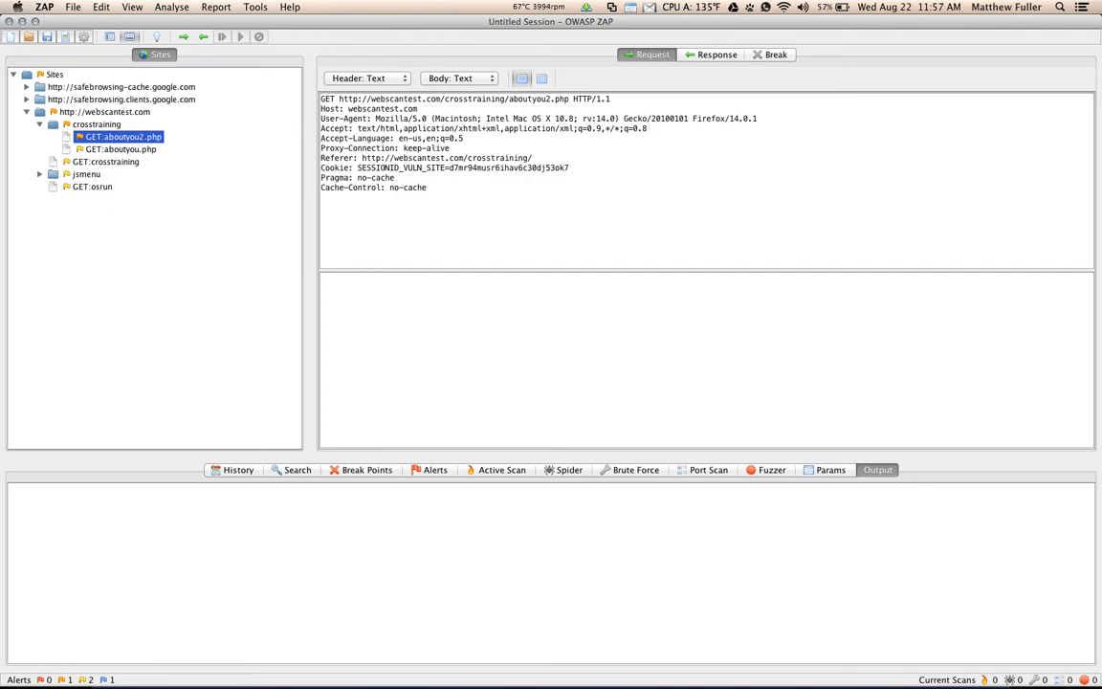
pyautogui.moveTo(491, 201)
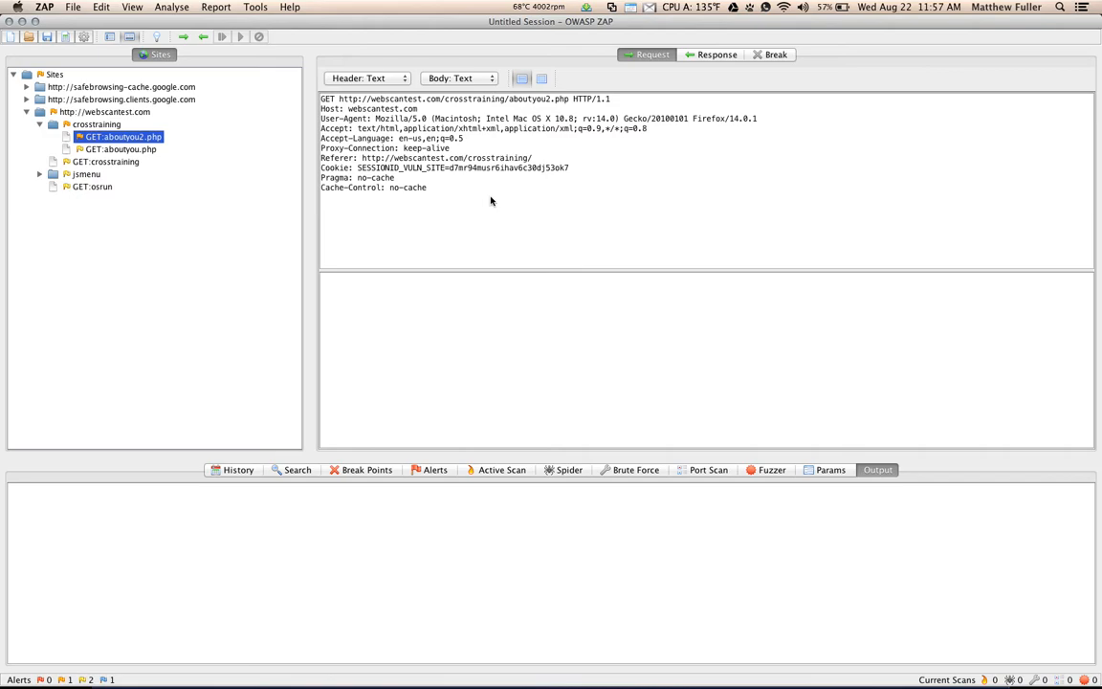
pyautogui.moveTo(368, 74)
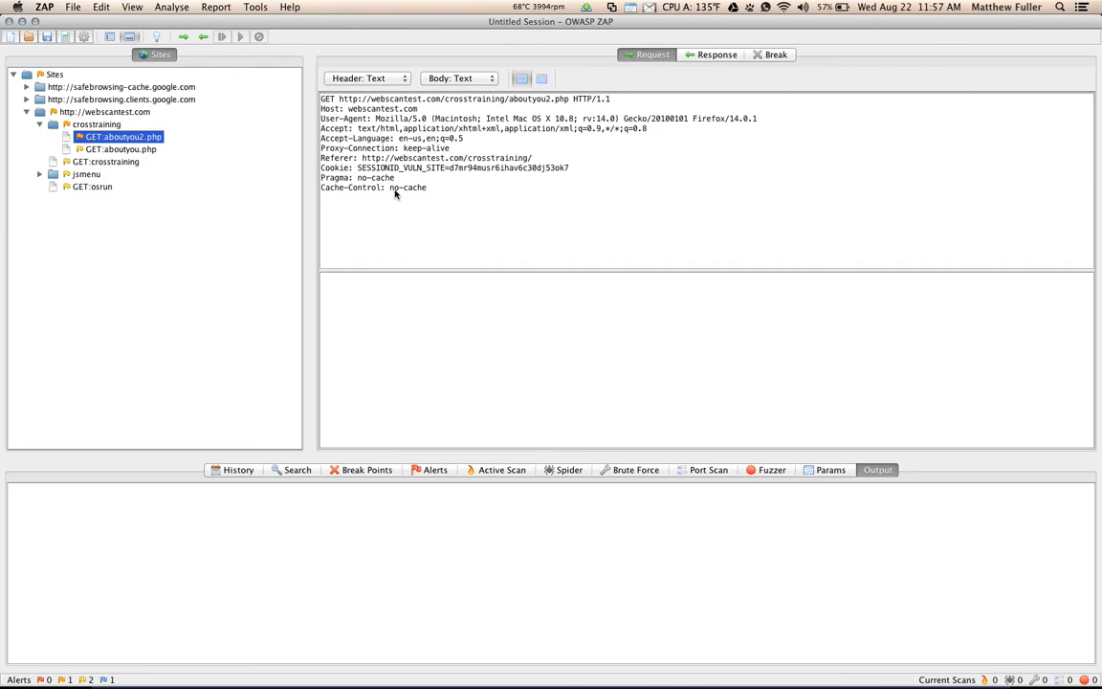
pyautogui.click(717, 55)
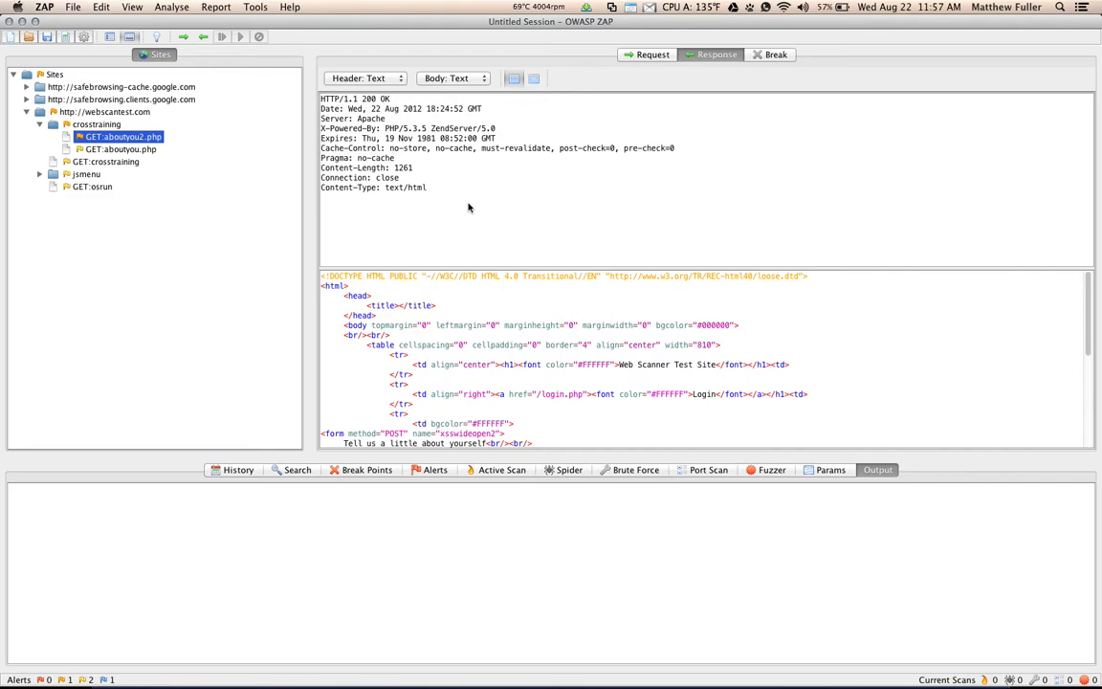
pyautogui.moveTo(503, 137)
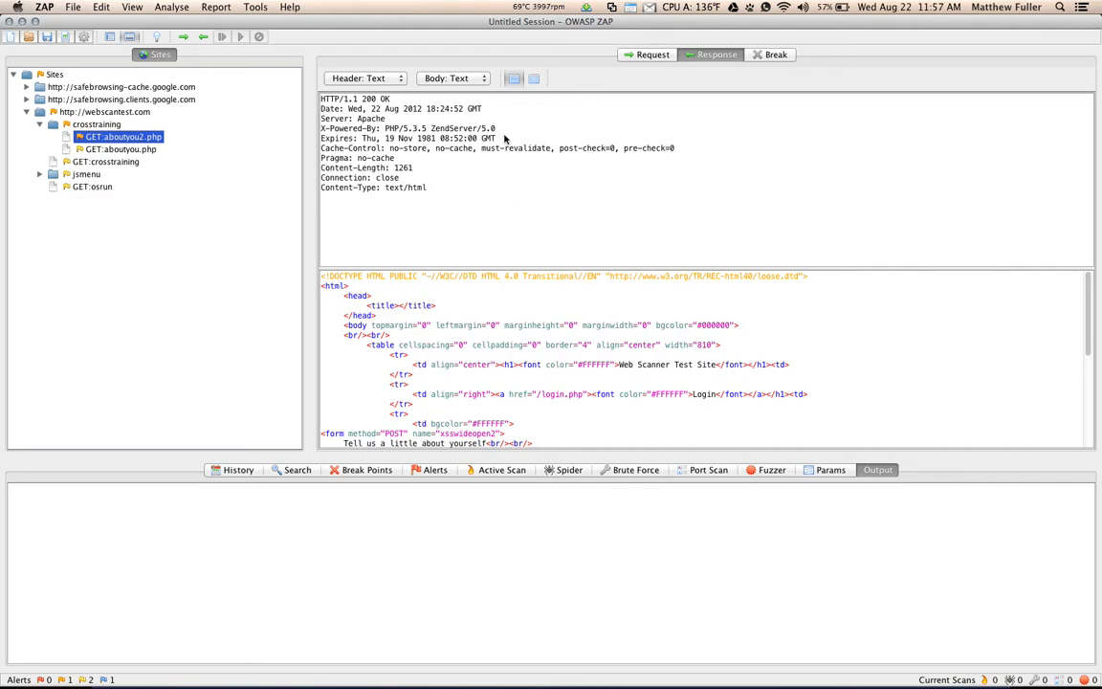
pyautogui.moveTo(917, 457)
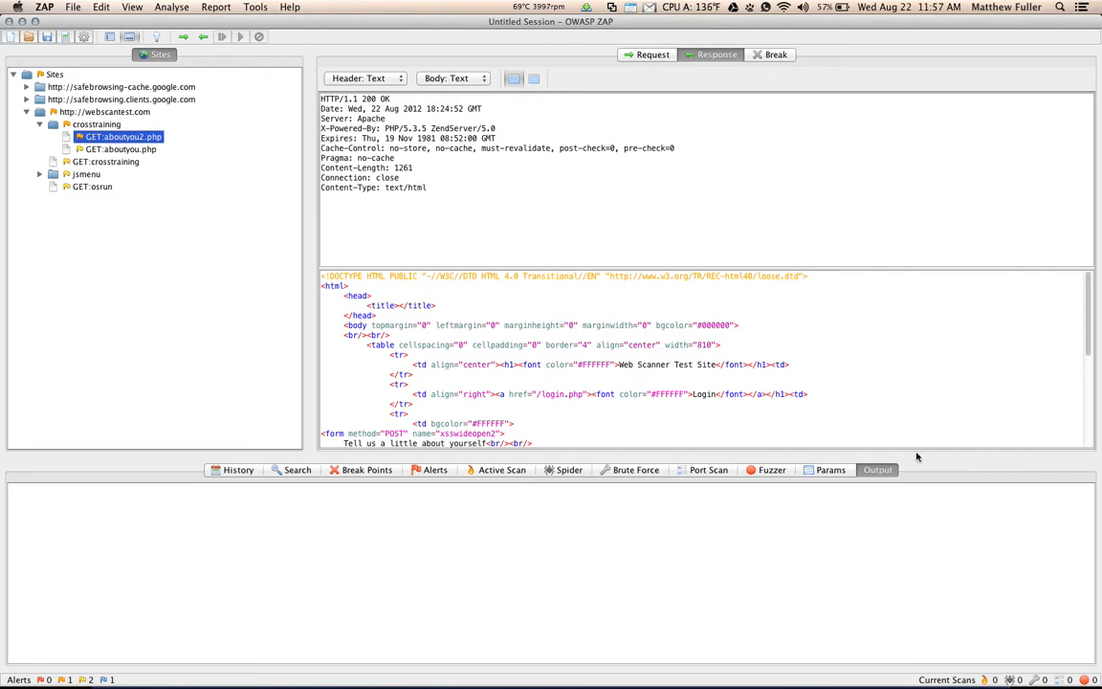
pyautogui.moveTo(507, 169)
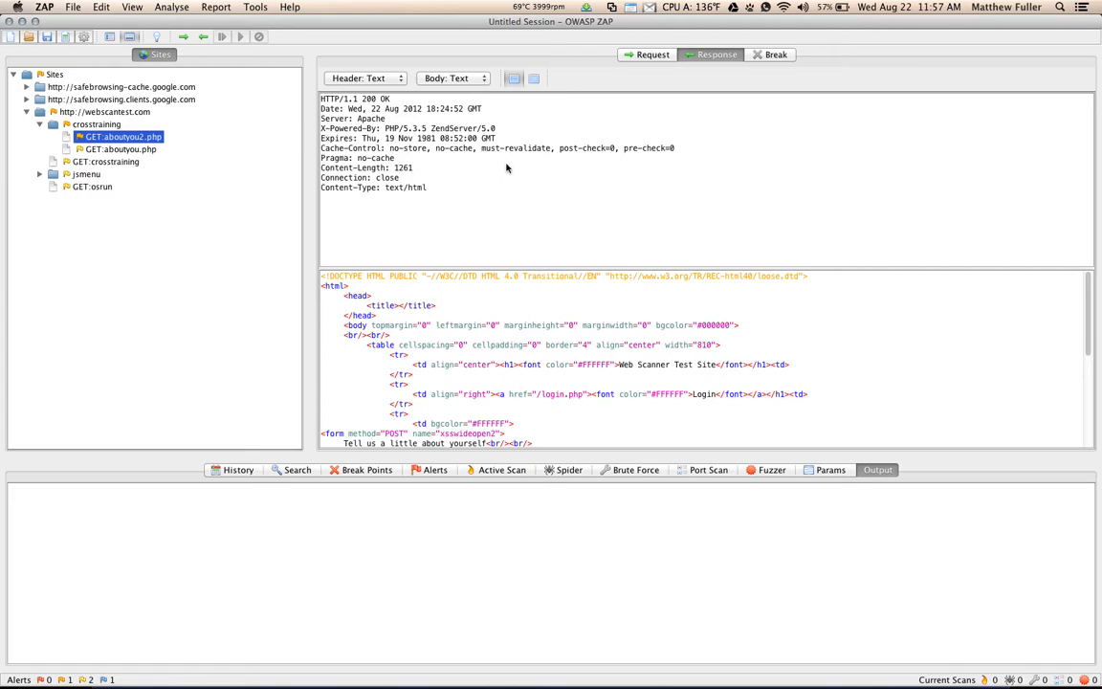
pyautogui.moveTo(656, 365)
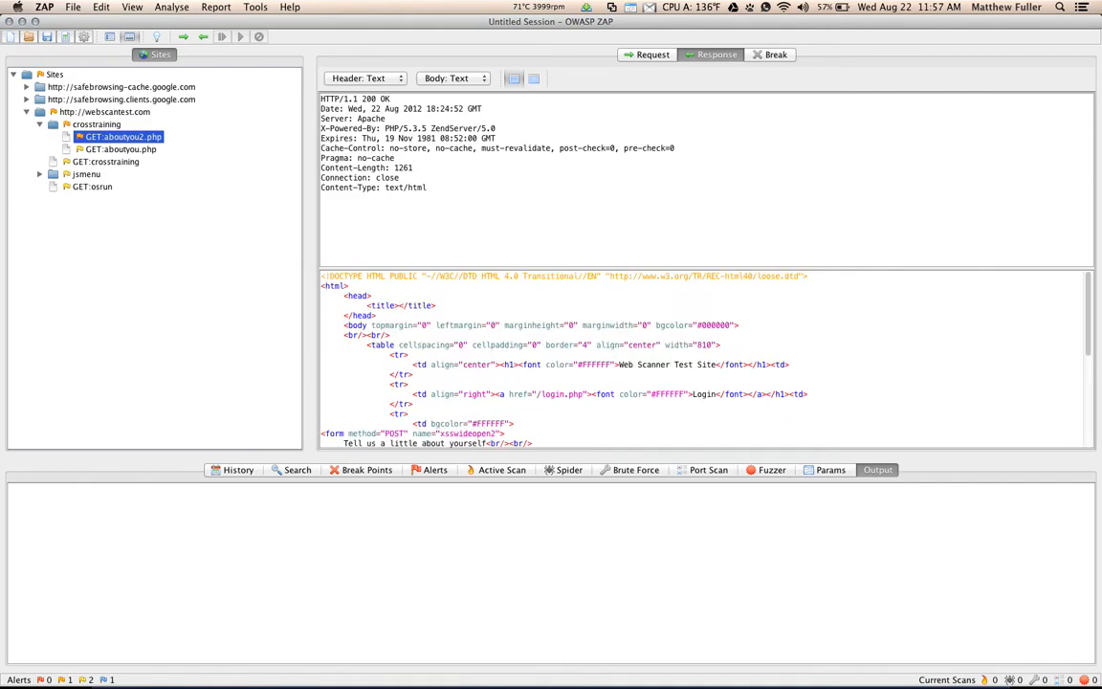
pyautogui.moveTo(657, 365)
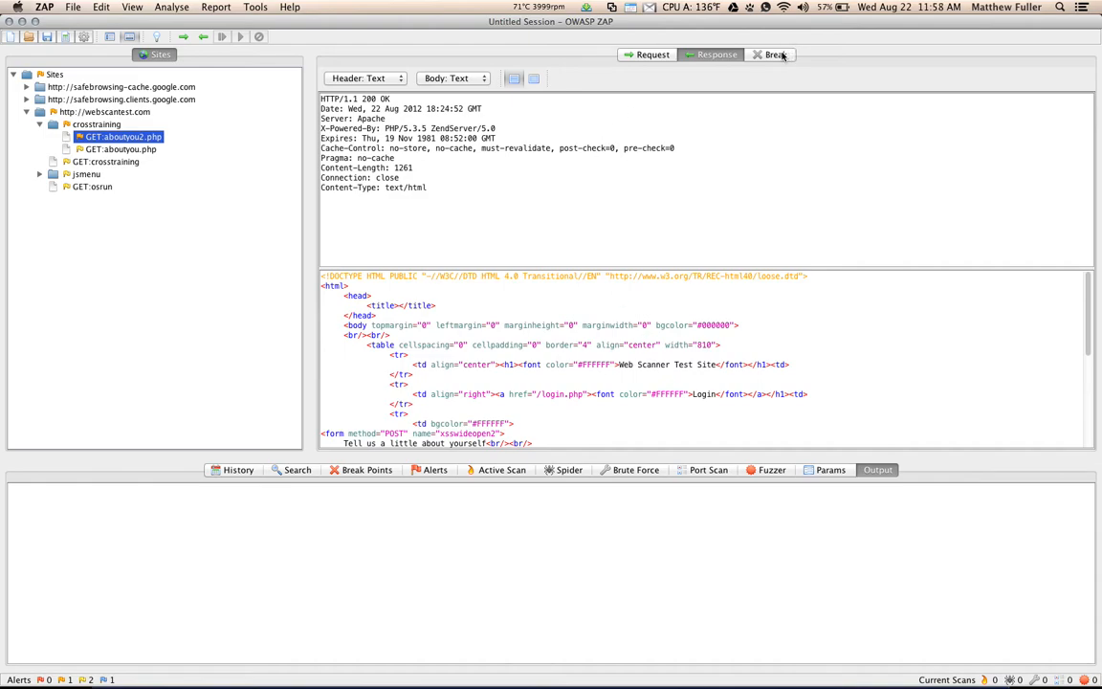
# - Add a break point for aboutyou2.php from its context menu, then switch to Firefox
pyautogui.click(772, 55)
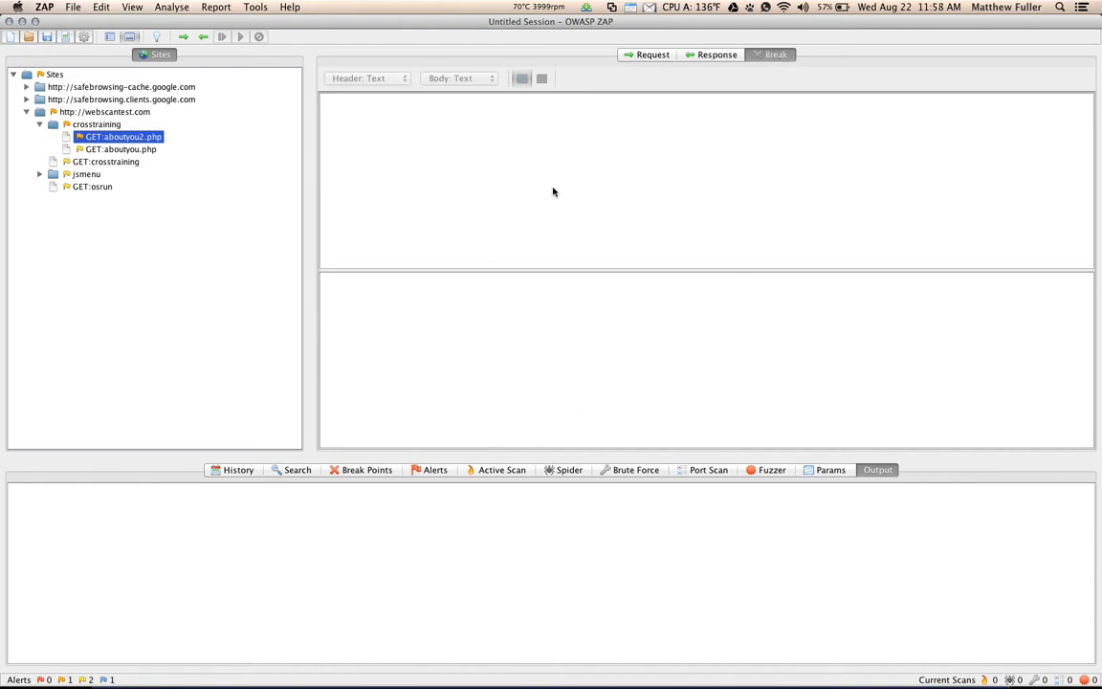
pyautogui.moveTo(387, 202)
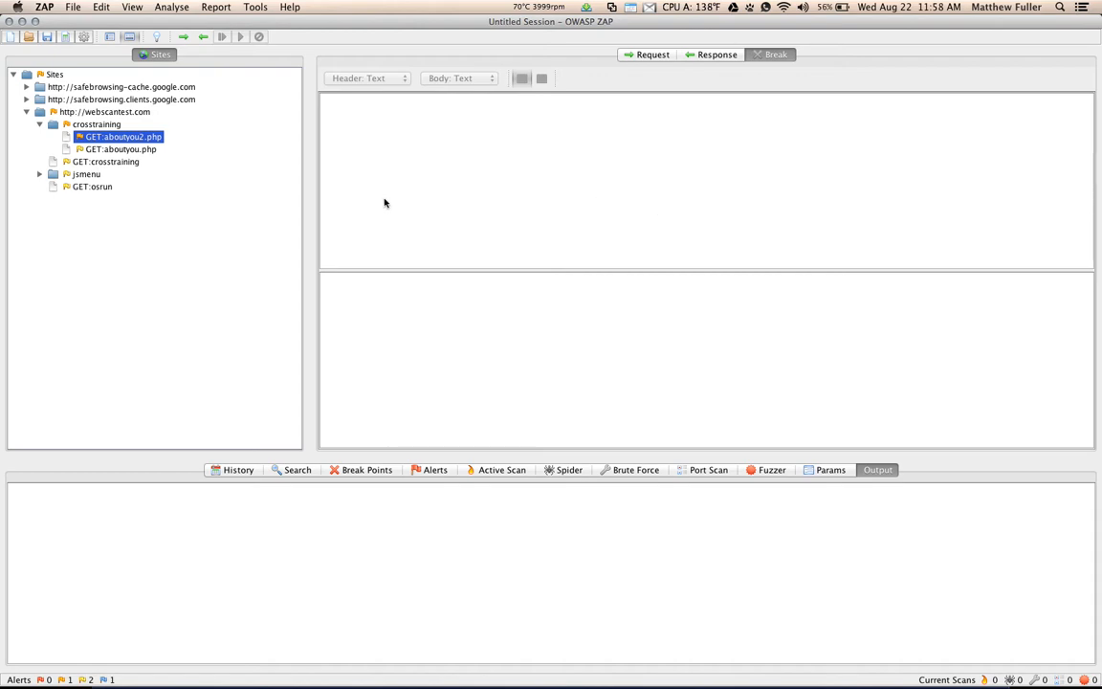
pyautogui.rightClick(117, 136)
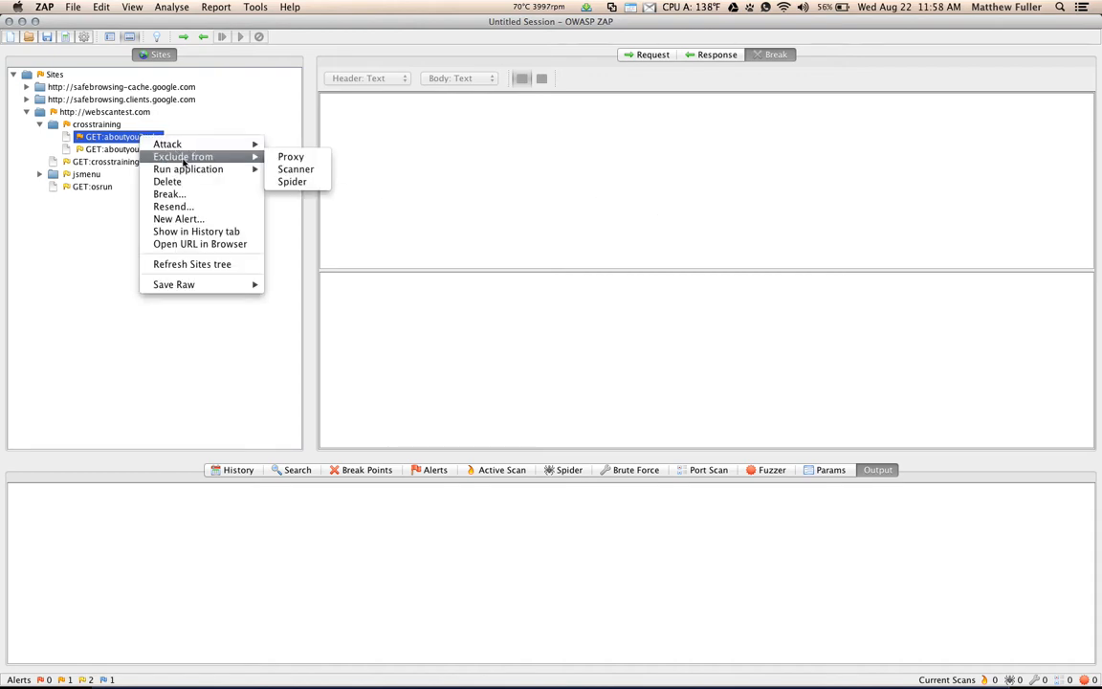
pyautogui.moveTo(188, 168)
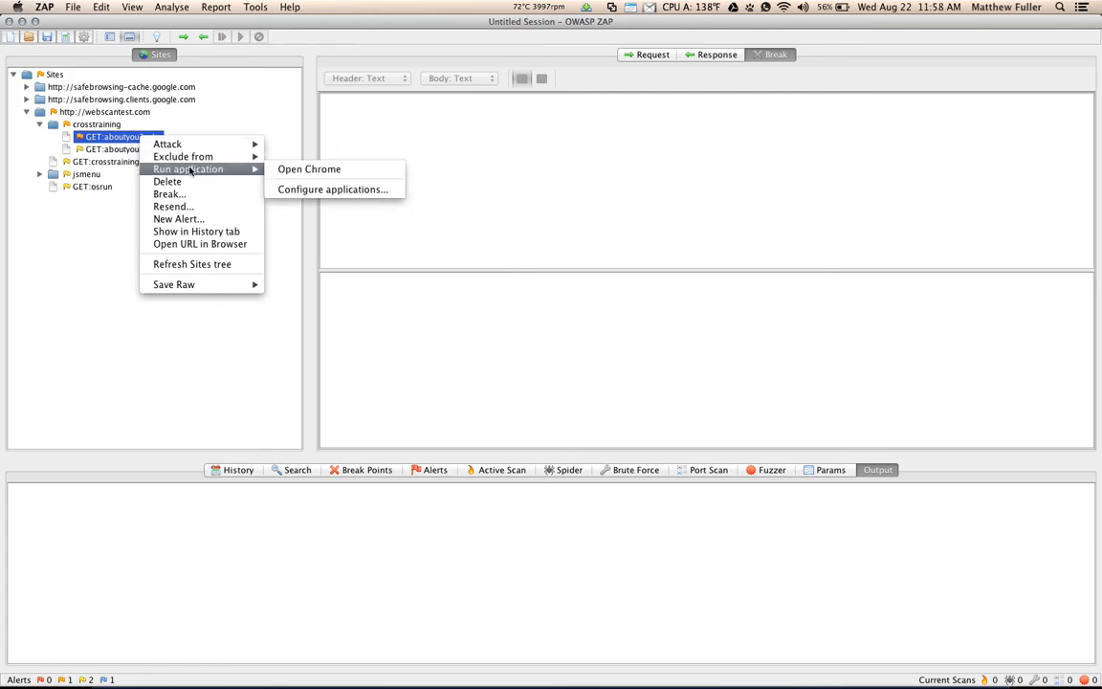
pyautogui.click(169, 193)
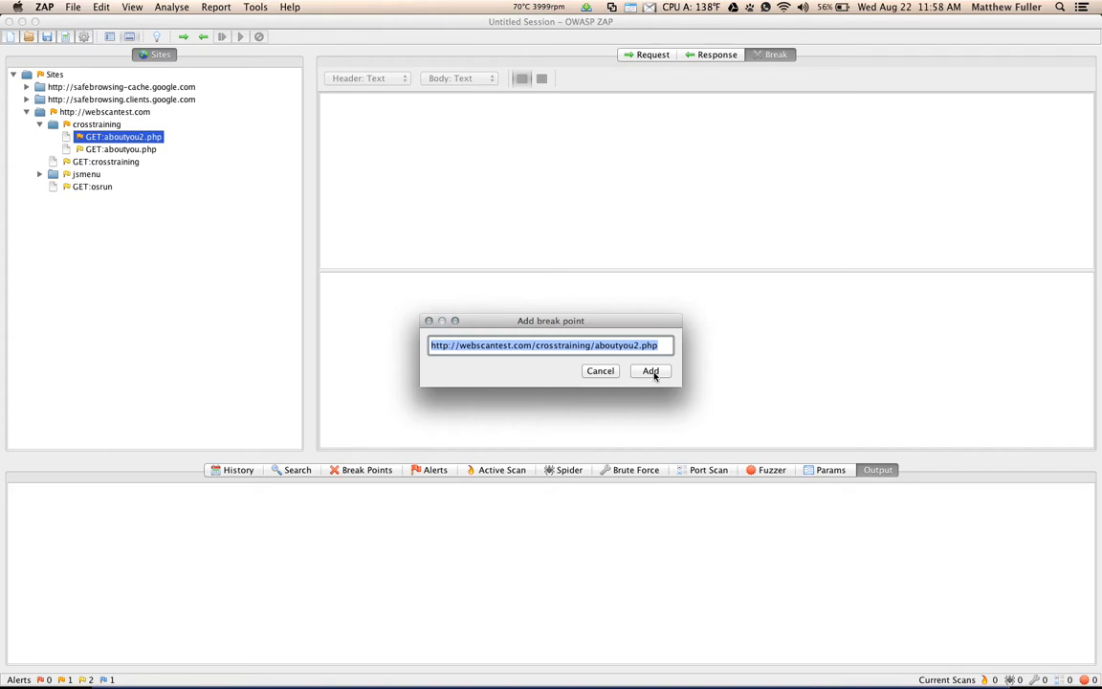
pyautogui.click(649, 372)
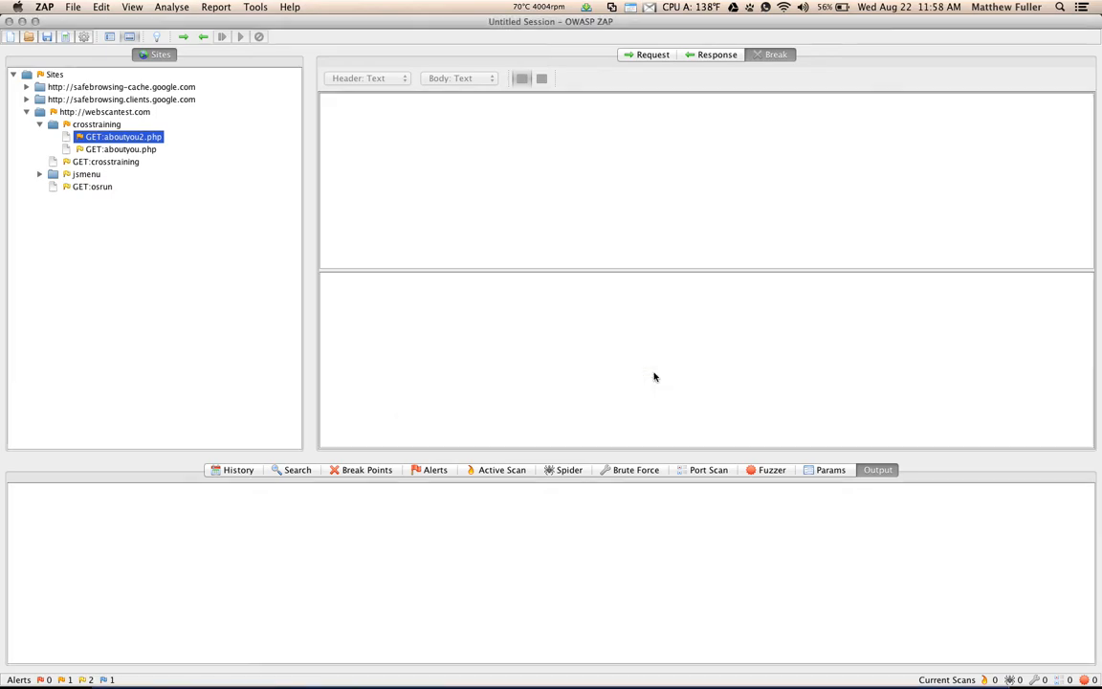
pyautogui.moveTo(478, 172)
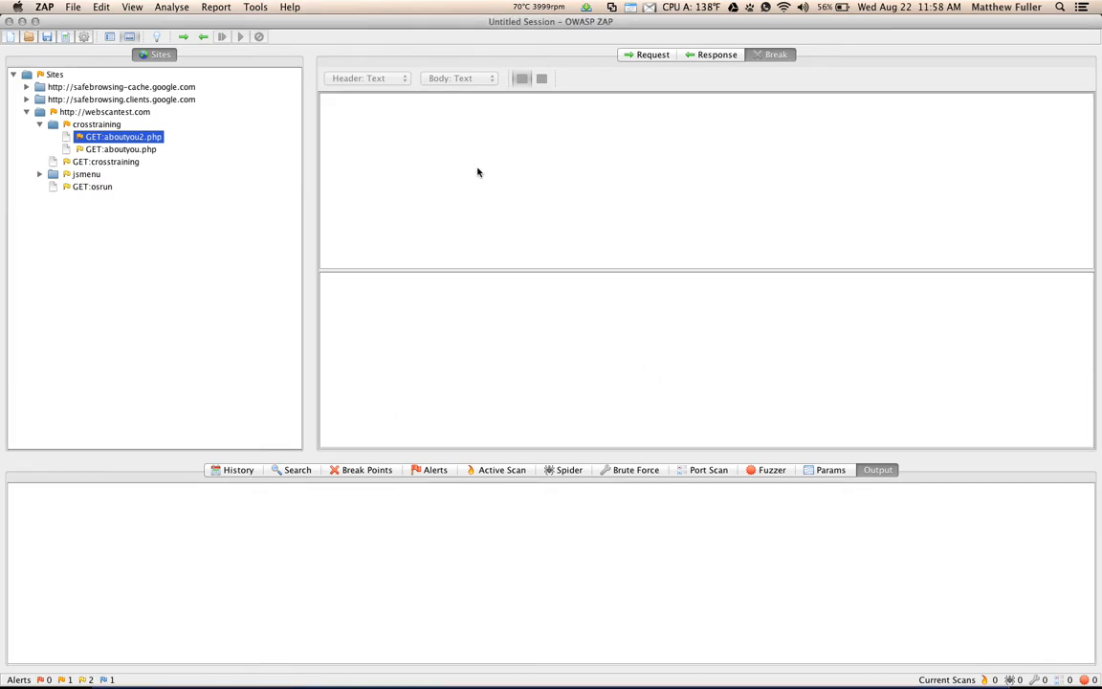
pyautogui.press('cmd+tab')
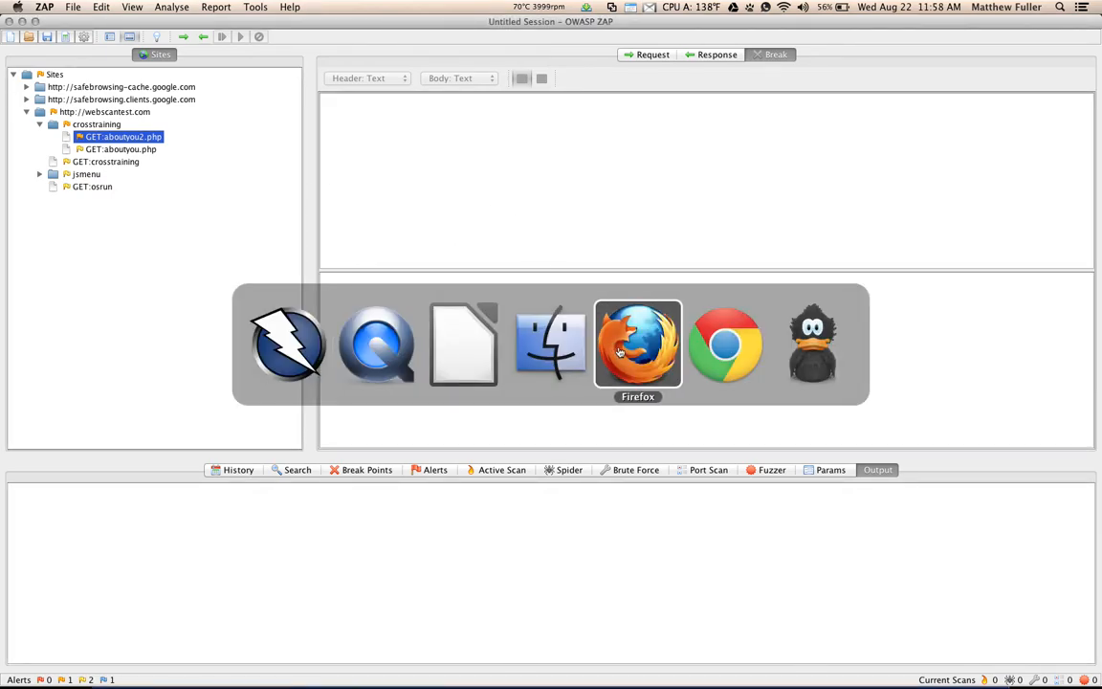
# - In Firefox, open Cross Site Scripting Tests and load the vulnerable aboutyou2.php page
pyautogui.click(639, 344)
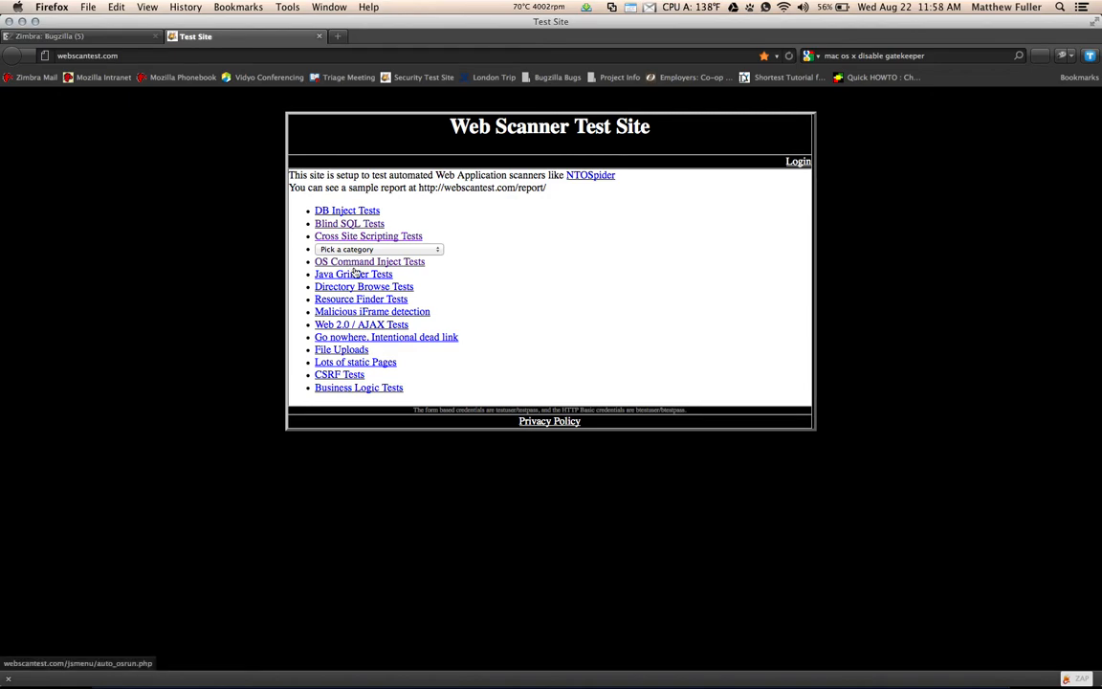
pyautogui.click(368, 235)
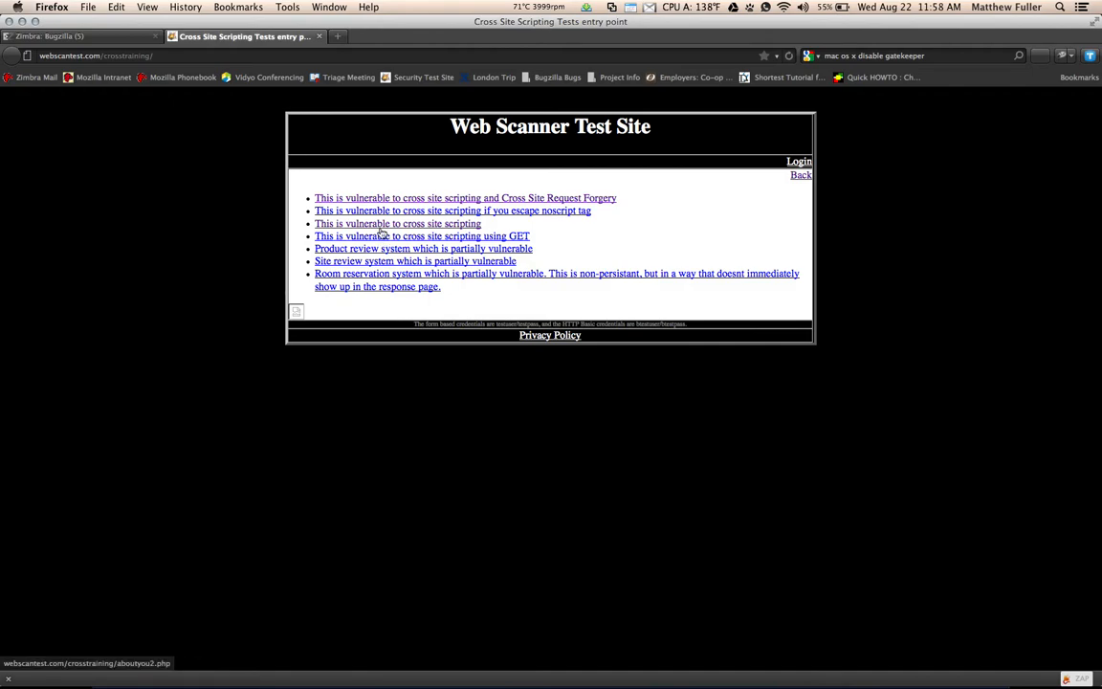
pyautogui.click(376, 345)
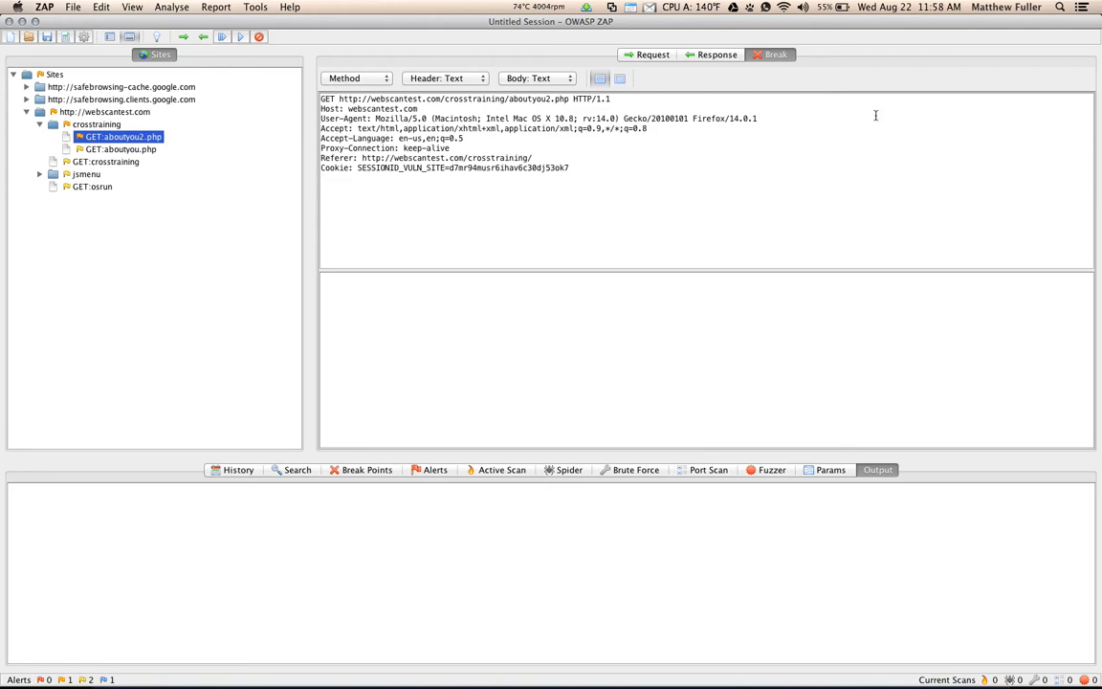
# - Change the intercepted request's session cookie to '7jdjdjjdjd' and submit it
pyautogui.write('7jdjdjjdjd')
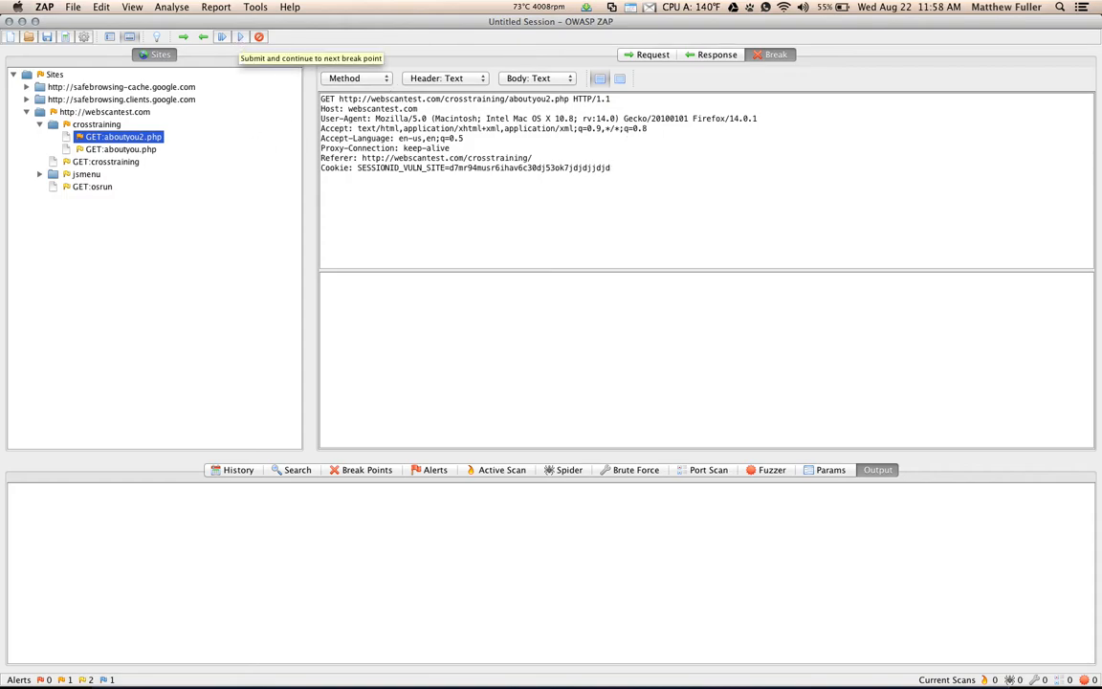
pyautogui.click(236, 50)
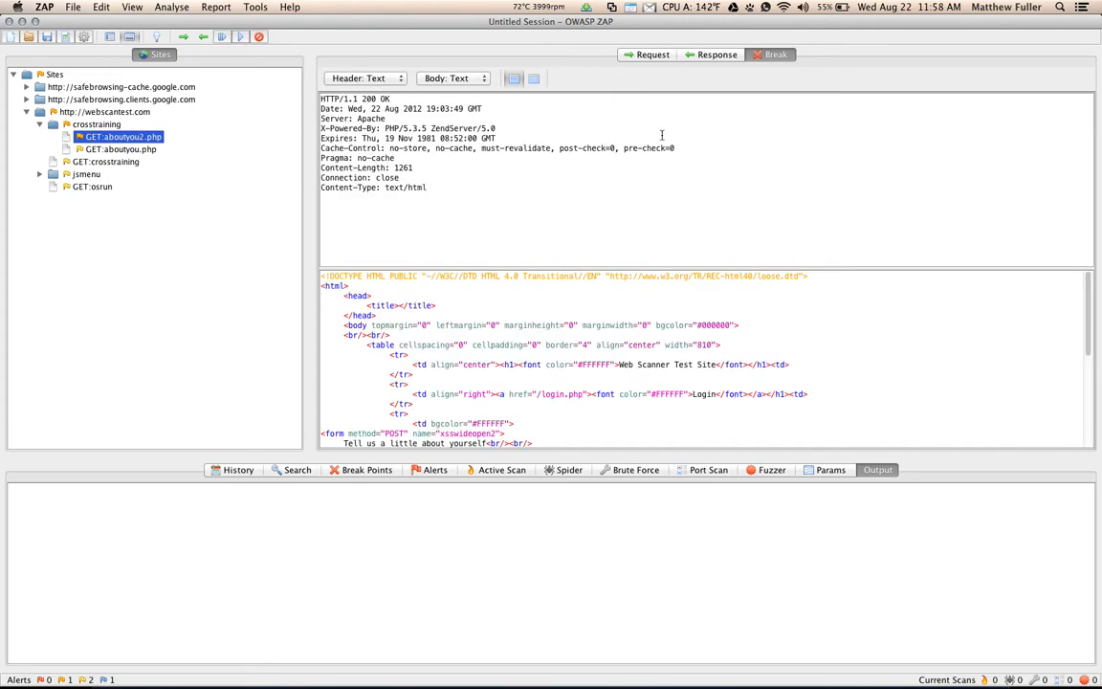
pyautogui.moveTo(659, 194)
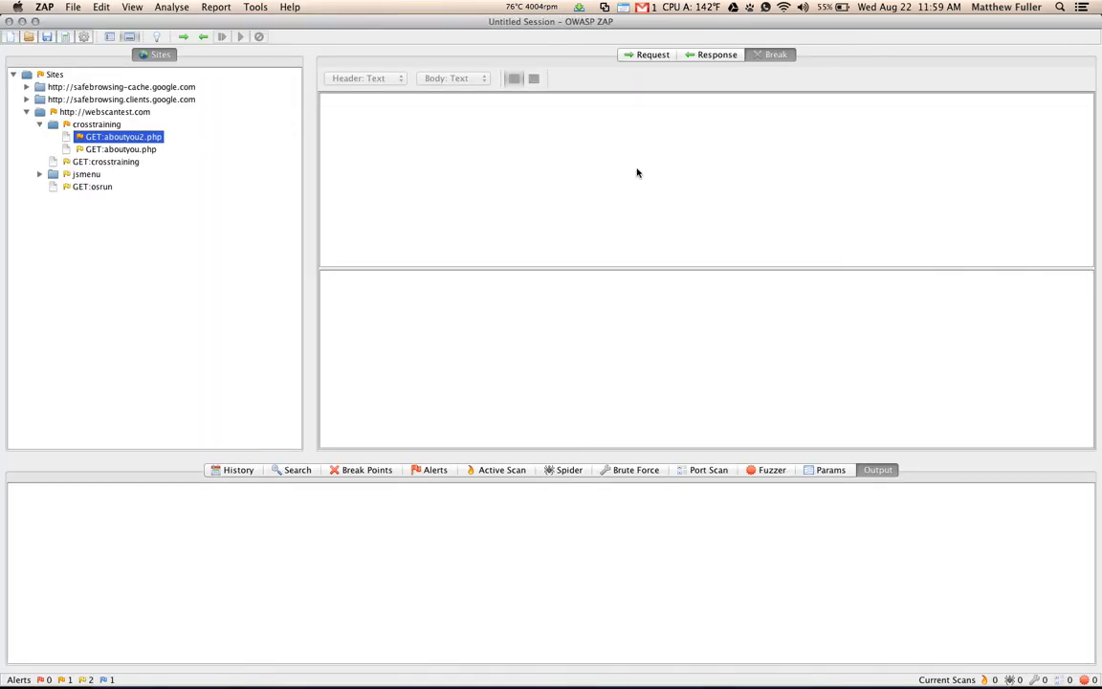
pyautogui.moveTo(487, 160)
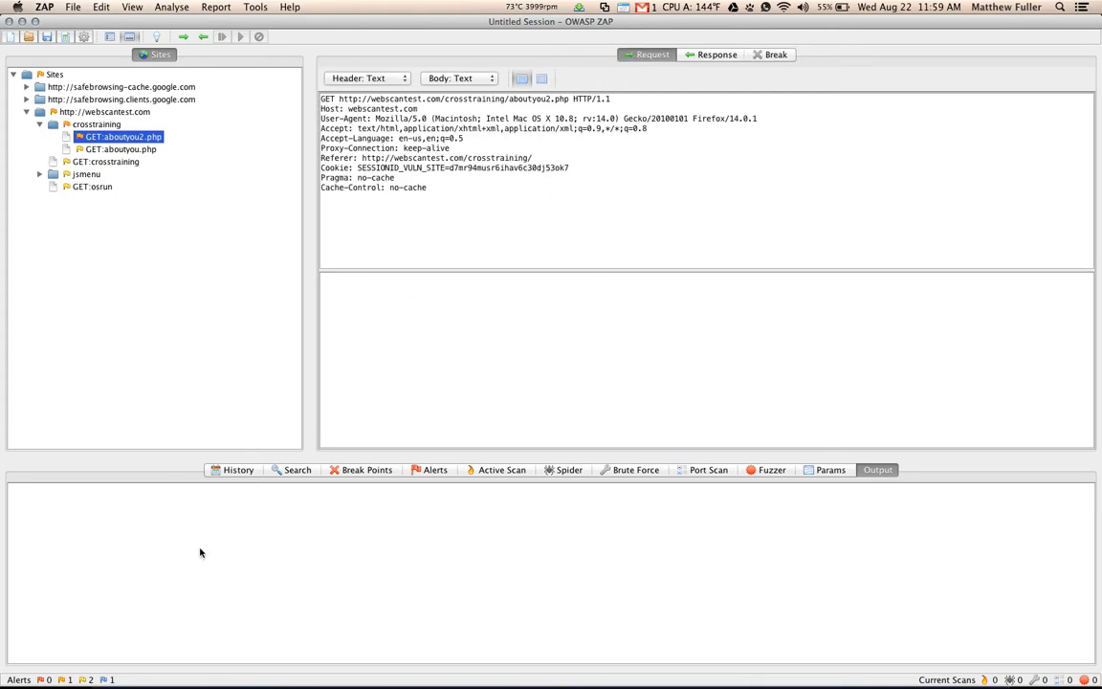
pyautogui.moveTo(258, 519)
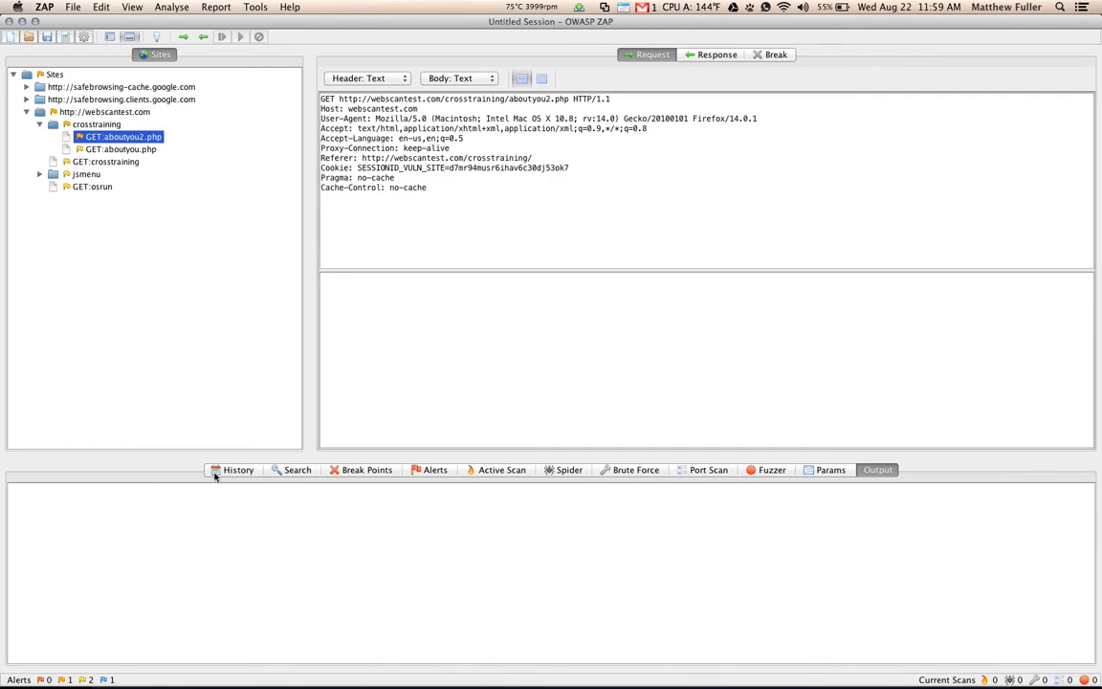
# - Show the History tab and scroll through the proxied requests list
pyautogui.click(237, 469)
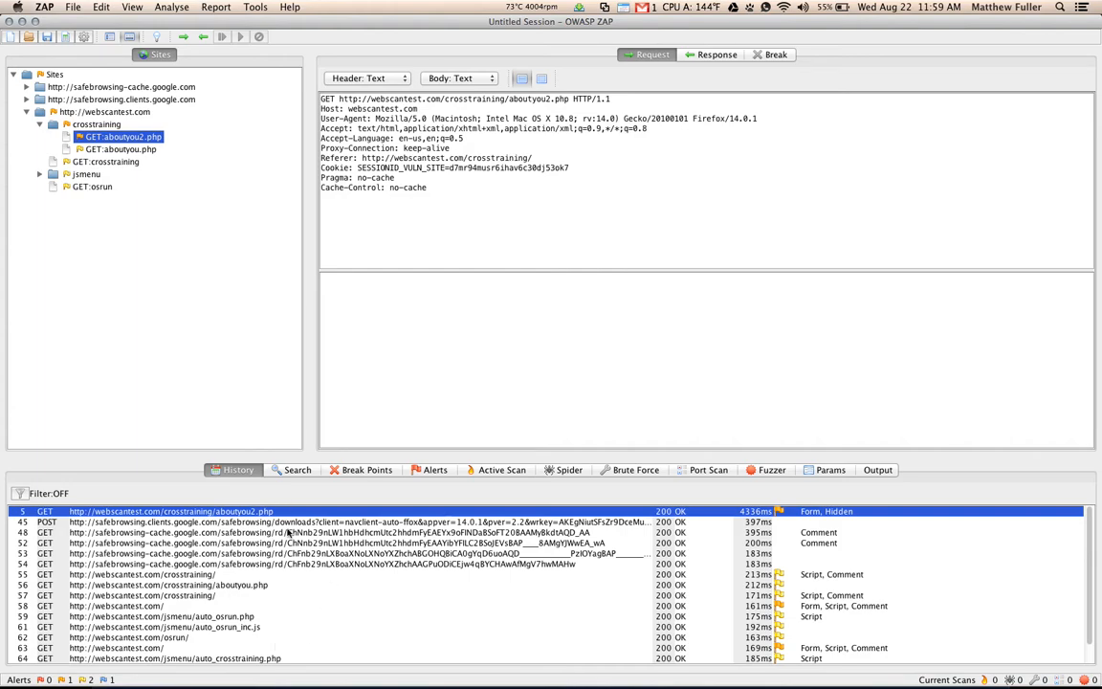
pyautogui.scroll(-3)
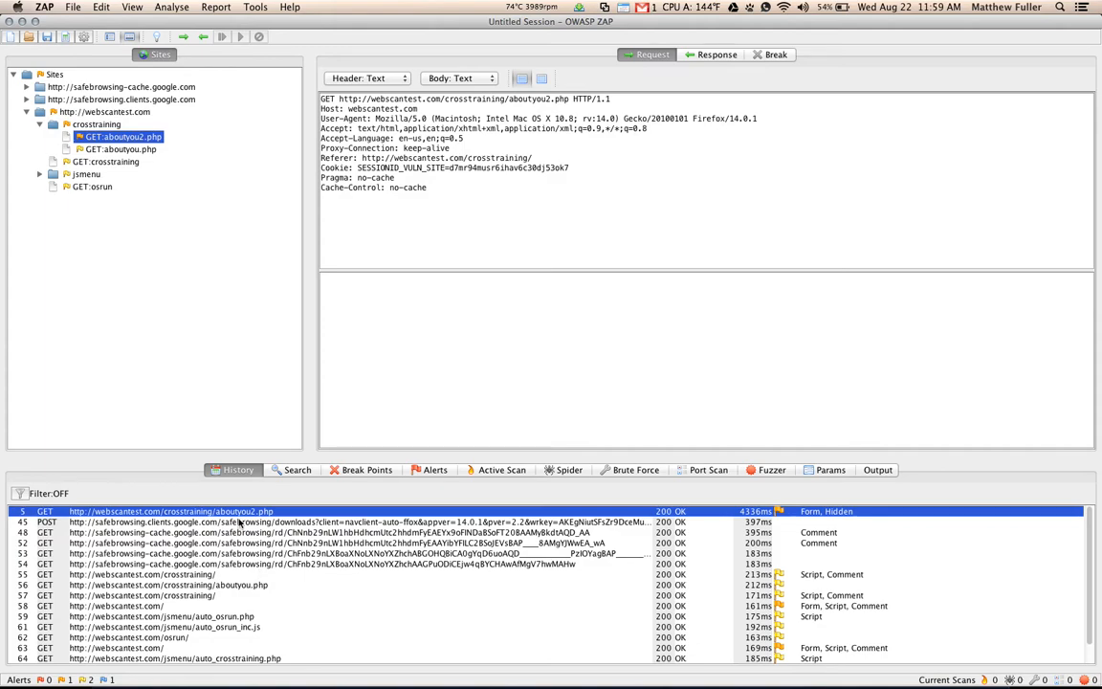
# - View the Search panel and its search field, then the Break Points list
pyautogui.click(297, 469)
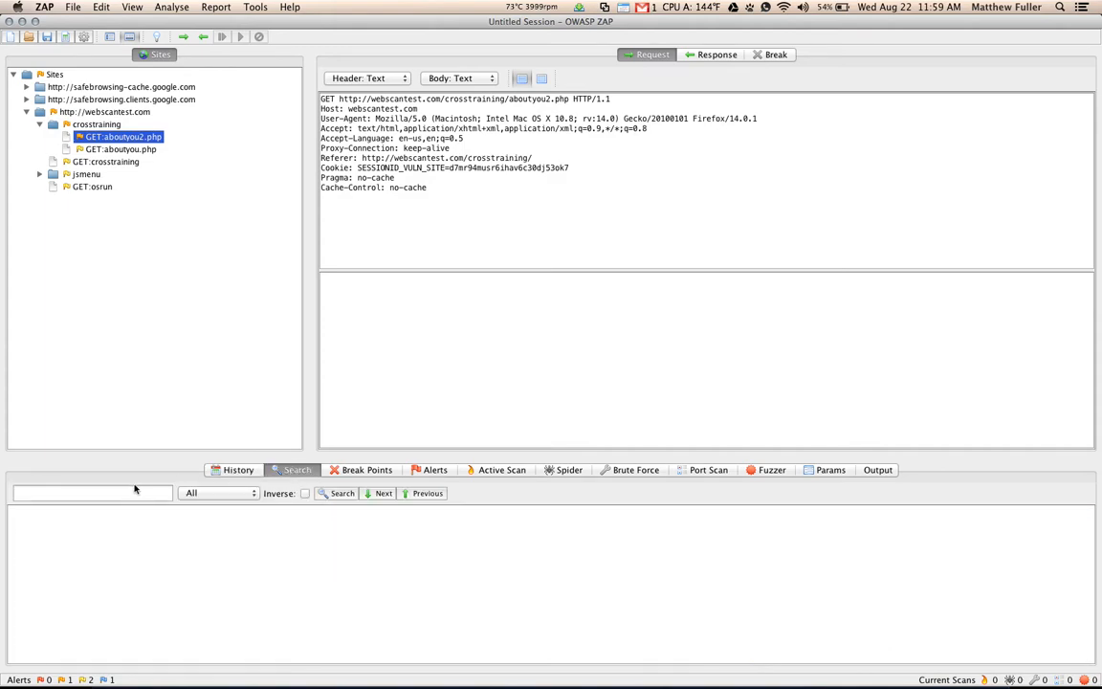
pyautogui.click(91, 493)
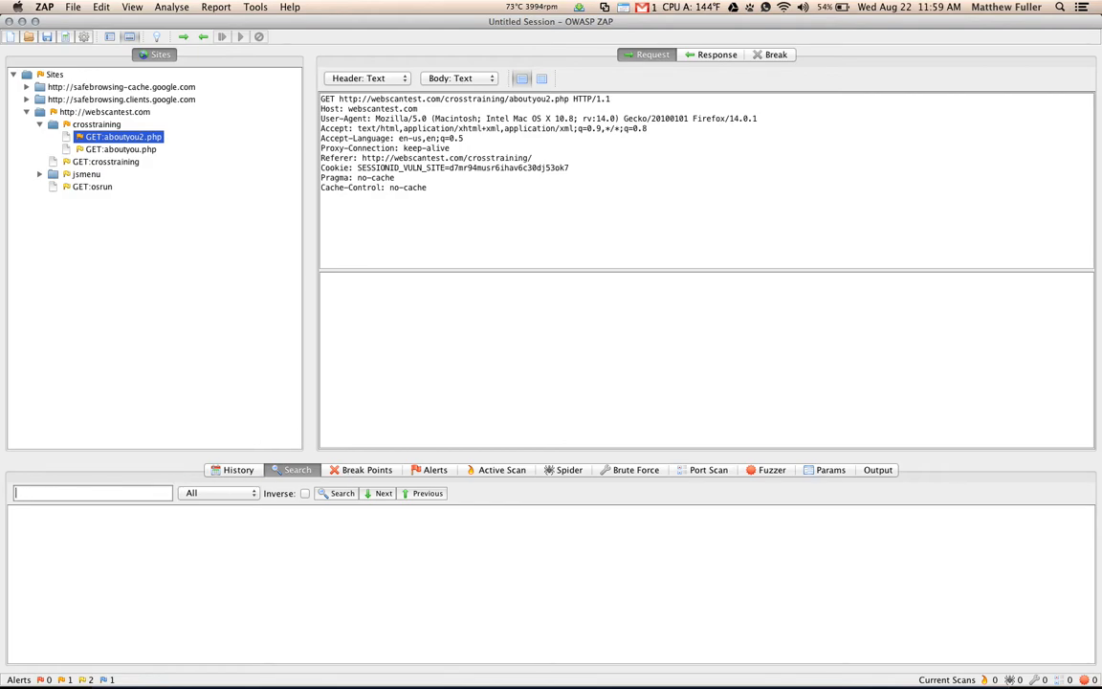
pyautogui.click(365, 469)
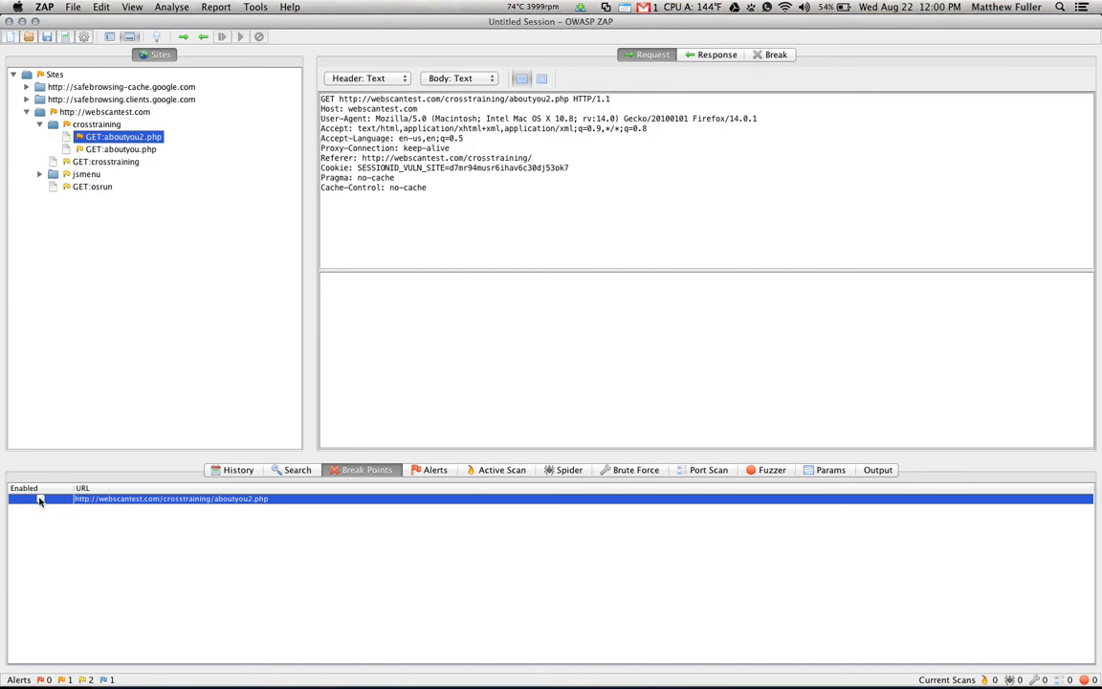
# - Enable the aboutyou2.php break point and inspect 'X-Frame-Options header not set' alert entries
pyautogui.click(40, 499)
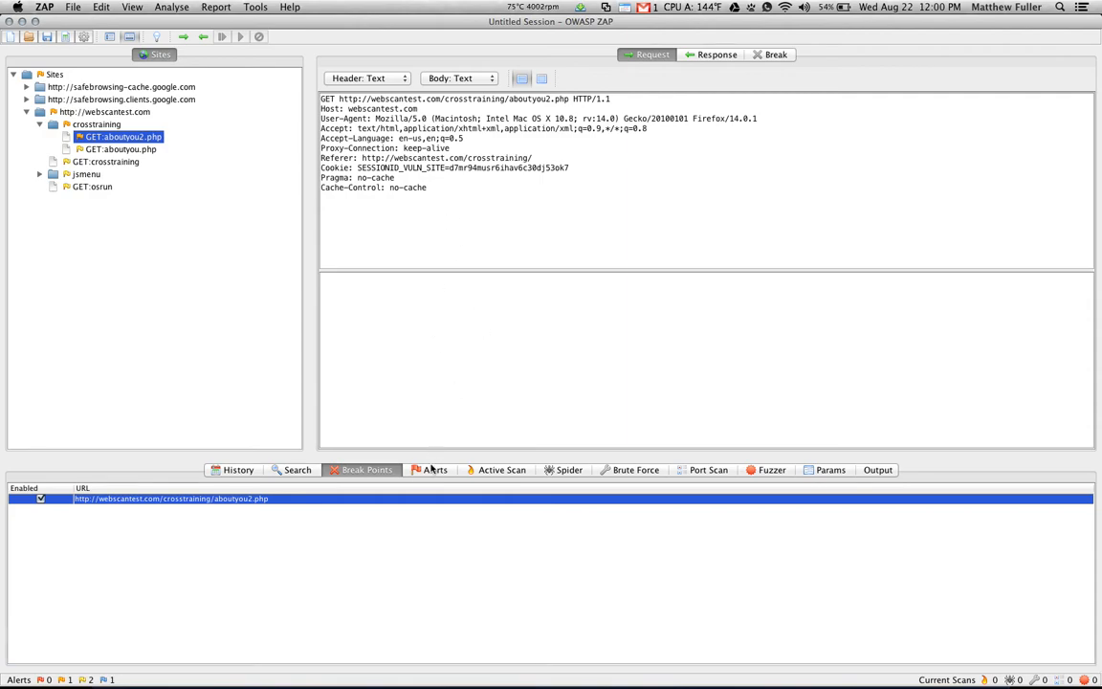
pyautogui.click(435, 470)
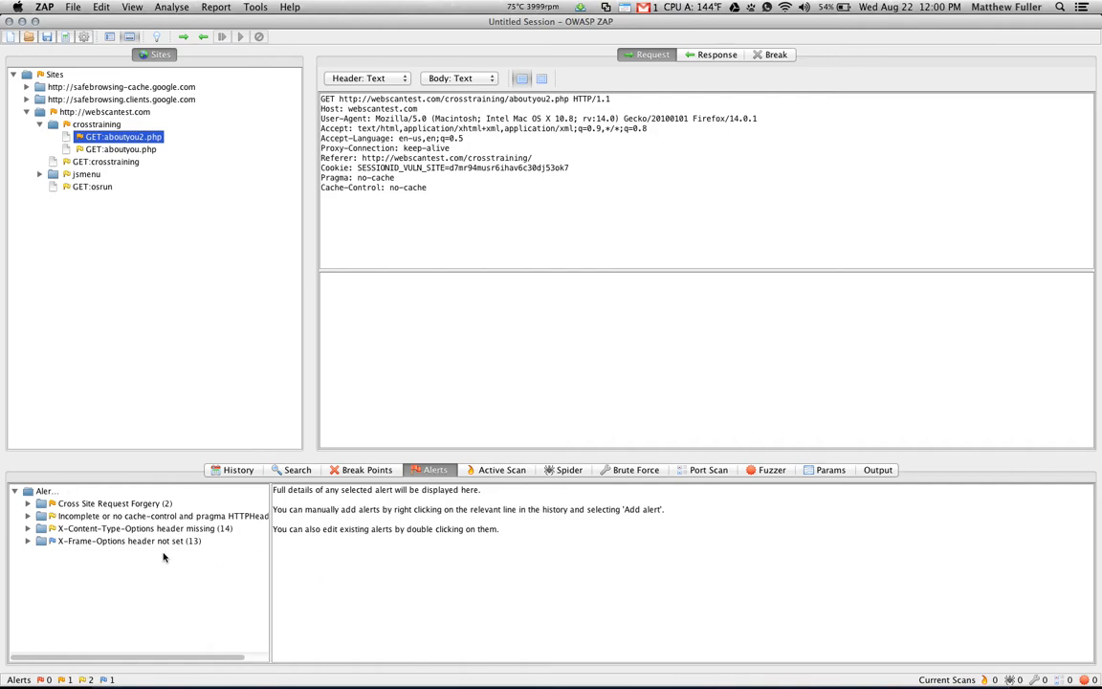
pyautogui.moveTo(183, 455)
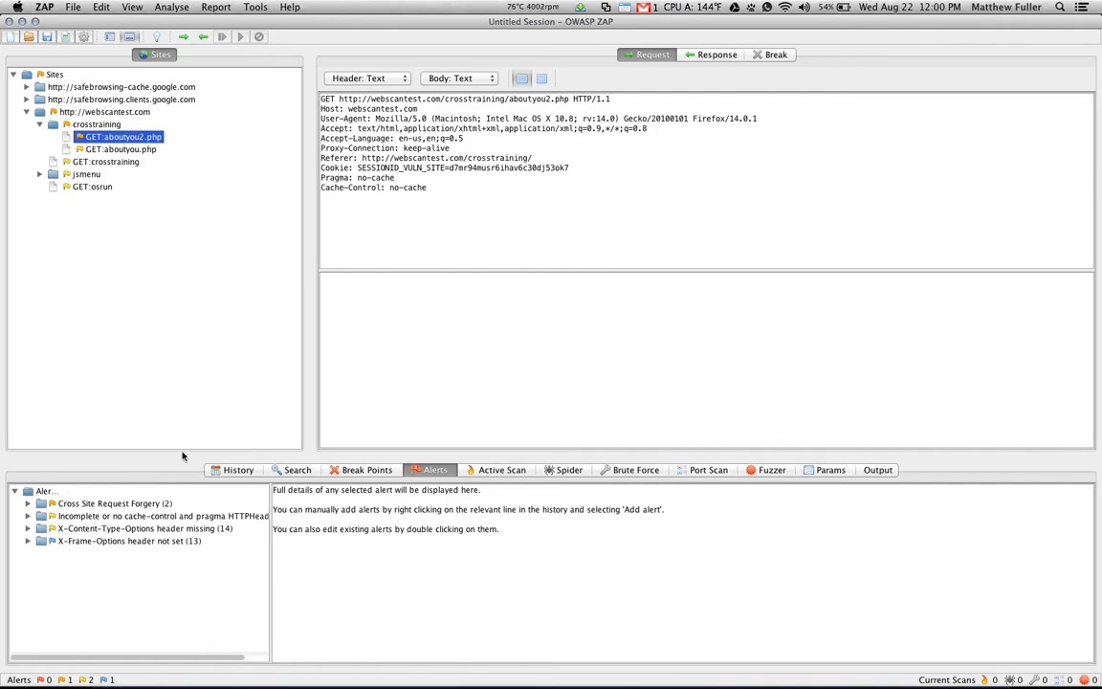
pyautogui.moveTo(497, 229)
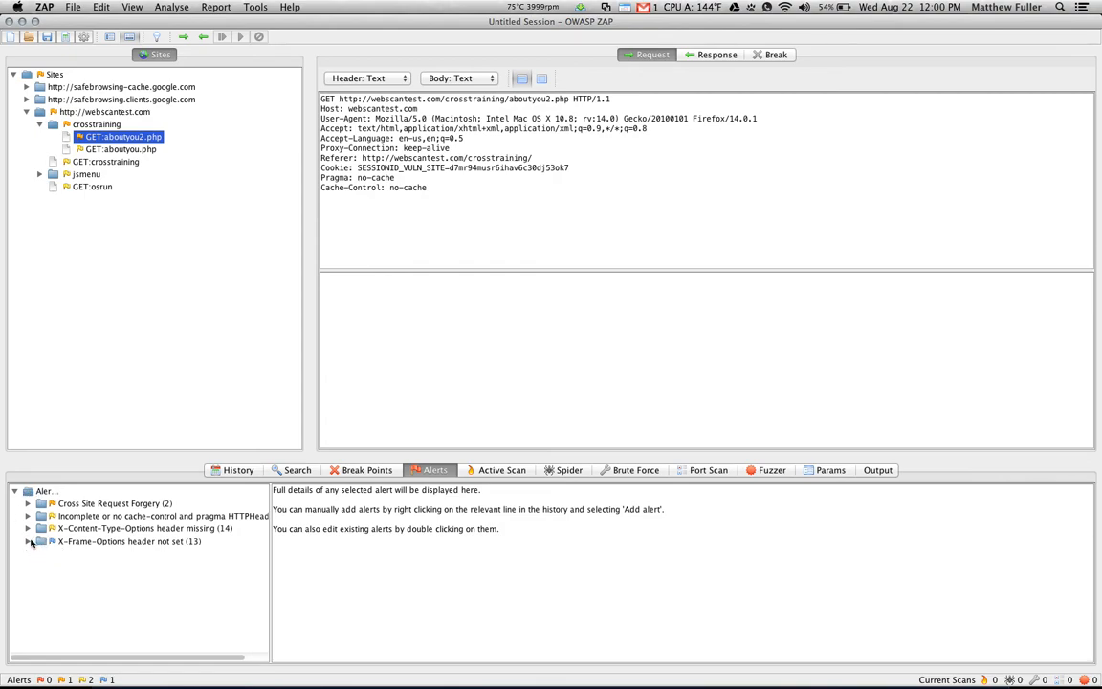
pyautogui.click(26, 542)
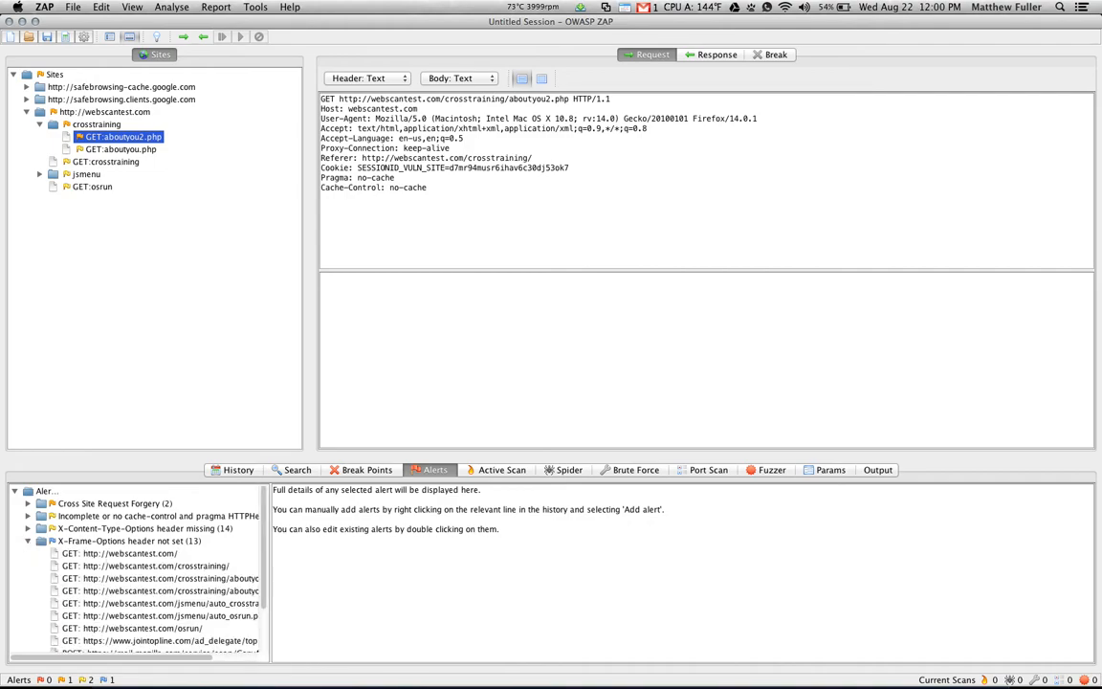
pyautogui.click(115, 555)
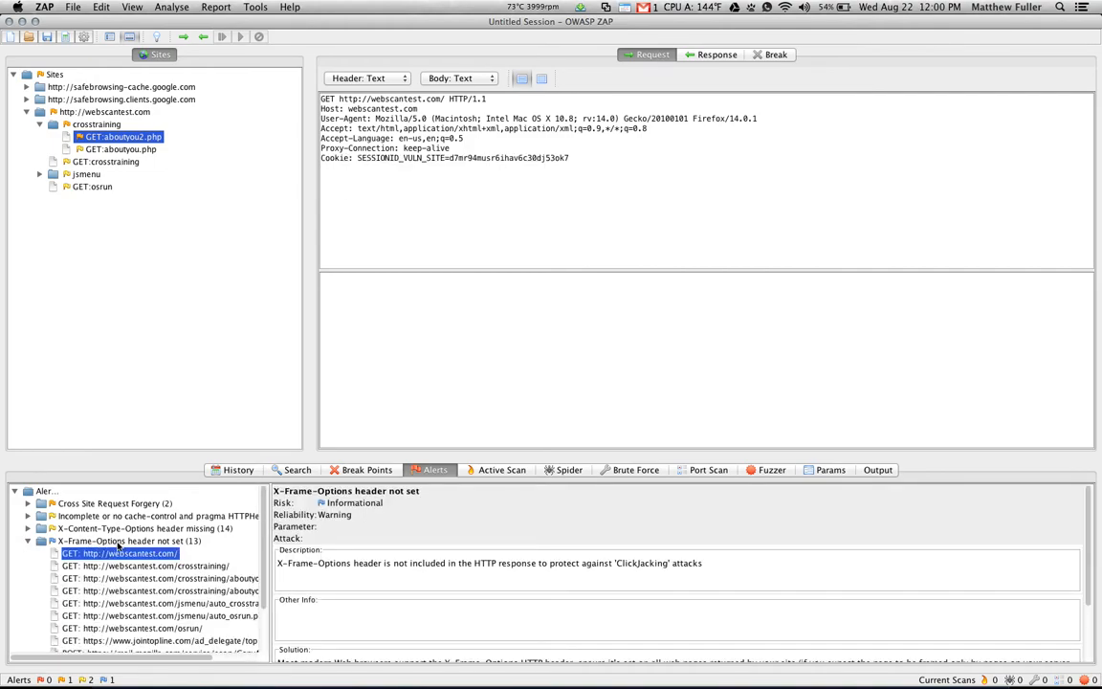
pyautogui.moveTo(153, 600)
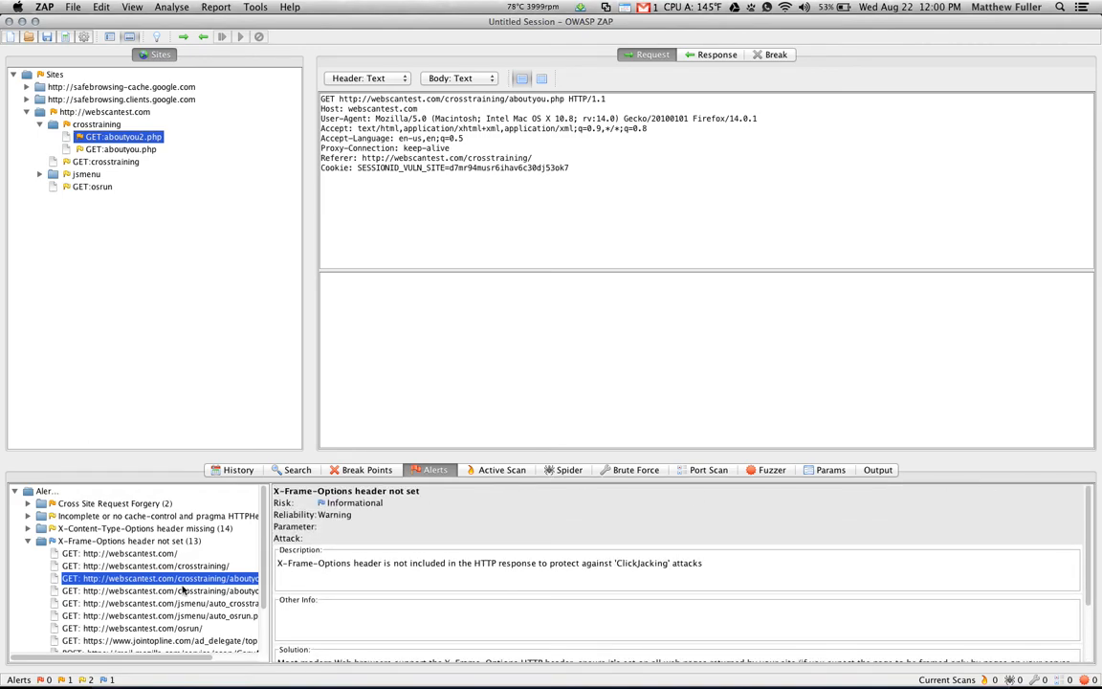
pyautogui.doubleClick(156, 578)
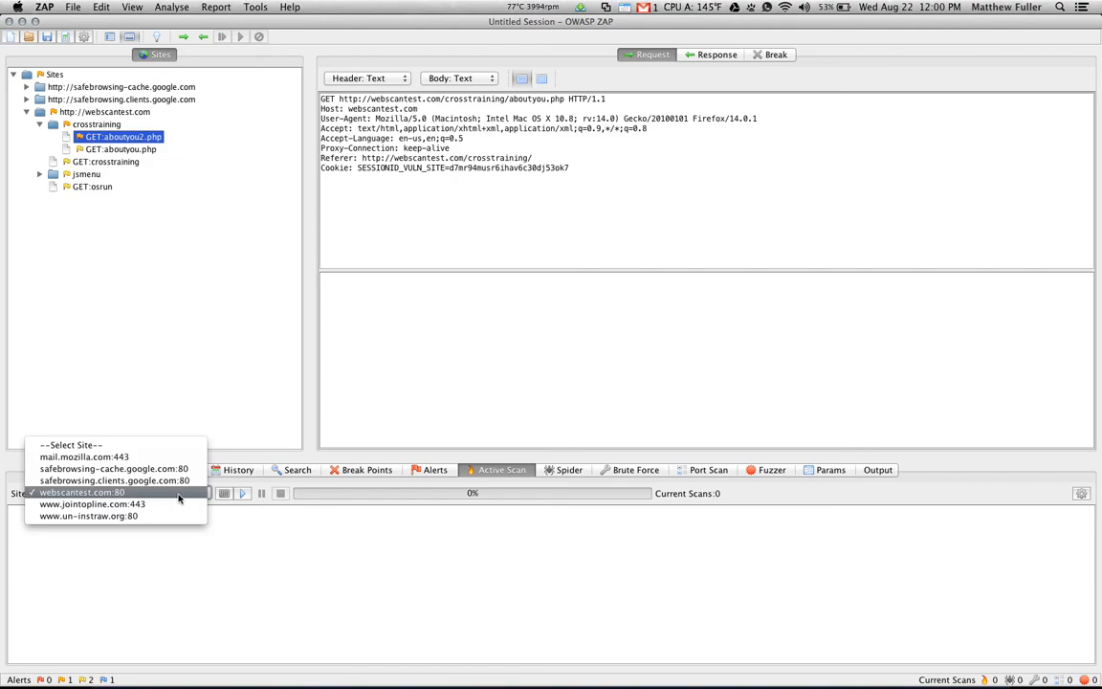
# - Choose webscantest.com:80, then view the Spider, Brute Force, Port Scan and Fuzzer panels
pyautogui.click(82, 493)
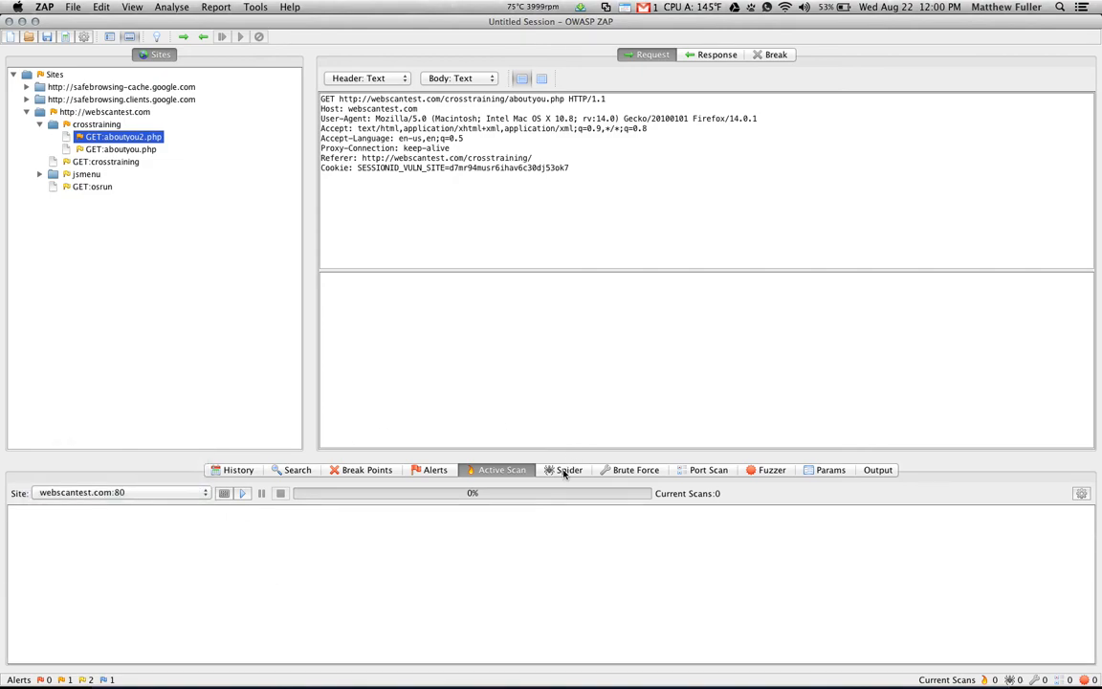
pyautogui.click(570, 470)
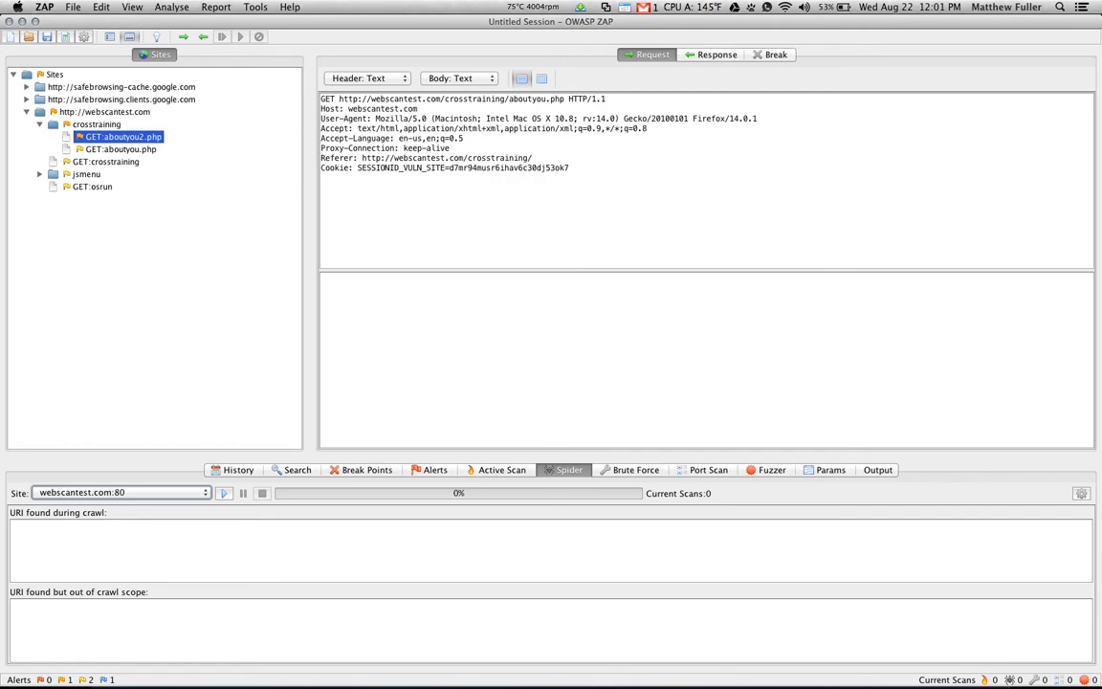
pyautogui.moveTo(258, 562)
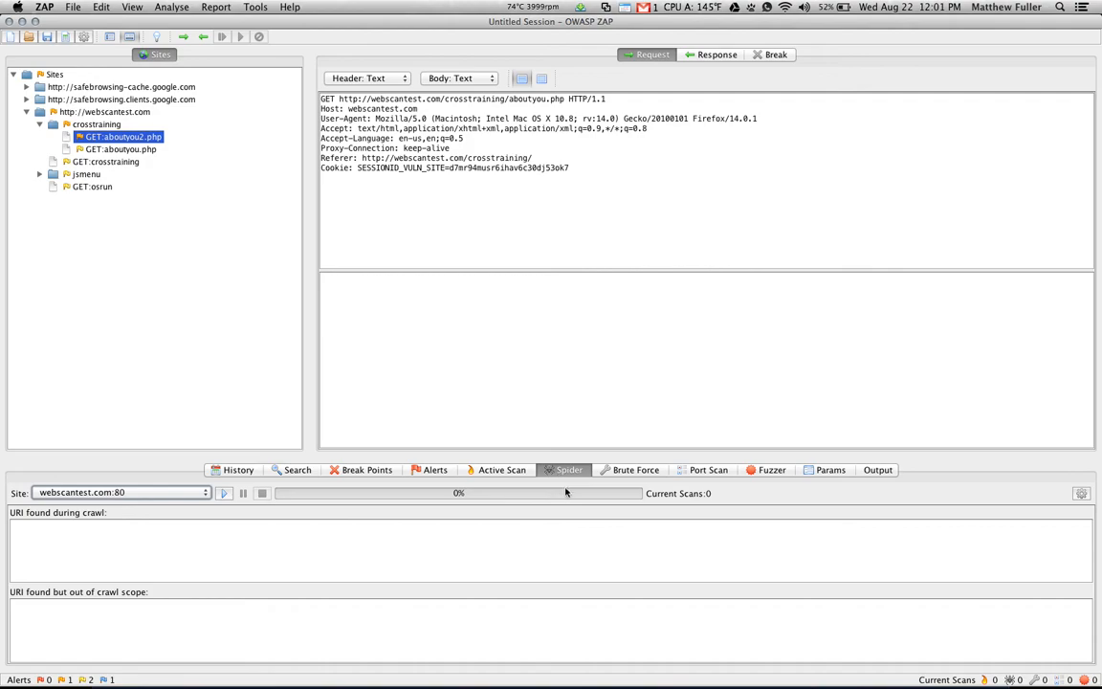
pyautogui.click(635, 470)
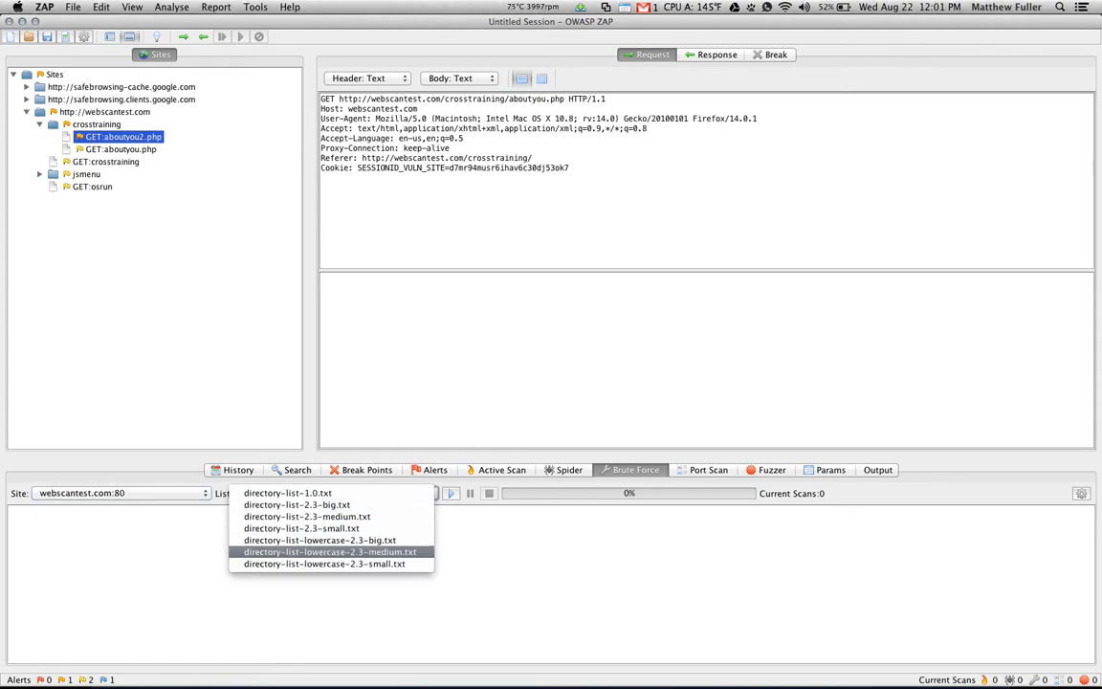
pyautogui.moveTo(306, 506)
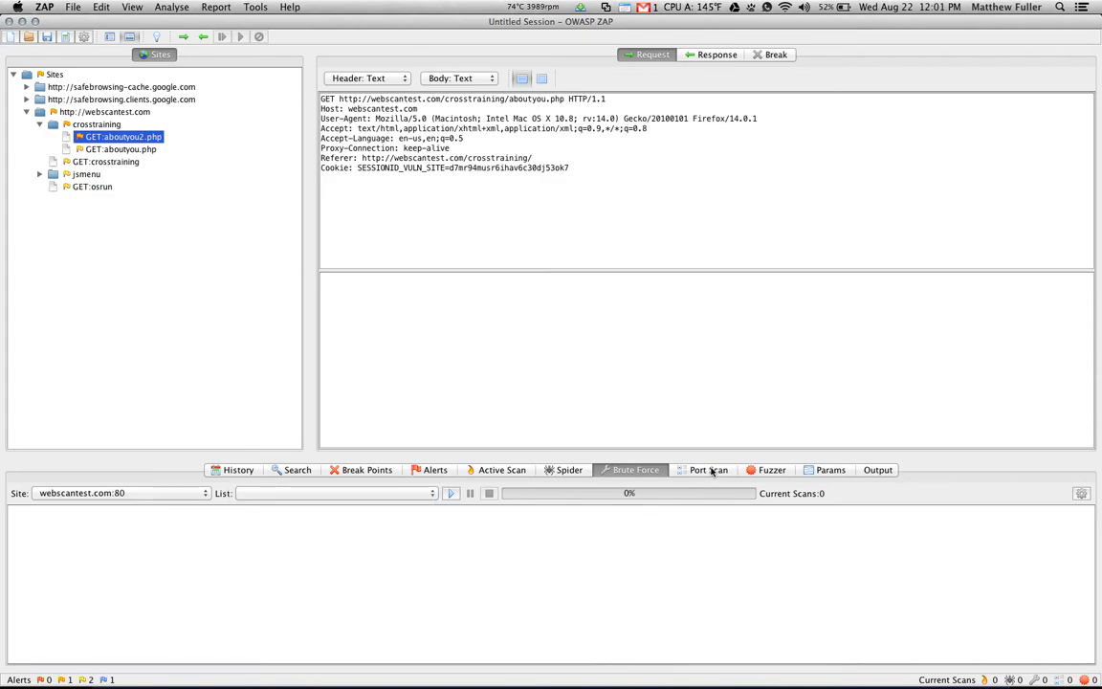
pyautogui.click(710, 470)
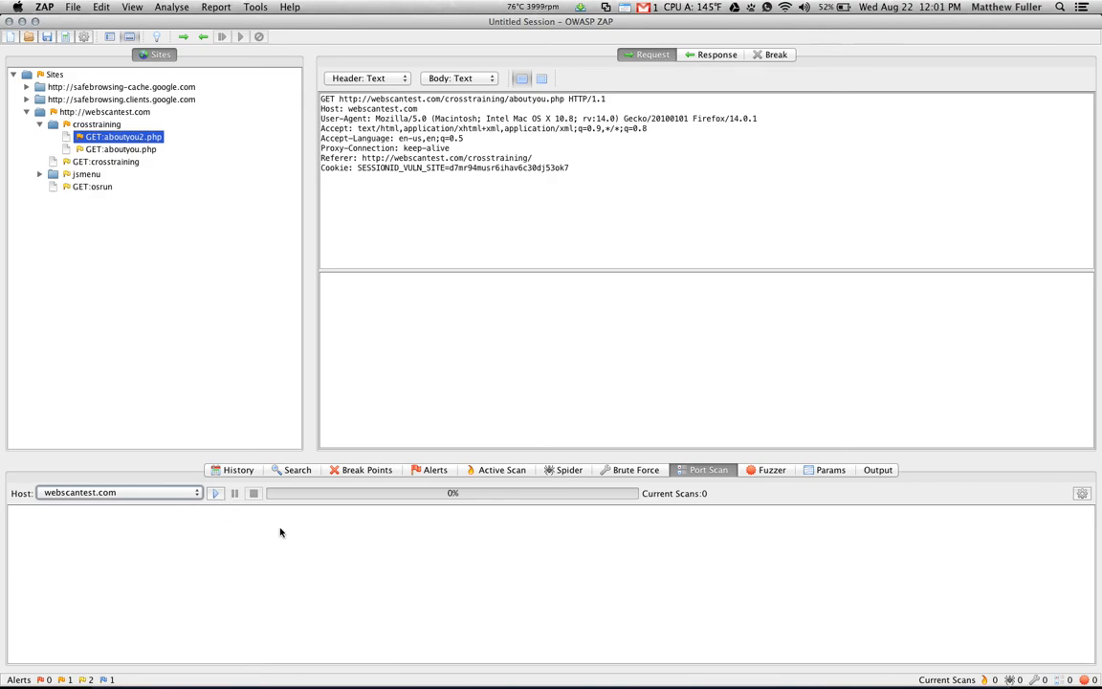
pyautogui.click(771, 470)
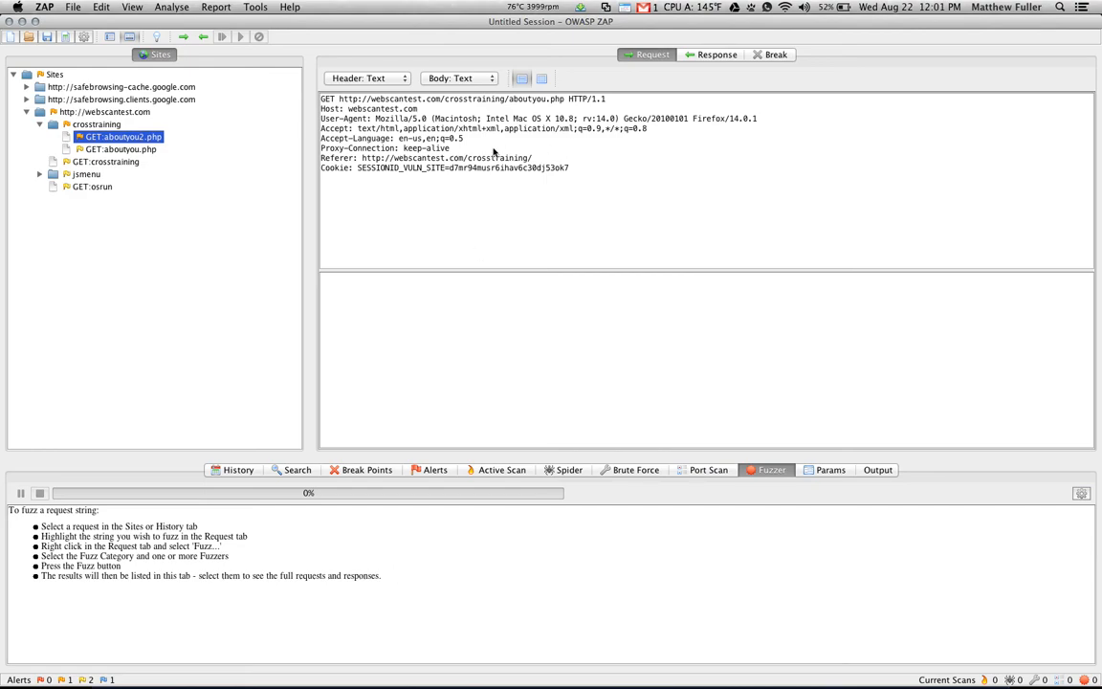
# - Double-click in the fuzzer panel, then bring up the app switcher to reach Firefox
pyautogui.doubleClick(528, 100)
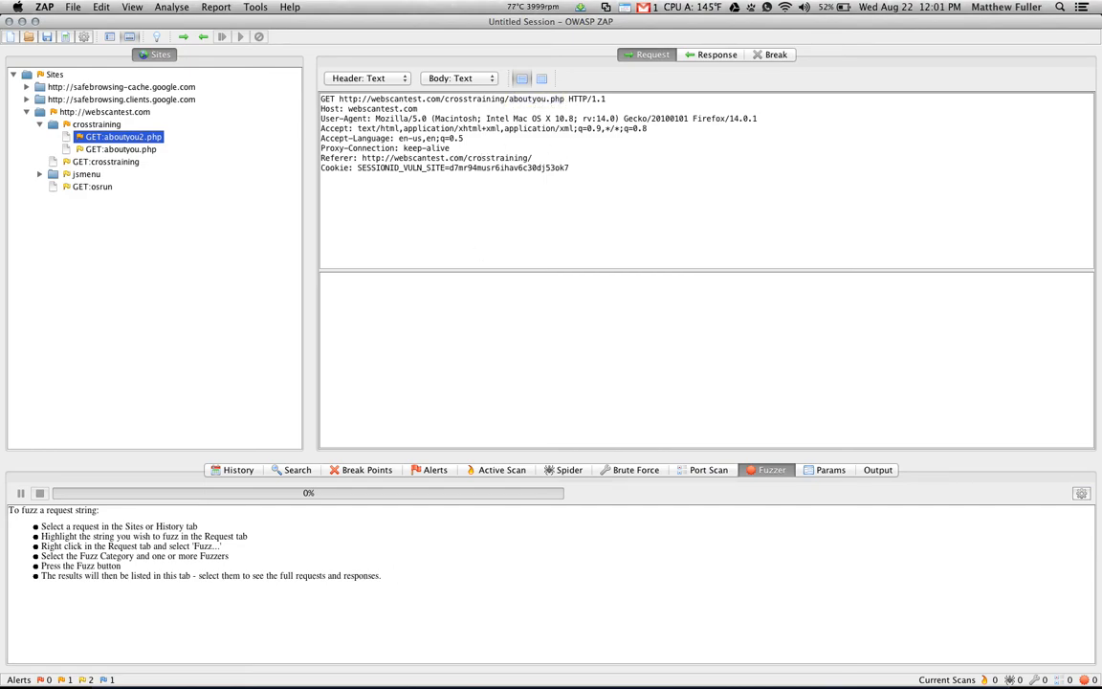
pyautogui.moveTo(244, 187)
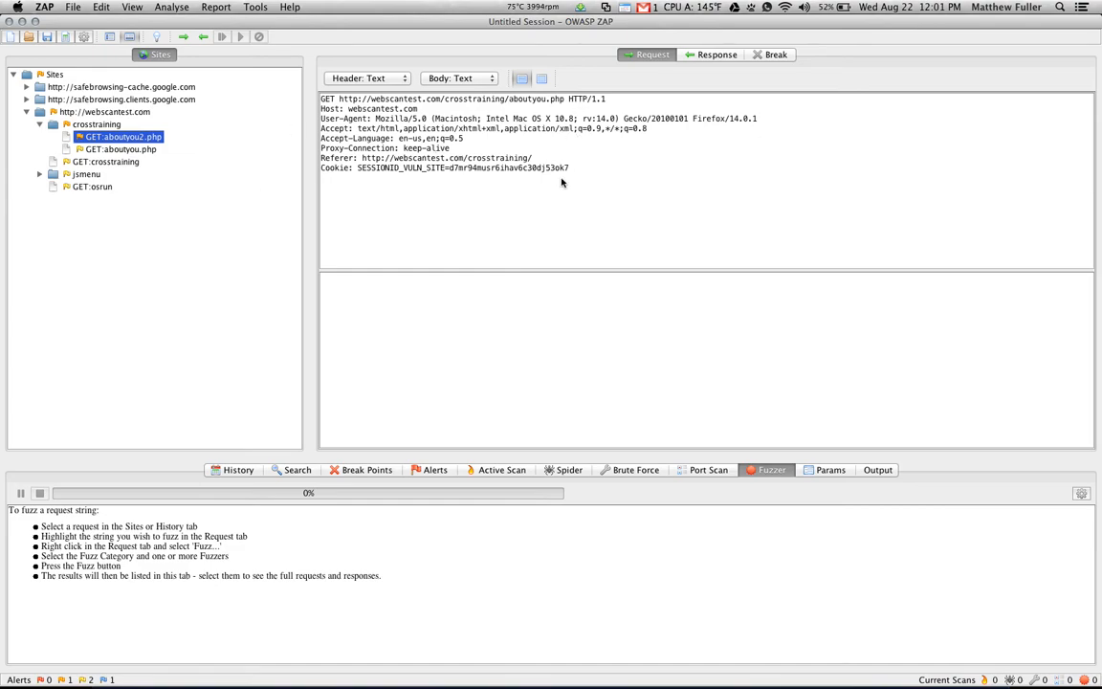
pyautogui.press('Cmd+Tab')
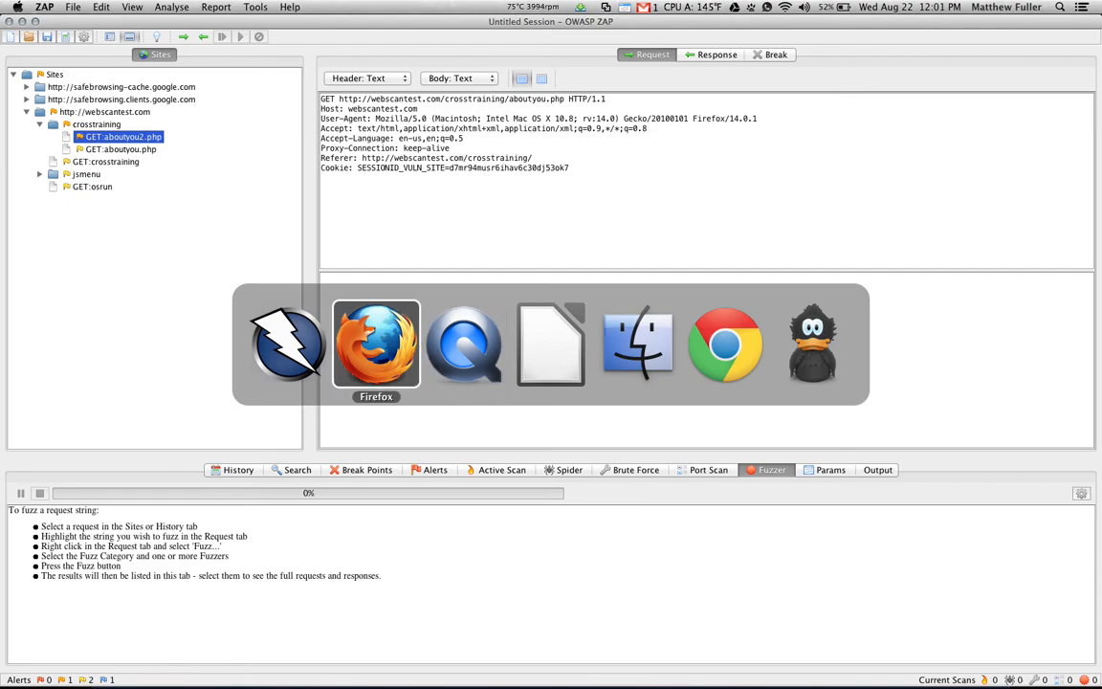
# - Enter the first name 'bo' in the about-yourself form's First Name field
pyautogui.click(376, 344)
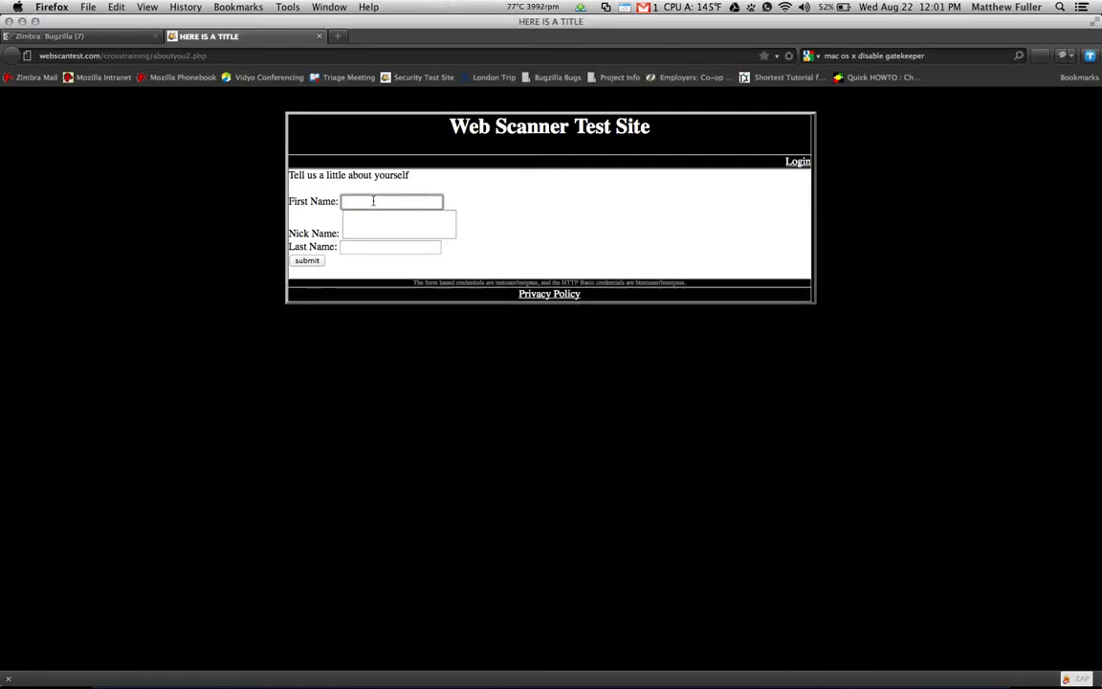
pyautogui.write('bo')
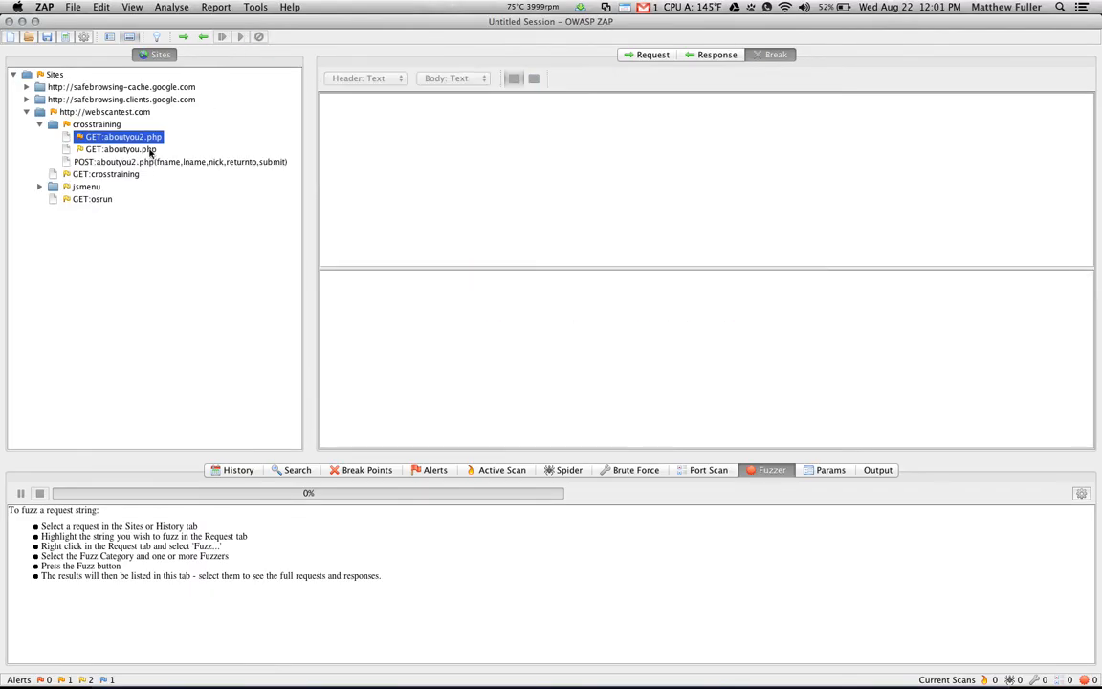
# - Fuzz the fname value Bob in POST aboutyou2.php using the xss-rsnake.txt payload list
pyautogui.click(180, 160)
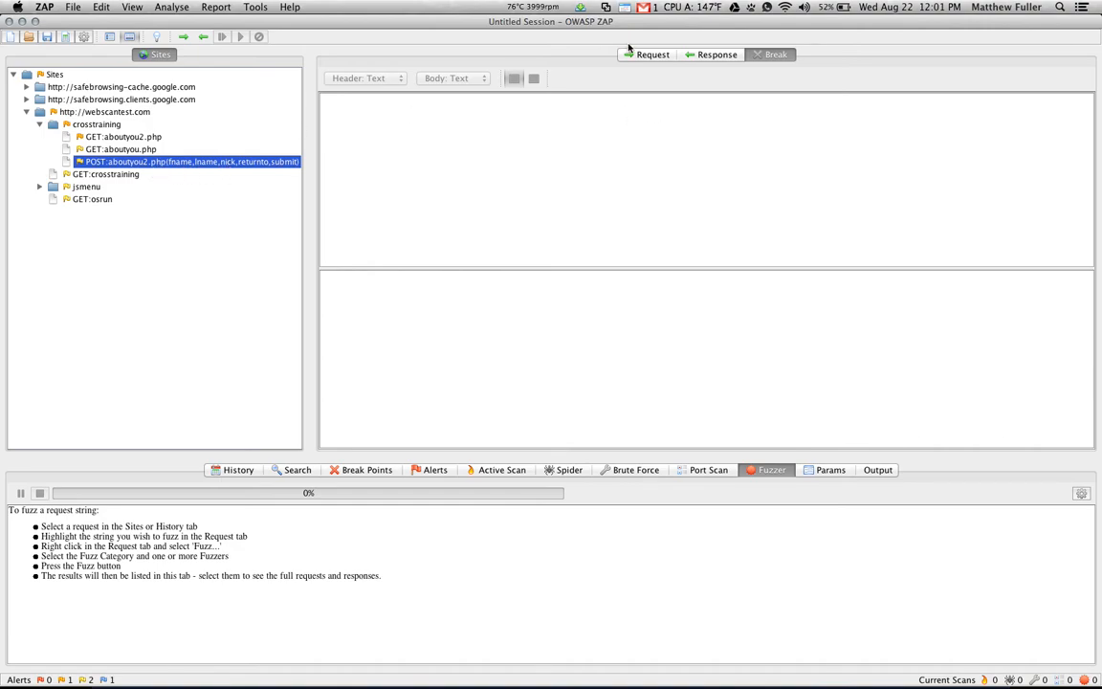
pyautogui.click(638, 54)
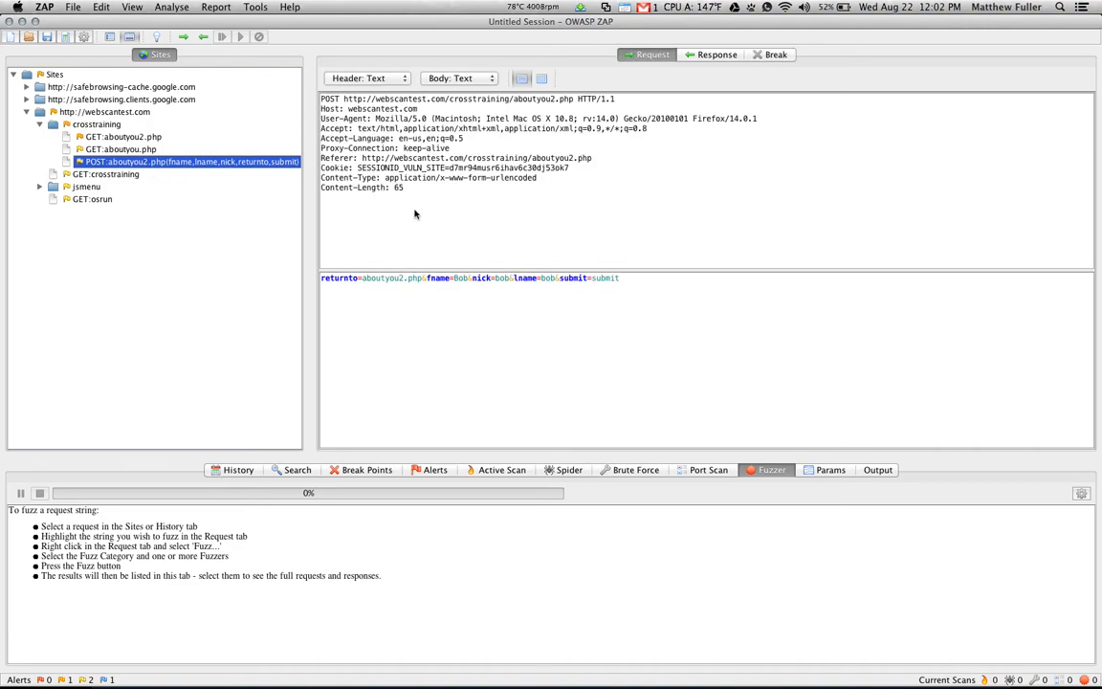
pyautogui.doubleClick(461, 277)
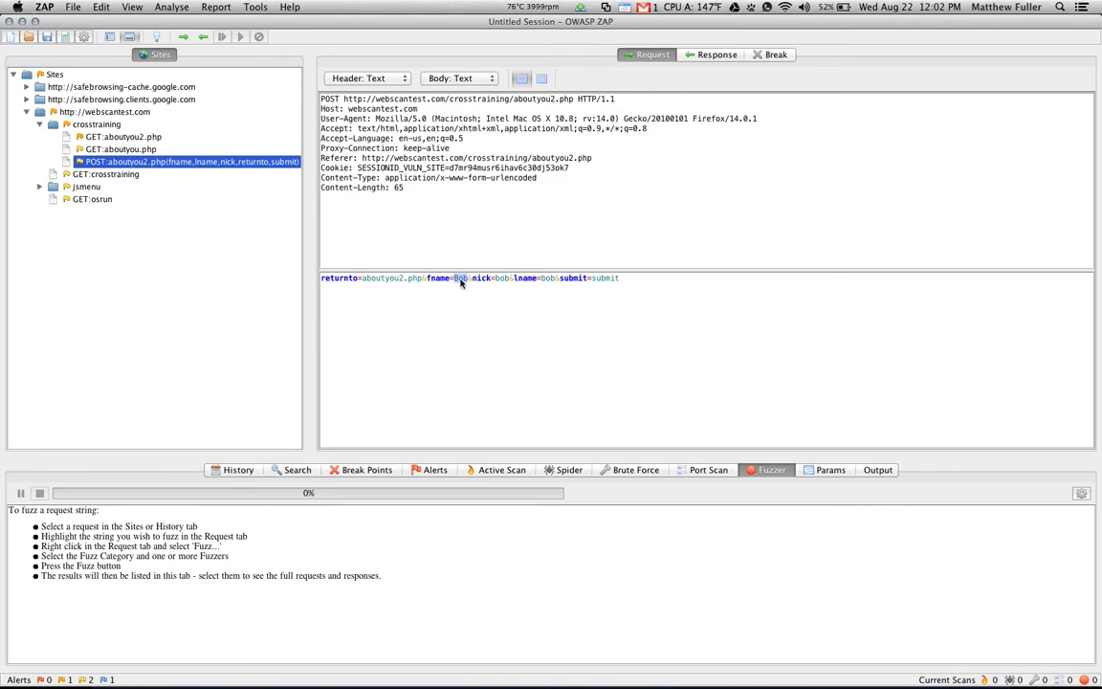
pyautogui.rightClick(462, 278)
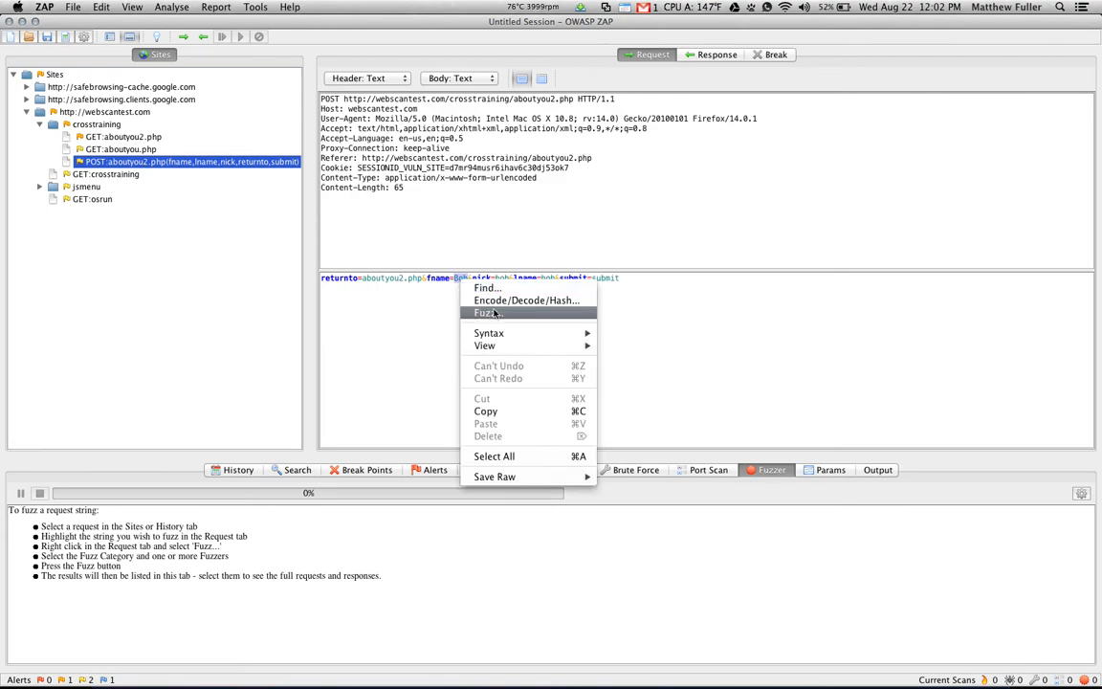
pyautogui.click(487, 312)
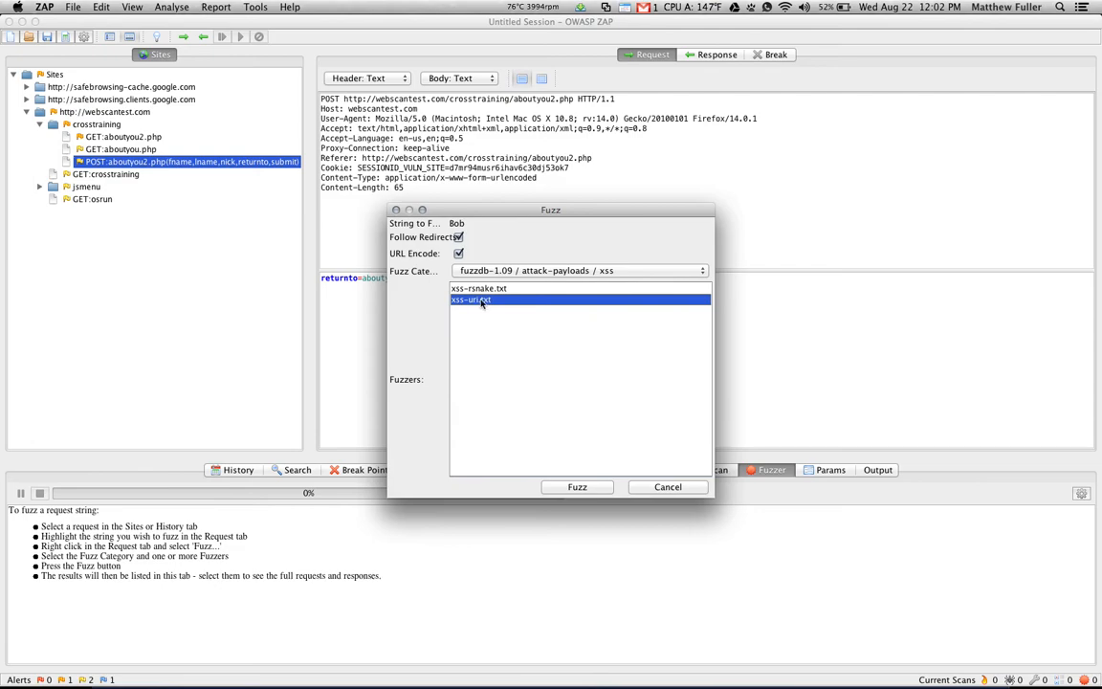
pyautogui.click(480, 288)
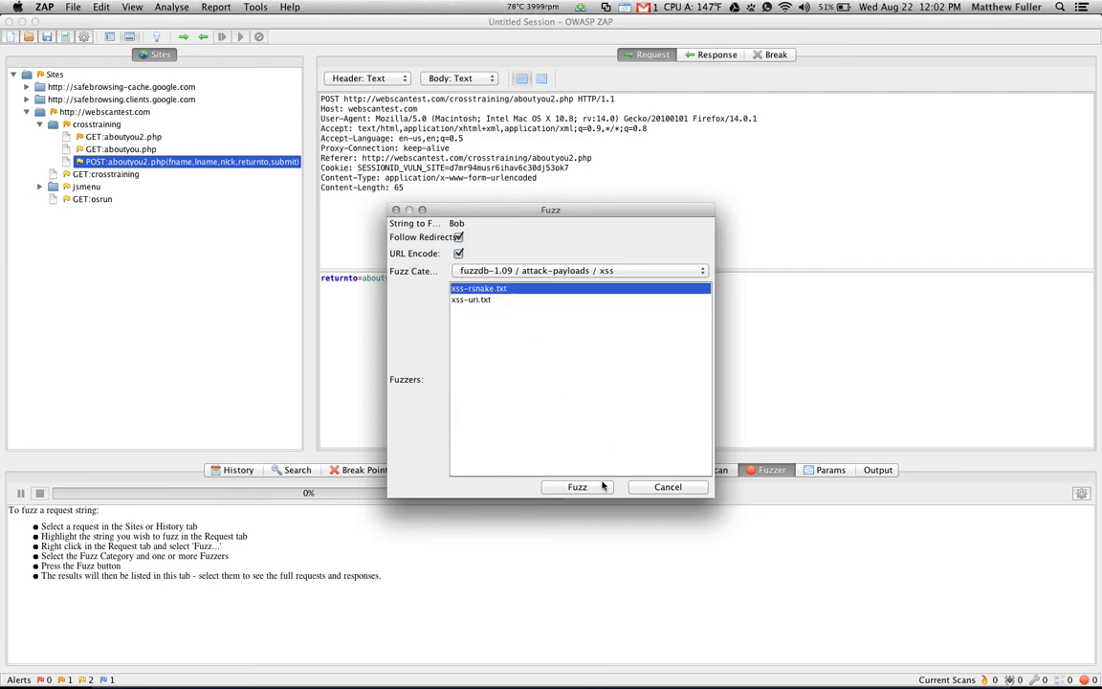
# - Run the xss-rsnake fuzz, scroll the results, then select the nick parameter under Params
pyautogui.click(576, 487)
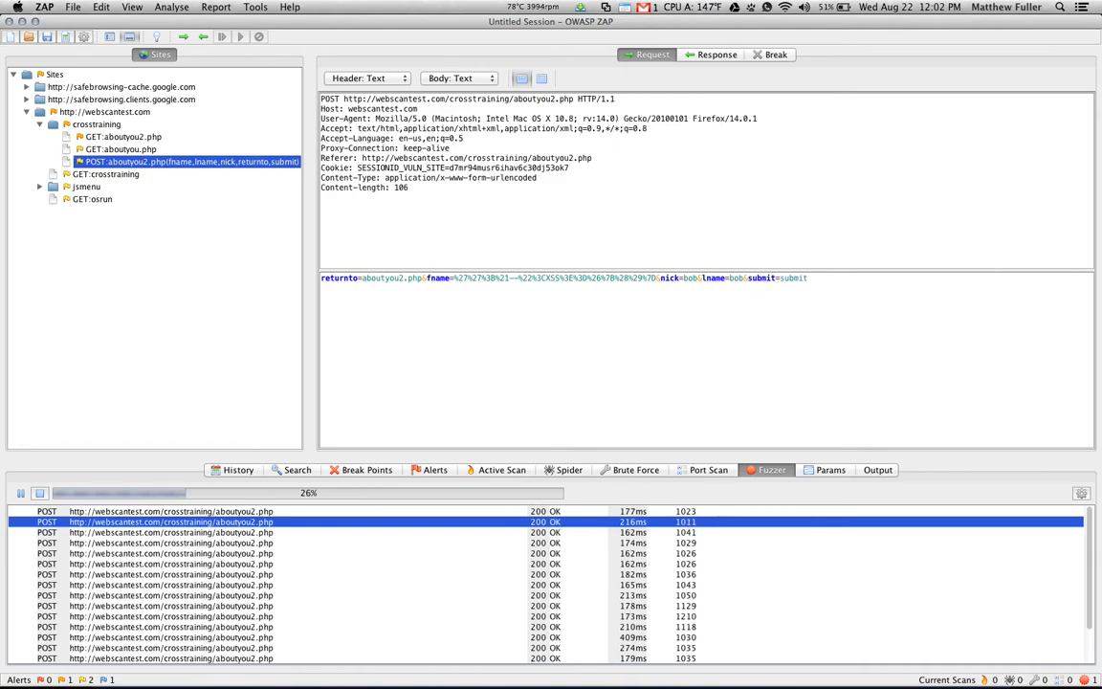
pyautogui.scroll(-3)
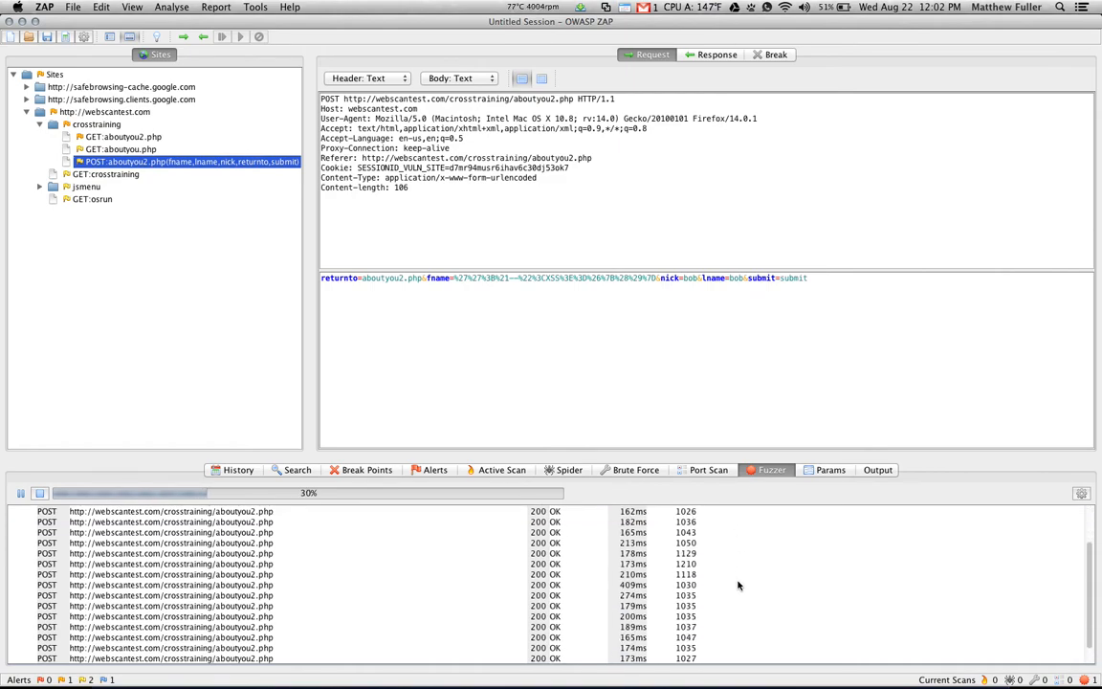
pyautogui.click(830, 470)
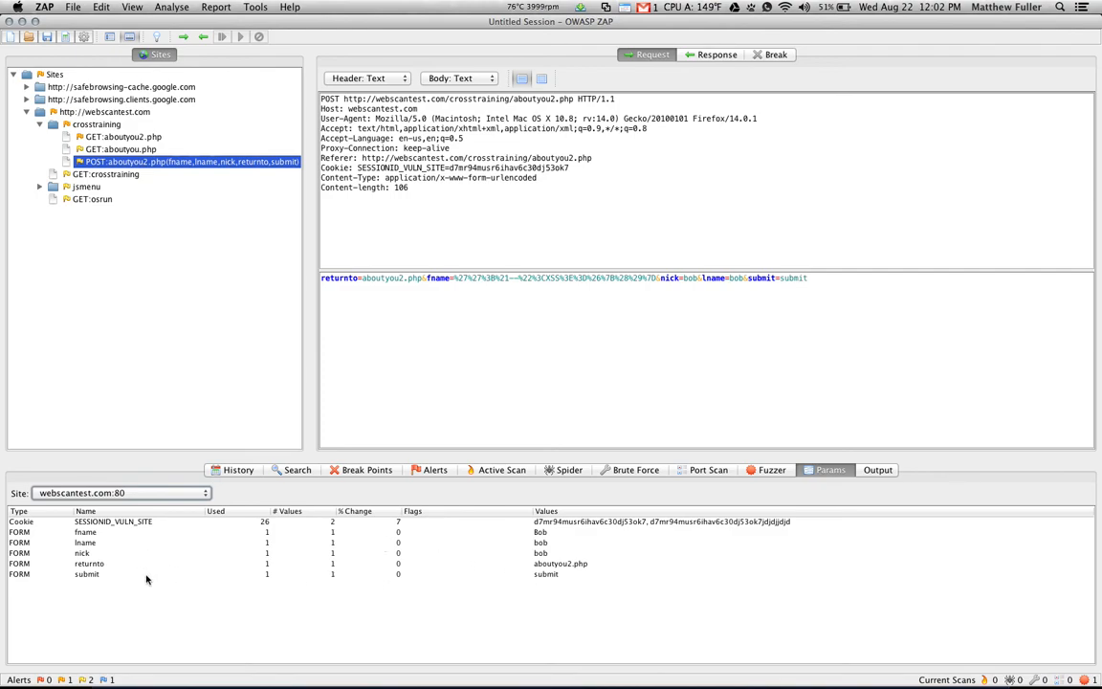
pyautogui.click(78, 553)
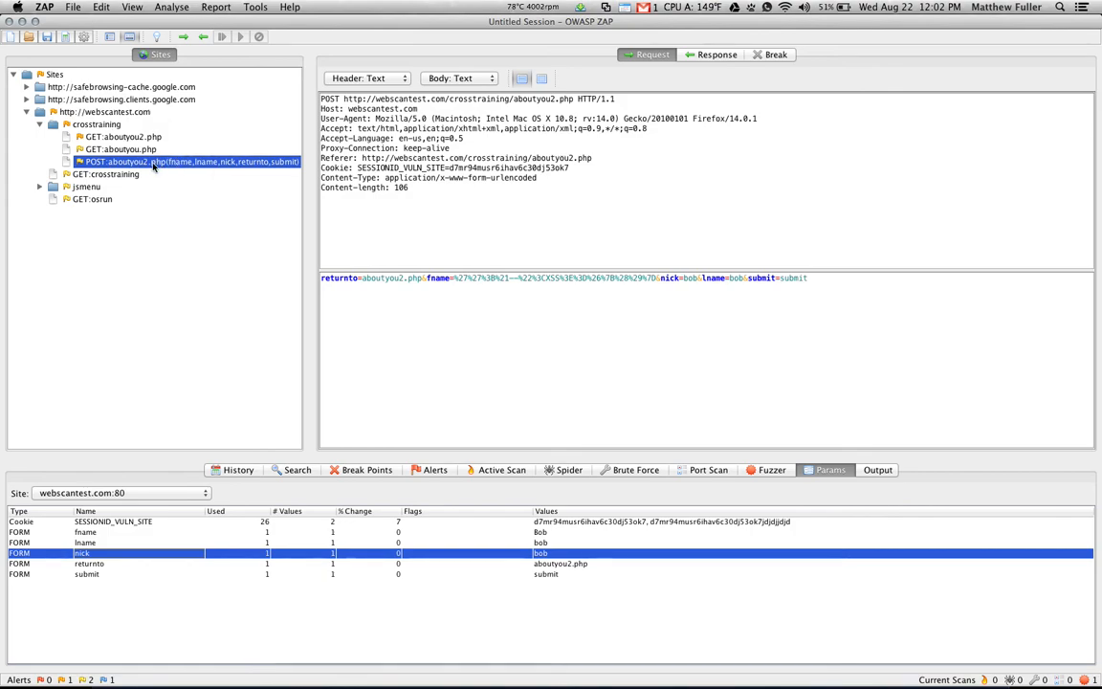
# - Open the Attack context menu for the POST aboutyou2.php node in the Sites tree
pyautogui.rightClick(186, 161)
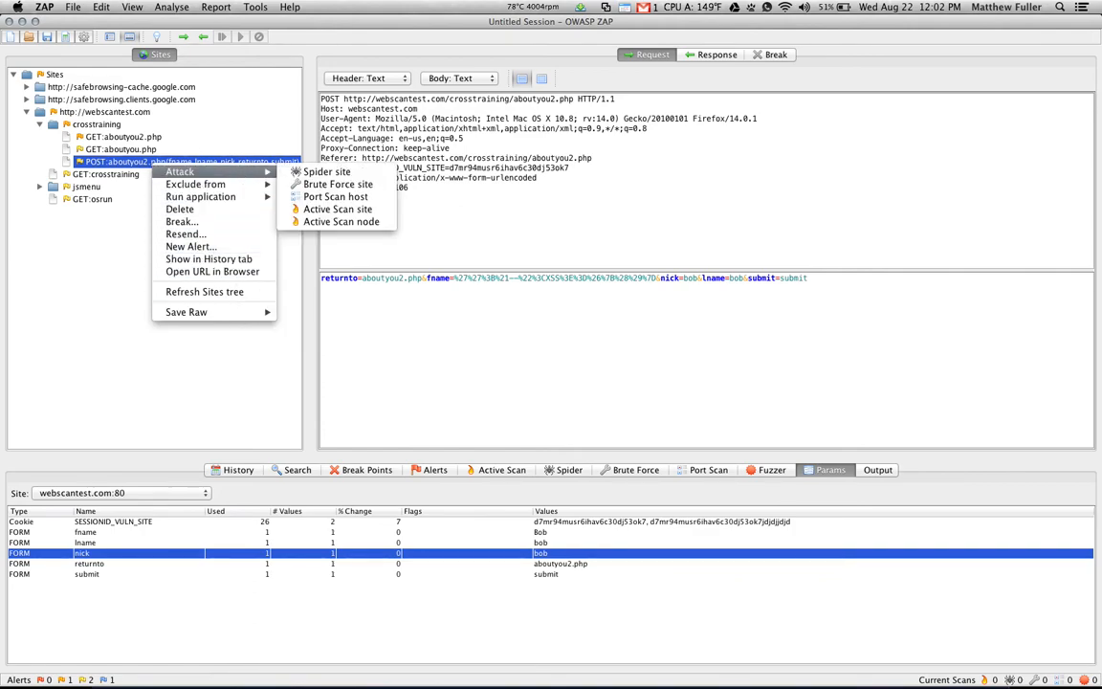
pyautogui.moveTo(330, 171)
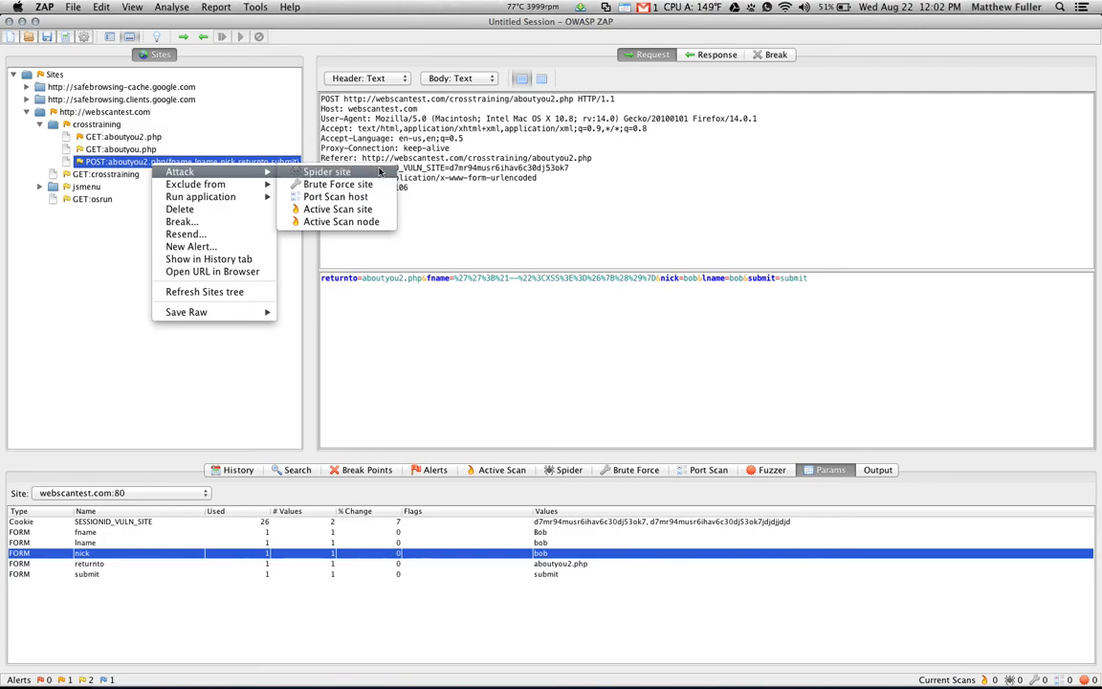
pyautogui.moveTo(336, 196)
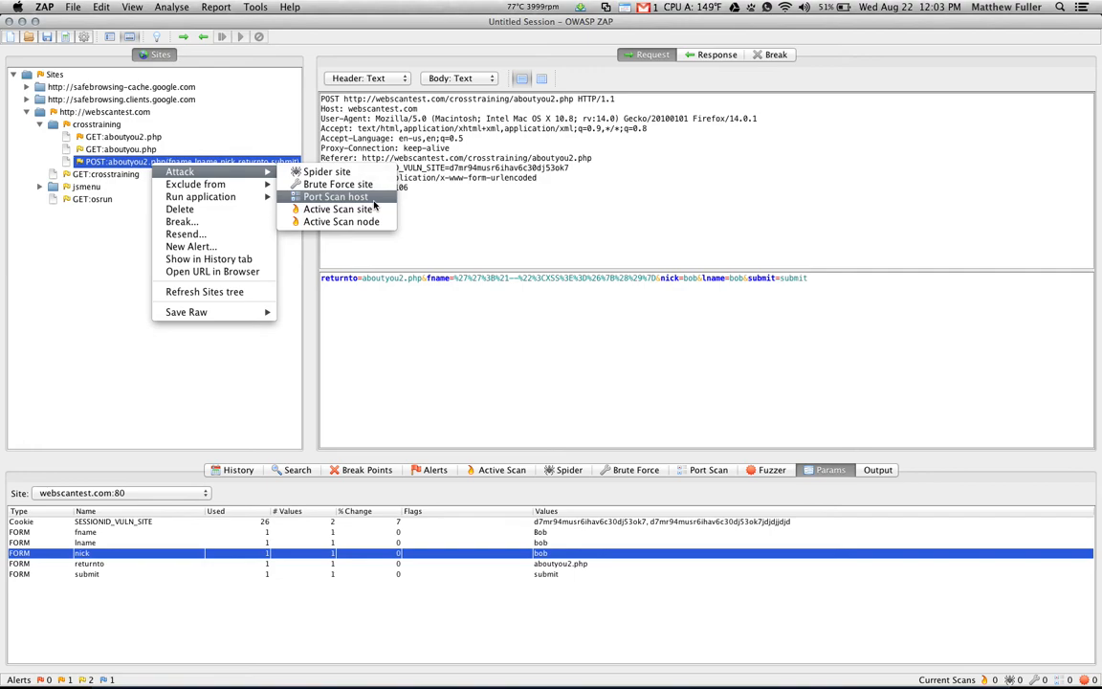
pyautogui.moveTo(342, 221)
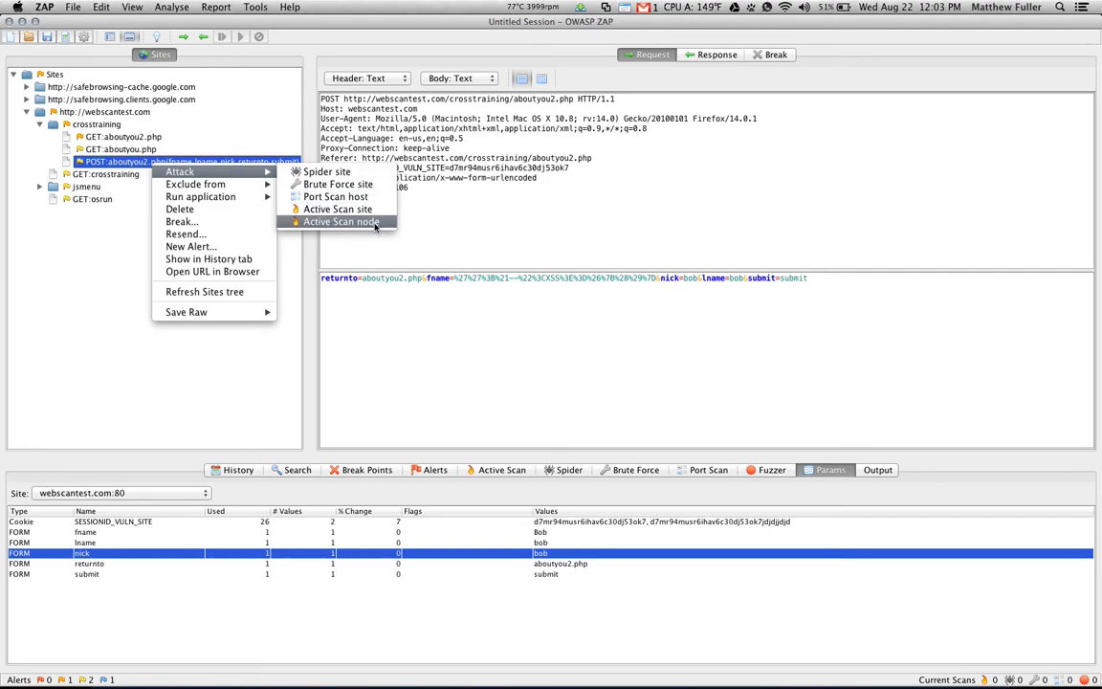
pyautogui.moveTo(336, 208)
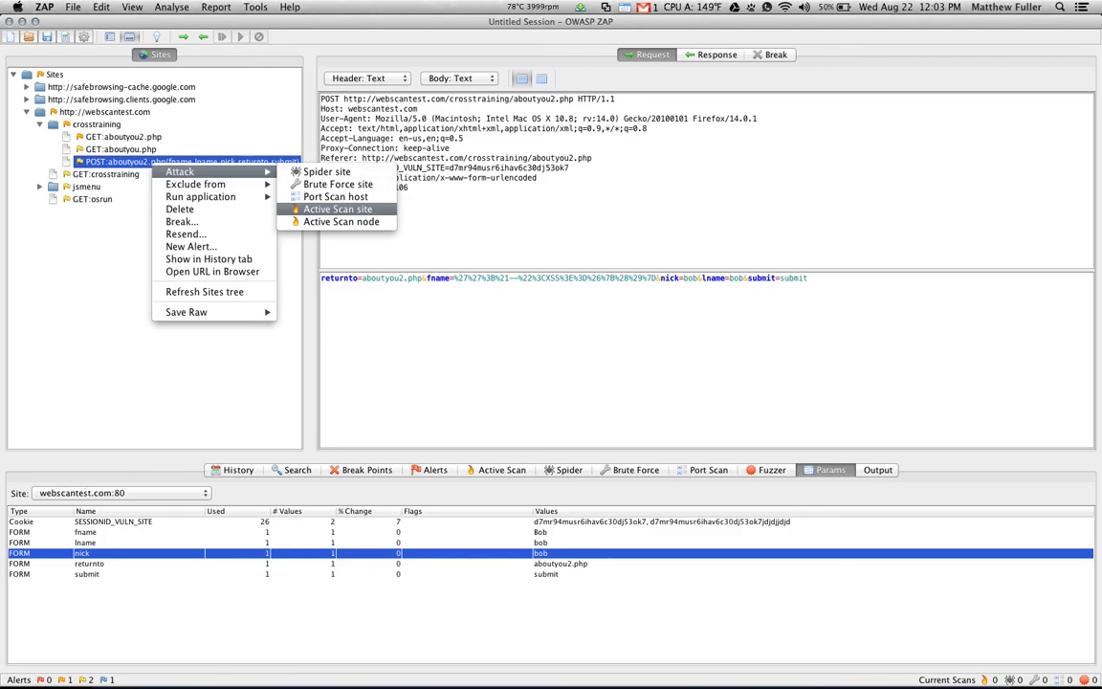
pyautogui.moveTo(342, 222)
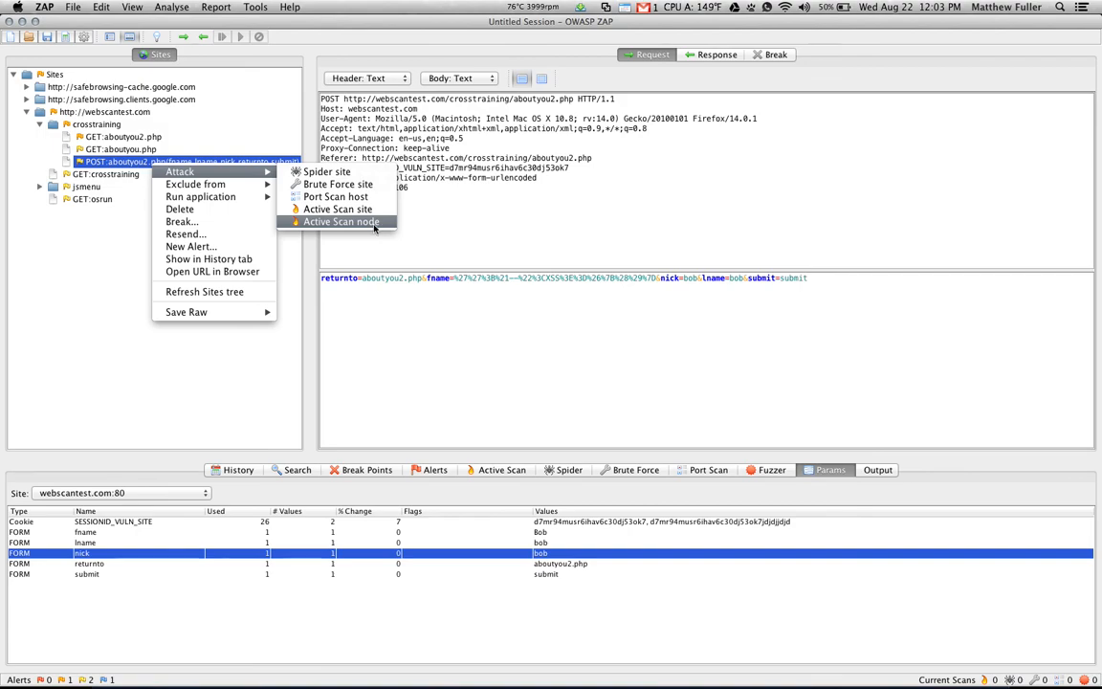
pyautogui.moveTo(195, 183)
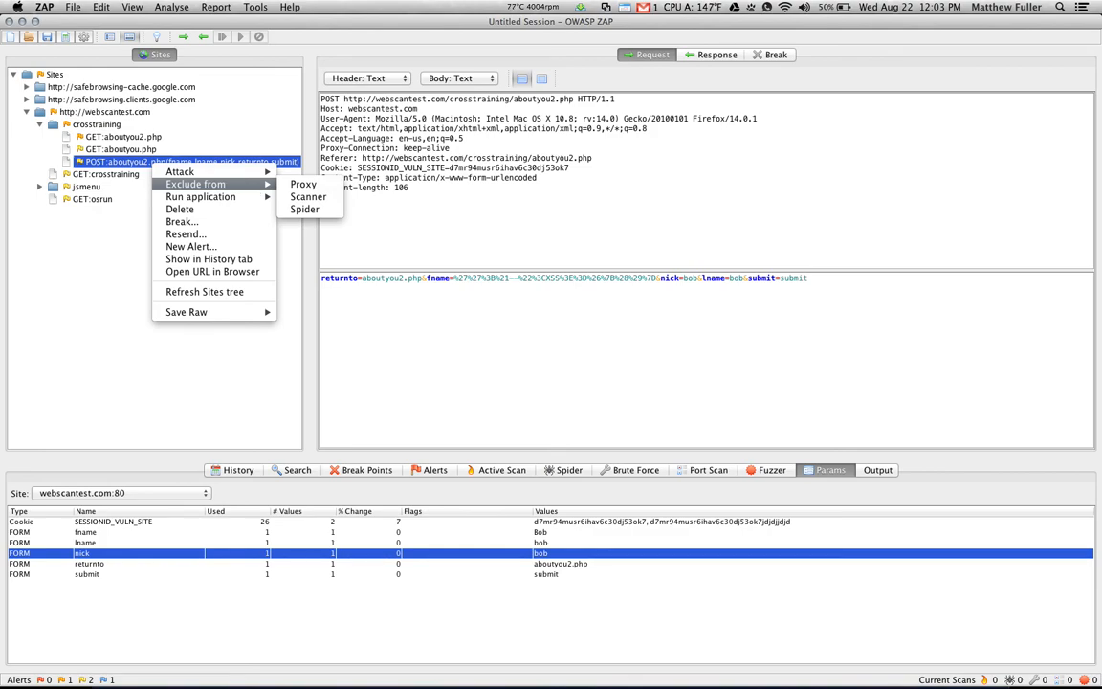
pyautogui.moveTo(304, 185)
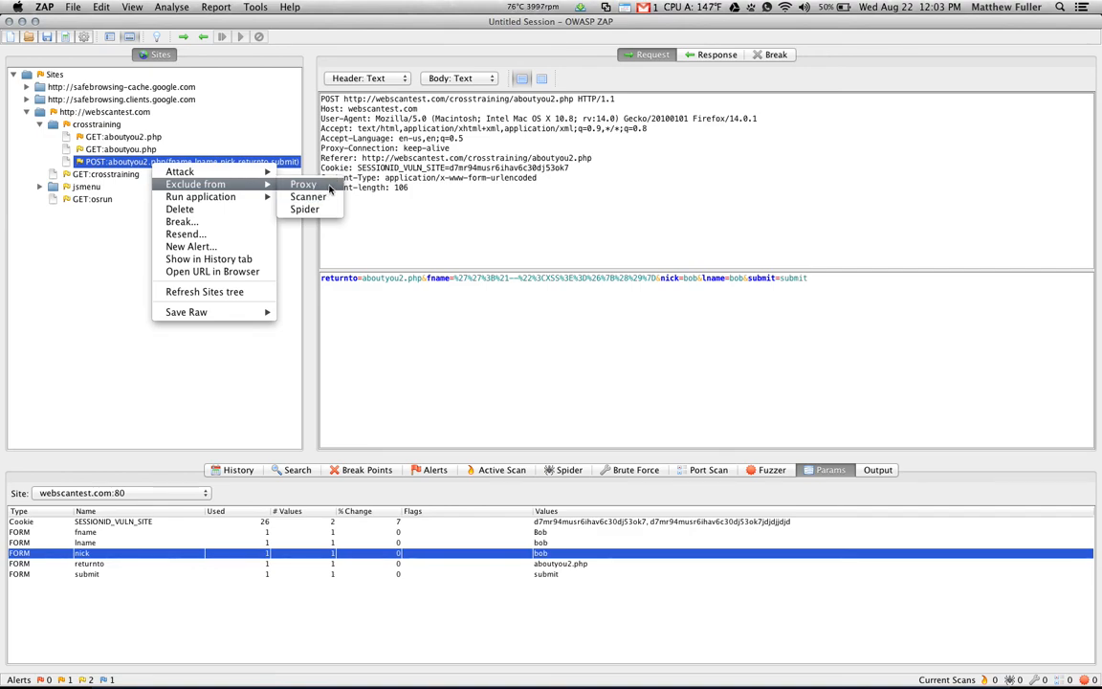
pyautogui.moveTo(309, 196)
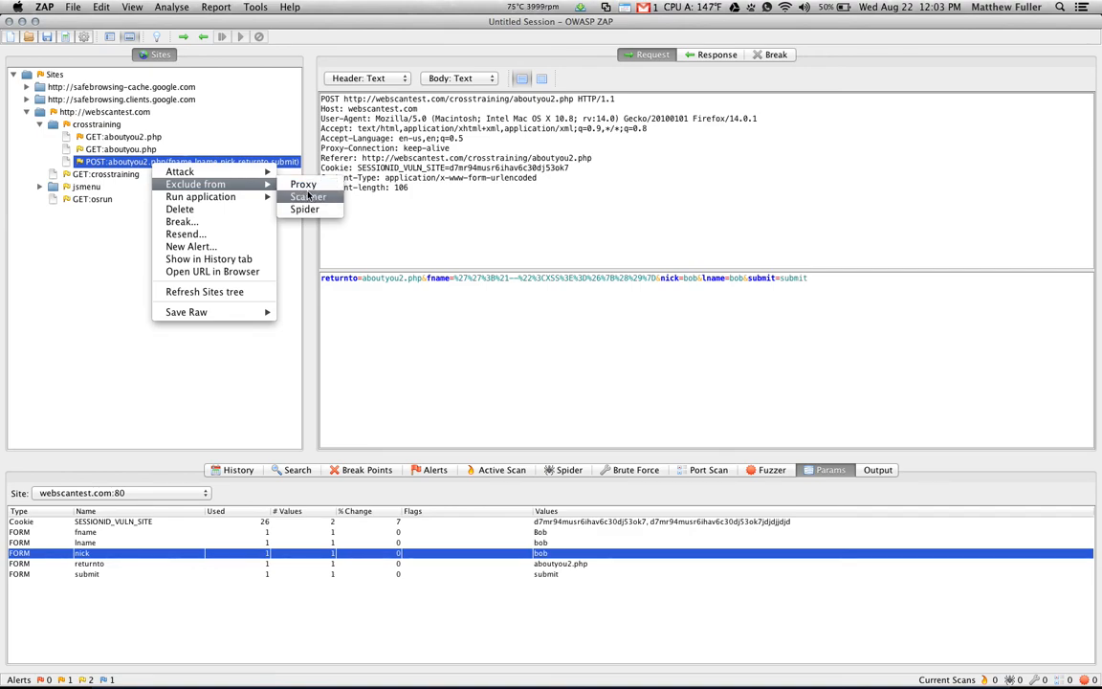
pyautogui.moveTo(201, 197)
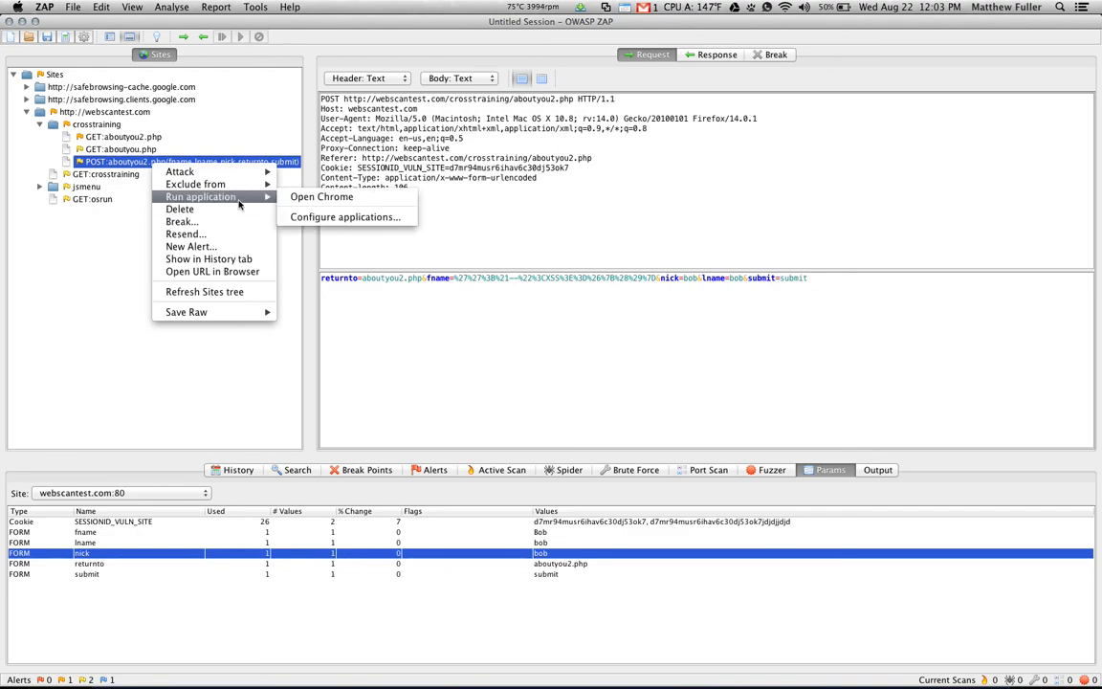
pyautogui.moveTo(344, 217)
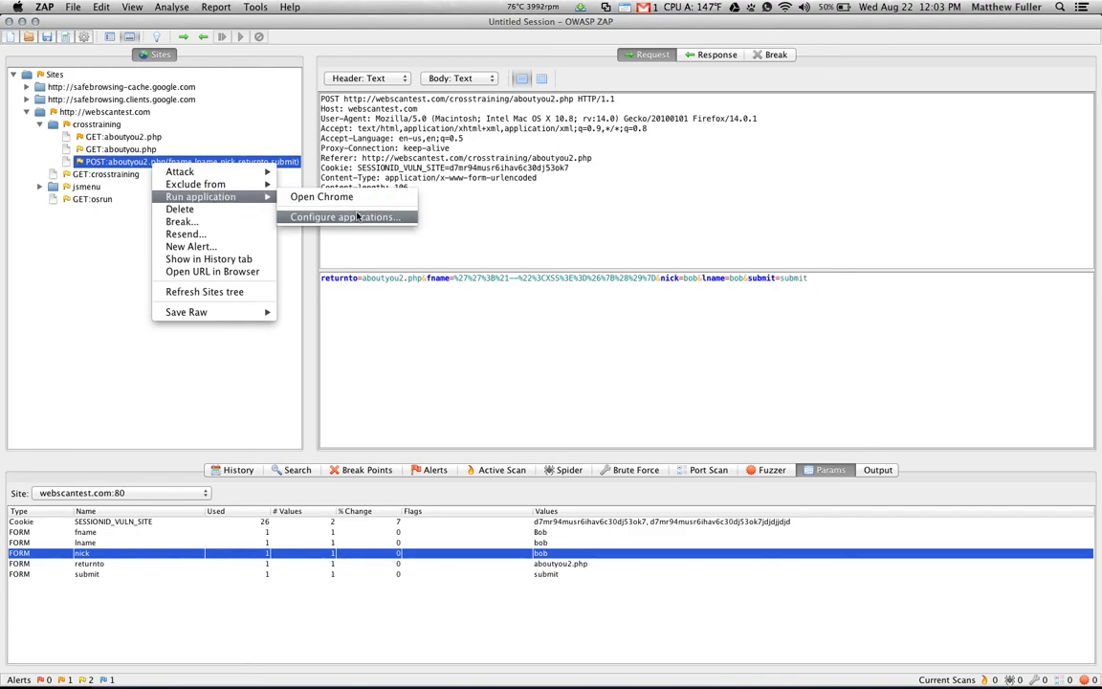
pyautogui.moveTo(180, 209)
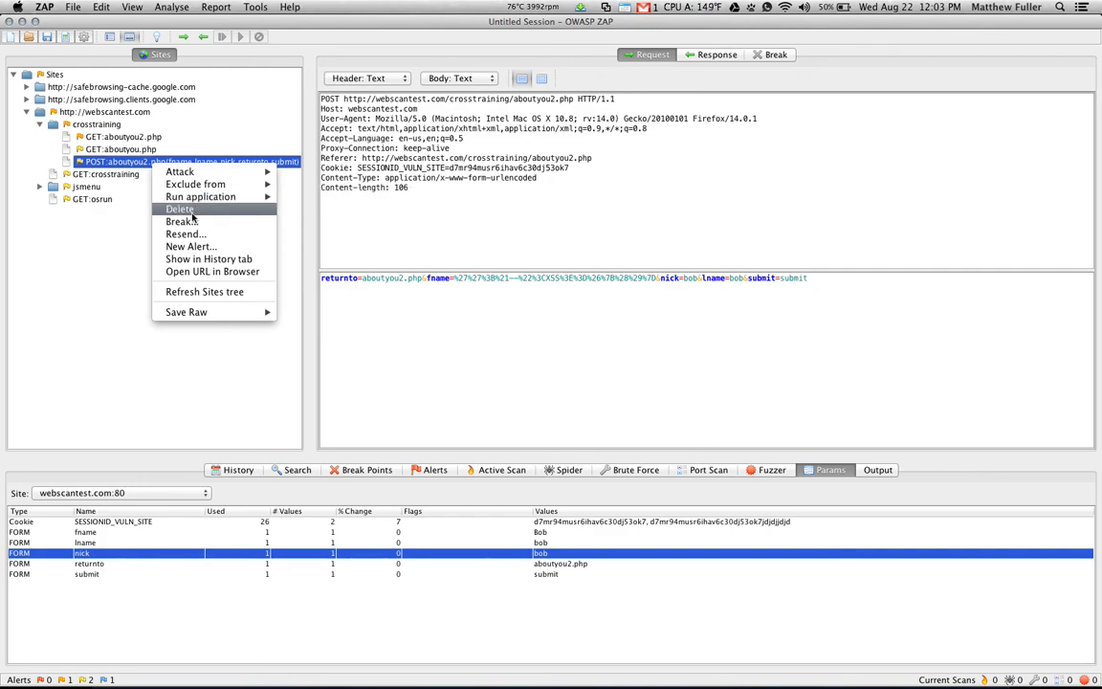
pyautogui.moveTo(182, 221)
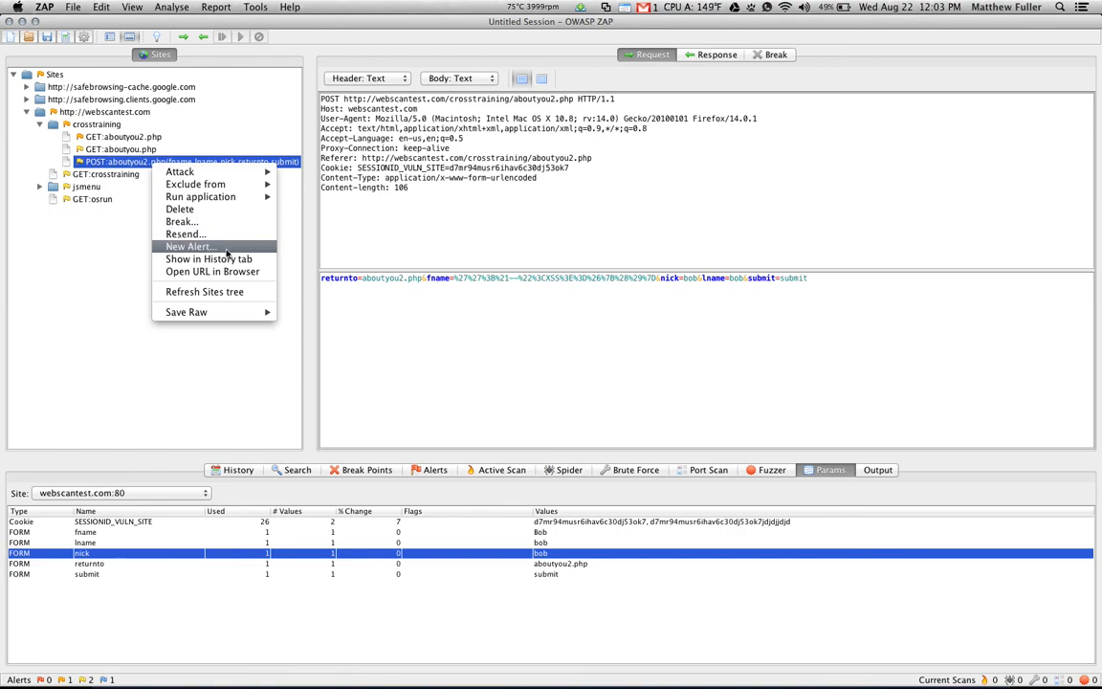
pyautogui.click(188, 246)
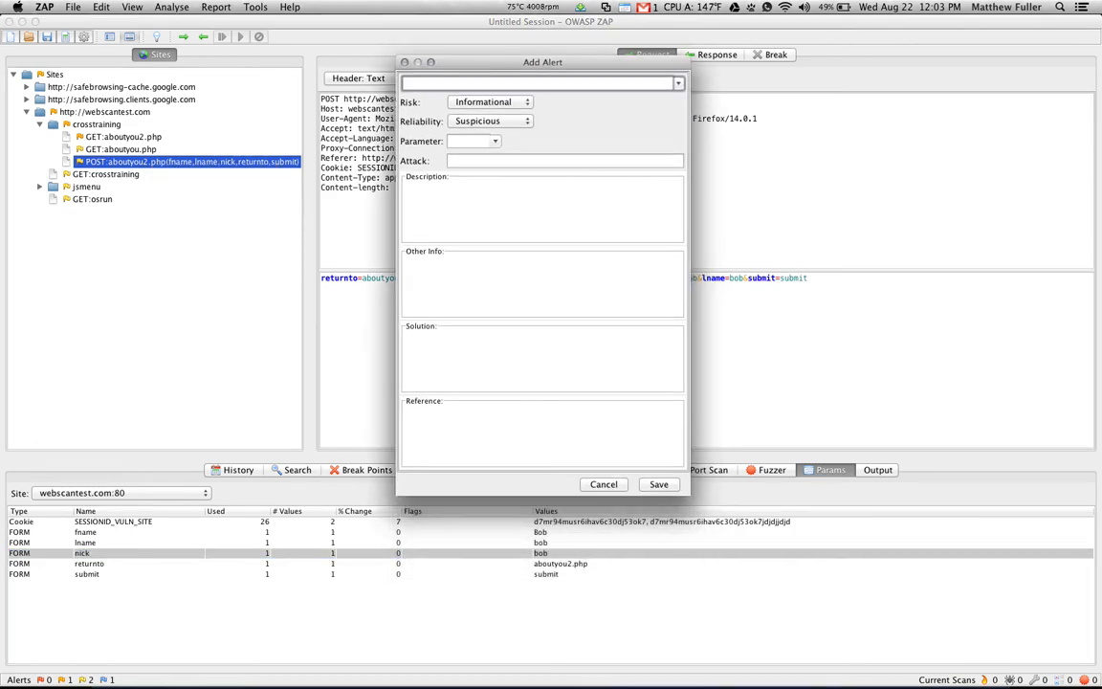
pyautogui.moveTo(523, 185)
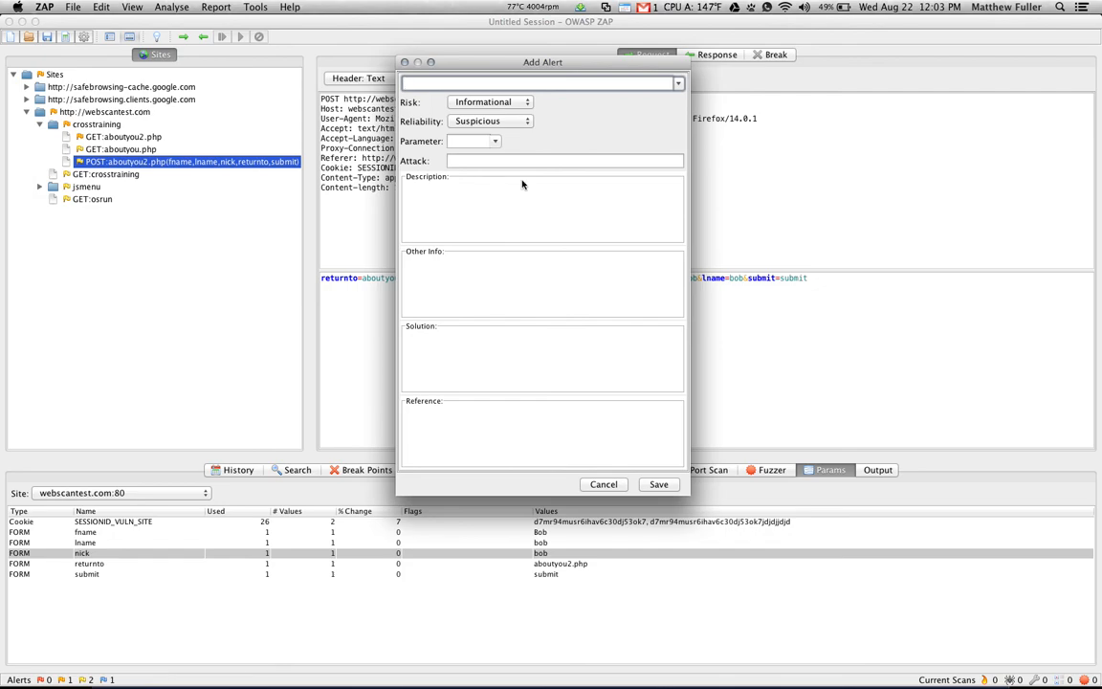
pyautogui.click(603, 484)
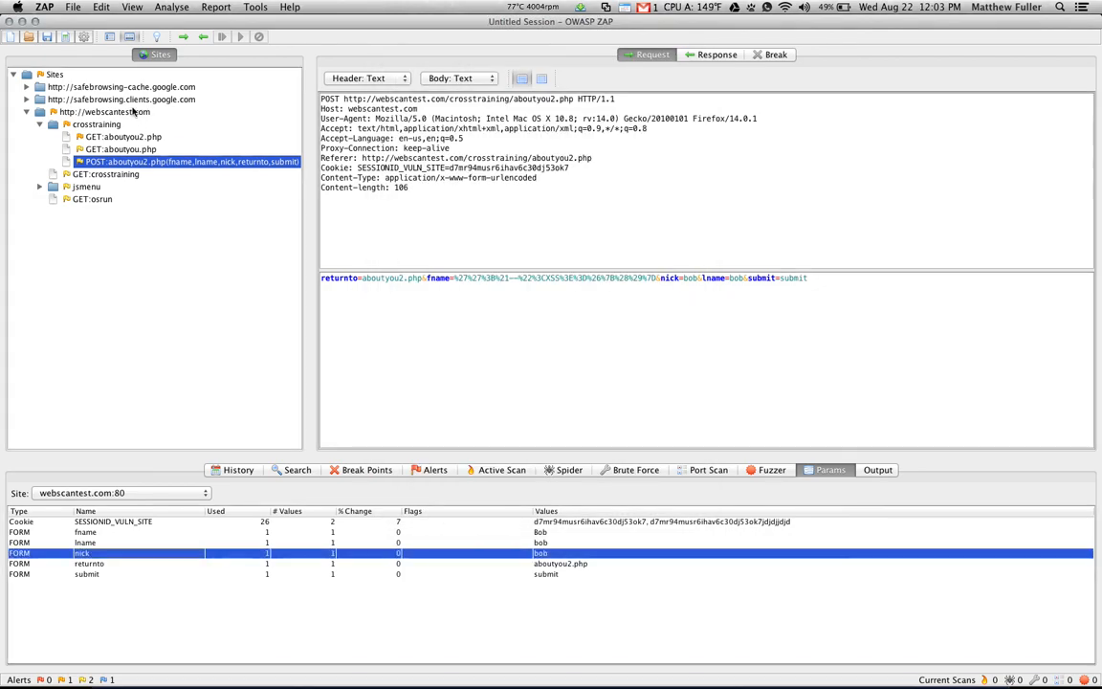
# - Open the context menu for the POST aboutyou2.php node in the Sites tree
pyautogui.rightClick(187, 161)
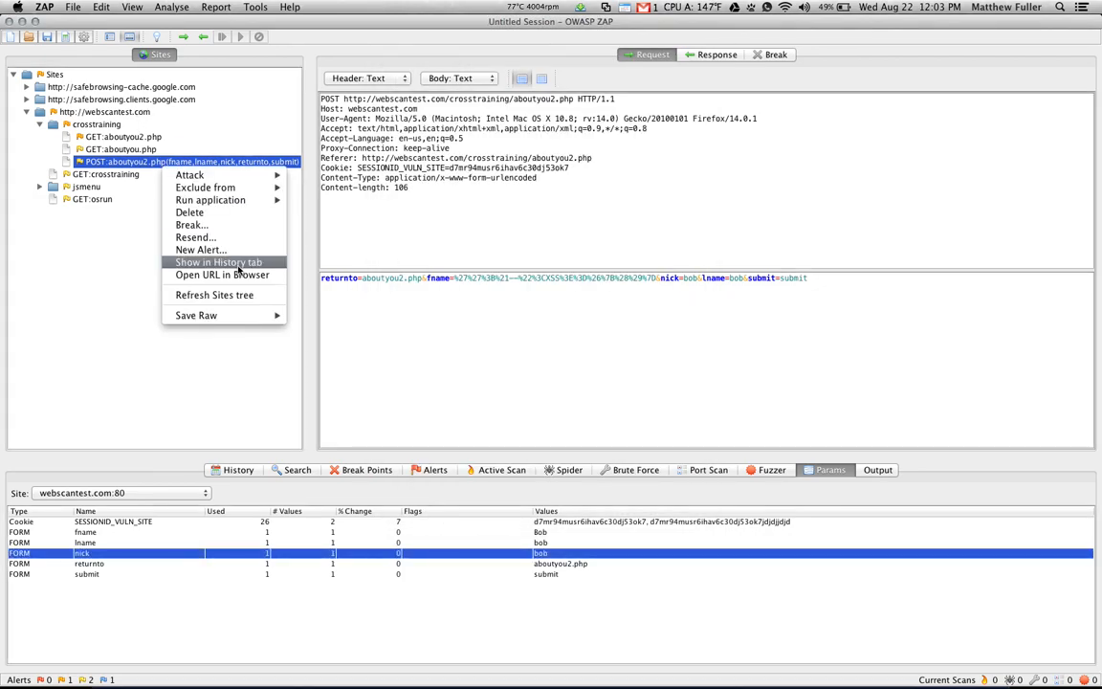
pyautogui.moveTo(222, 276)
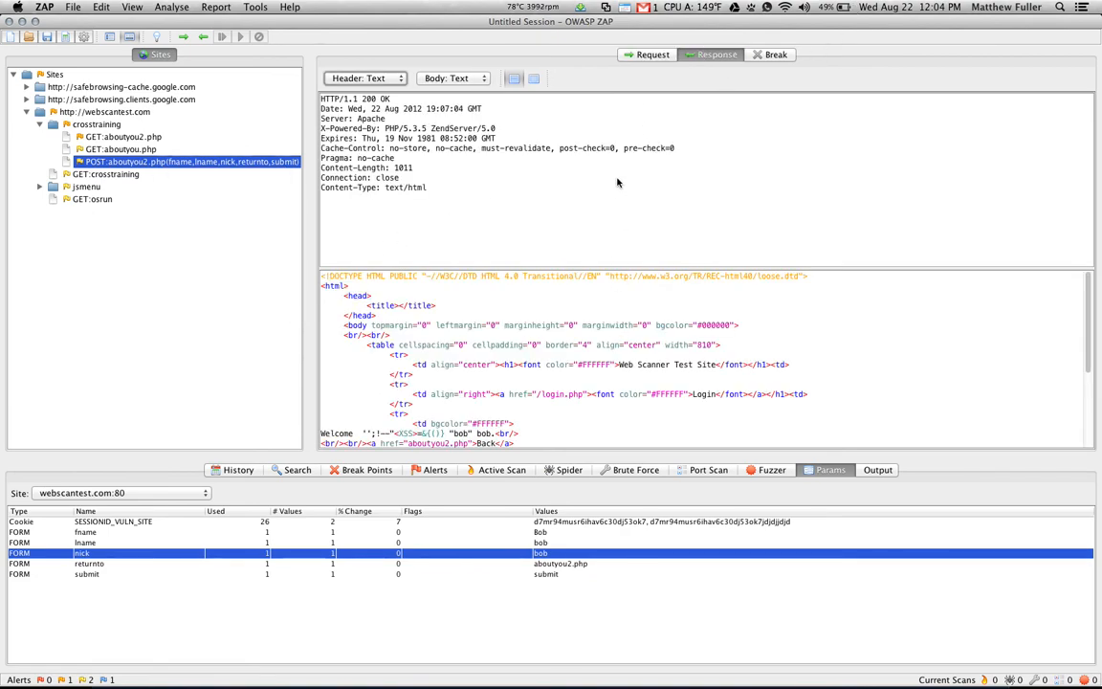
pyautogui.moveTo(494, 201)
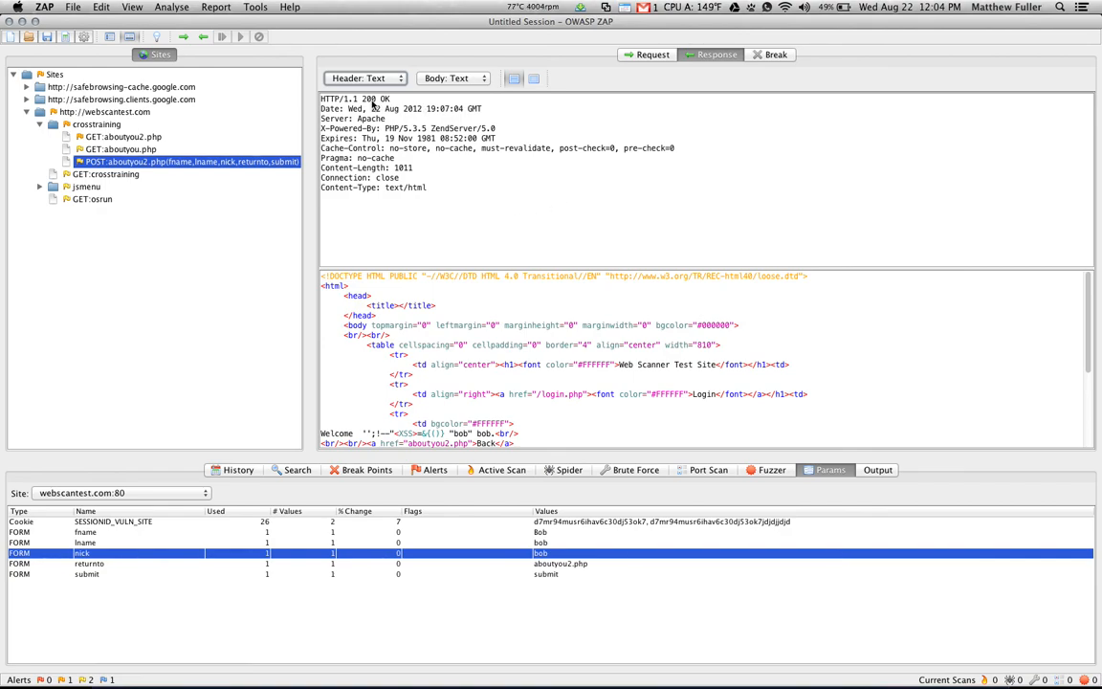
# - Show the aboutyou2.php request and open its Find/Encode/Fuzz text options
pyautogui.click(643, 54)
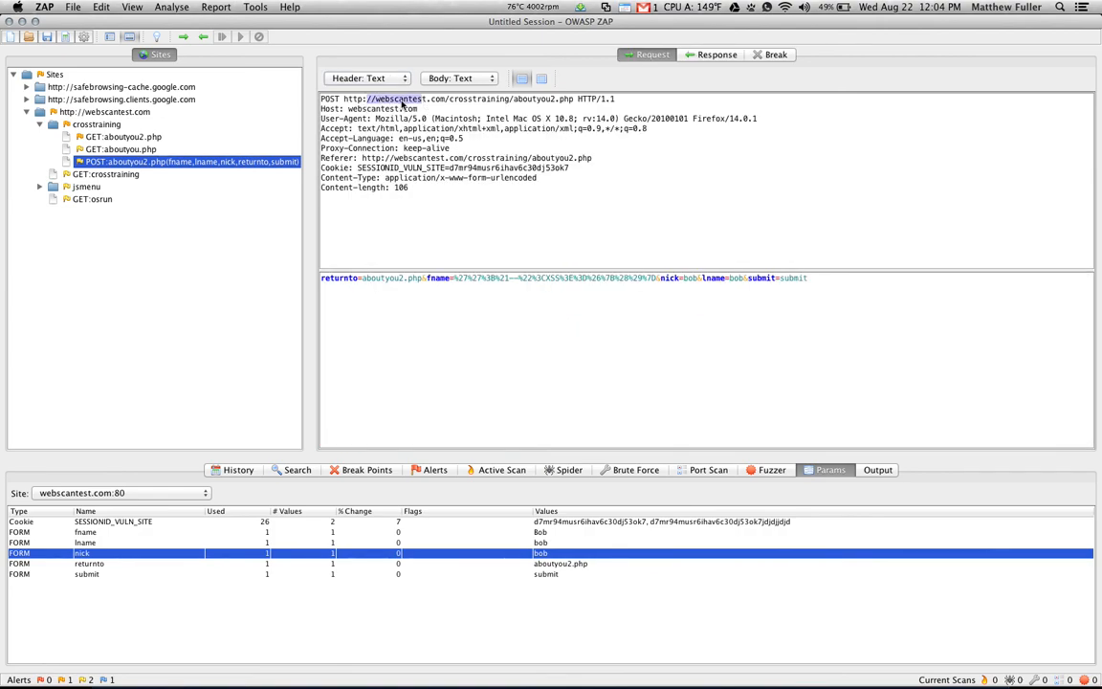
pyautogui.rightClick(421, 100)
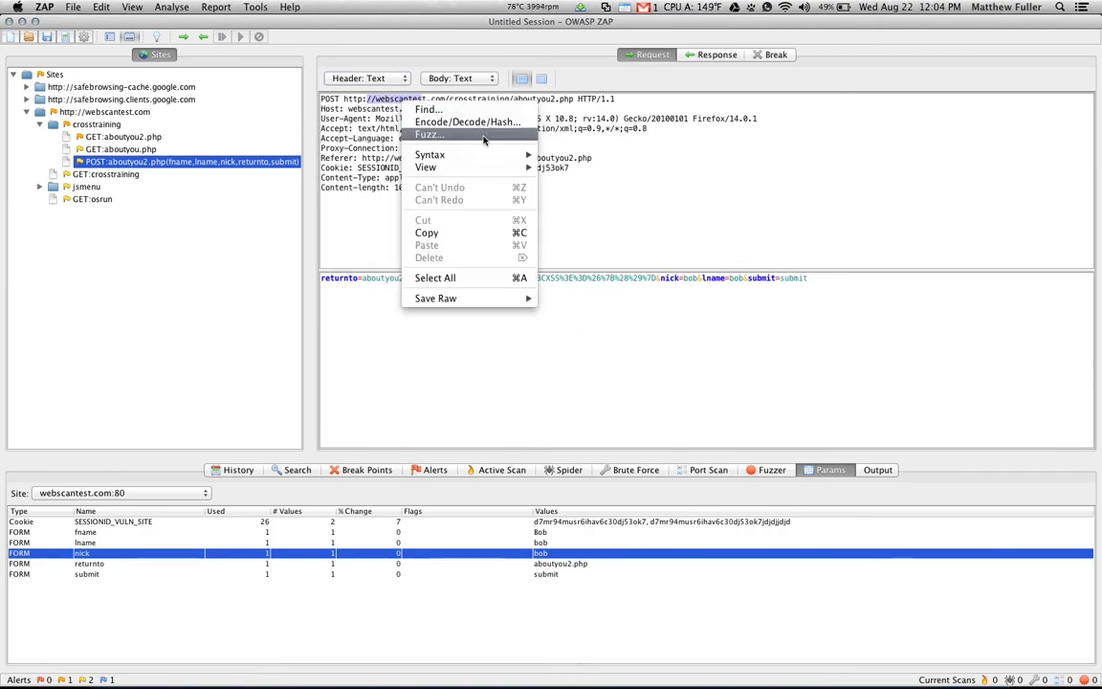
pyautogui.moveTo(467, 121)
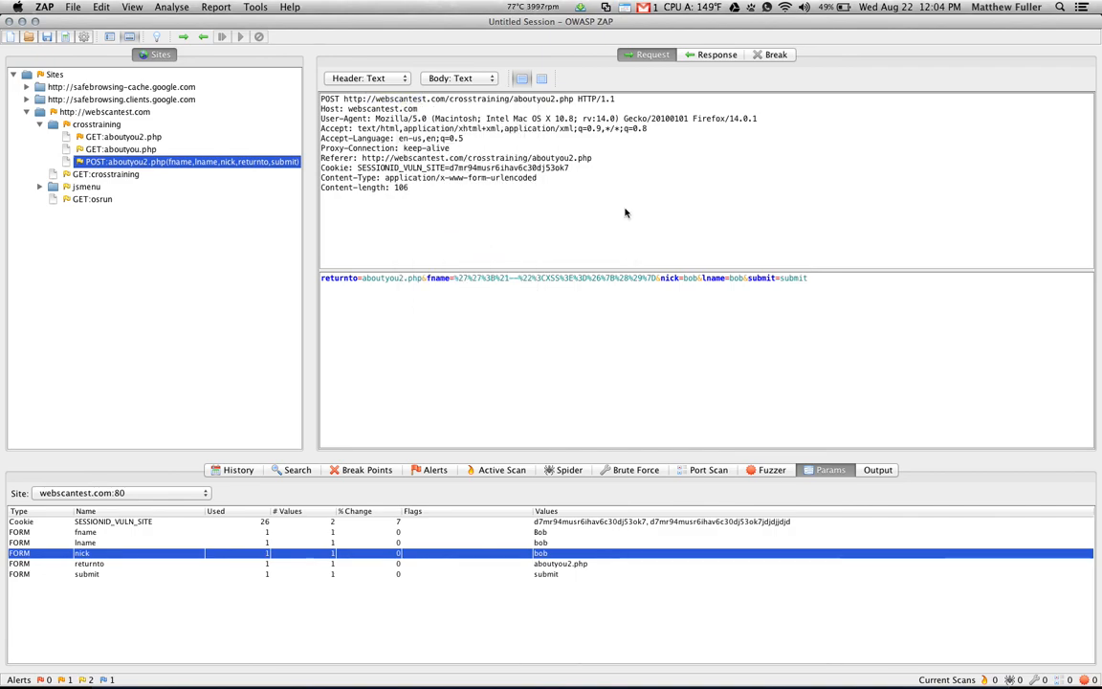
pyautogui.moveTo(490, 262)
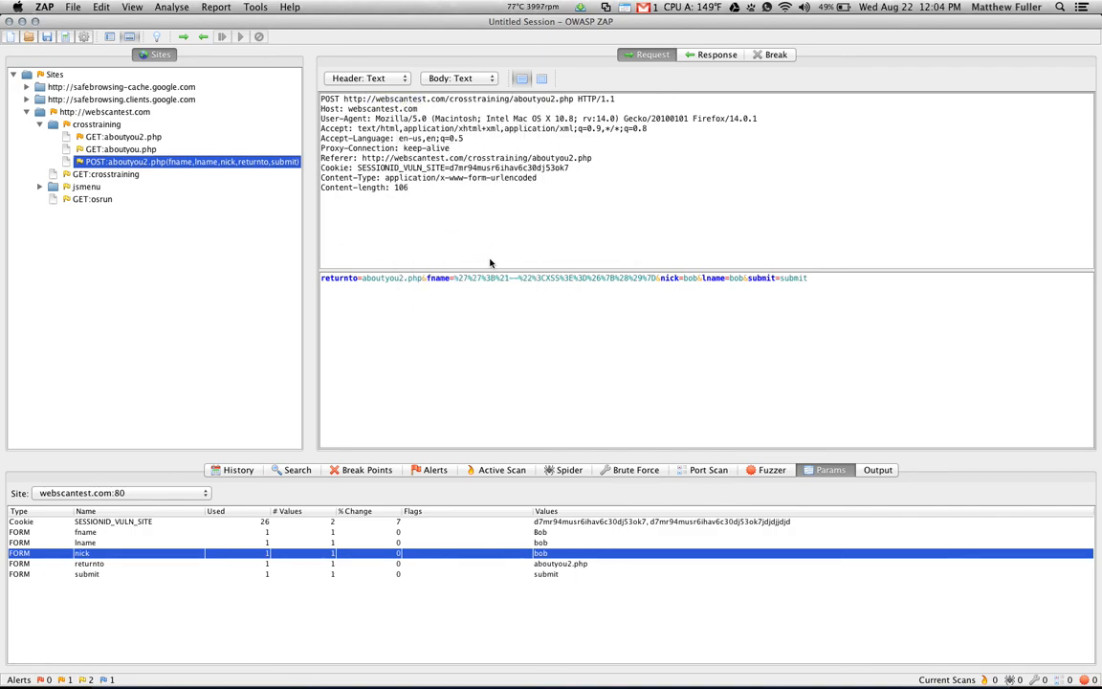
pyautogui.moveTo(459, 282)
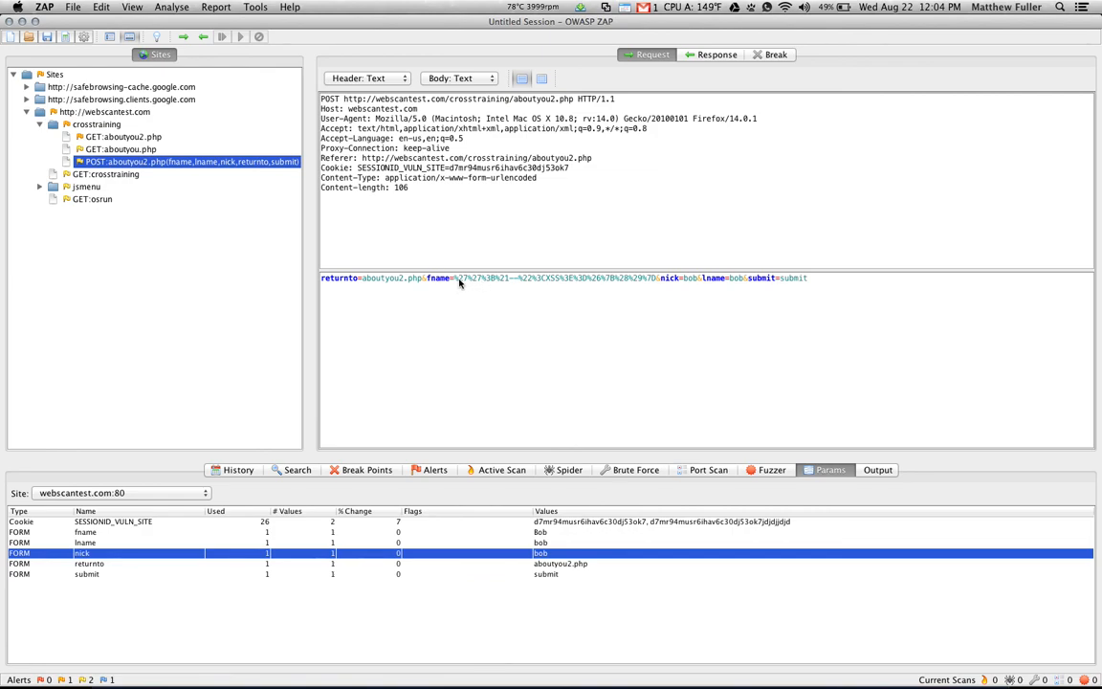
pyautogui.moveTo(458, 278); pyautogui.dragTo(658, 278)
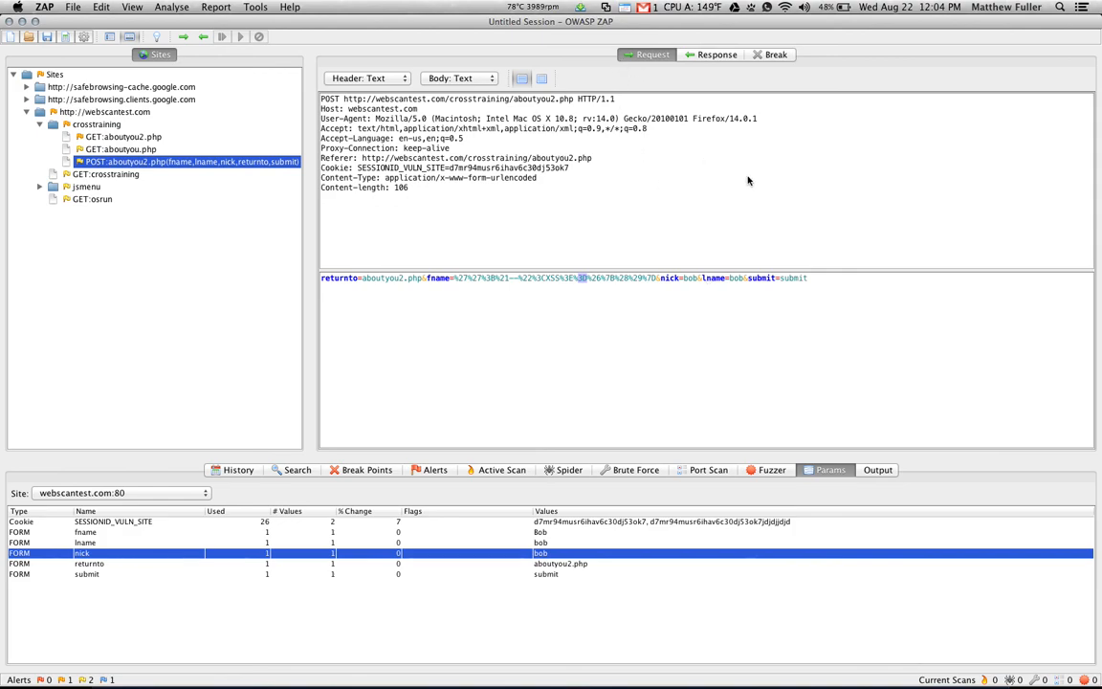
pyautogui.moveTo(390, 429)
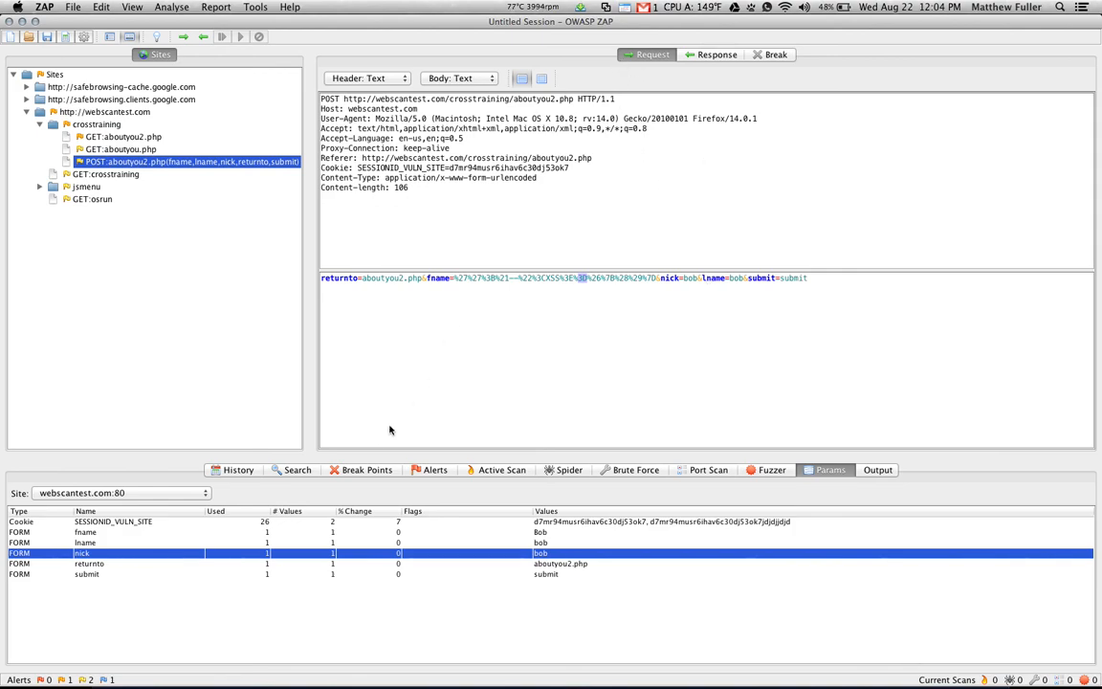
pyautogui.moveTo(243, 491)
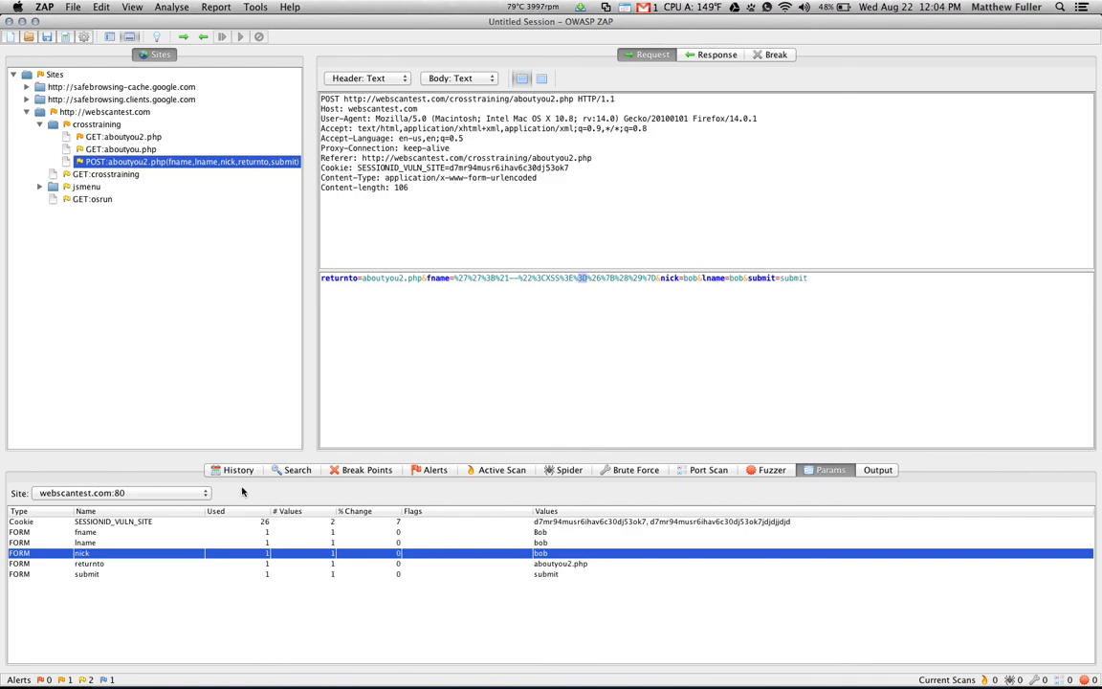
# - Switch the bottom panel from Search to History, listing aboutyou2.php first
pyautogui.click(298, 470)
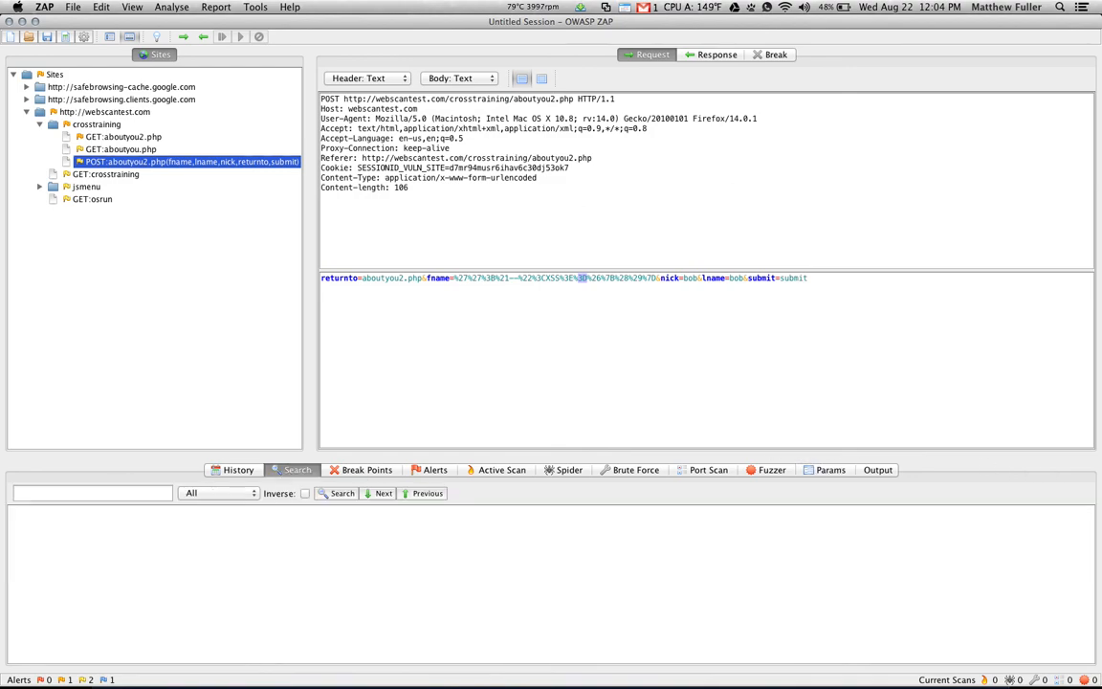
pyautogui.click(239, 470)
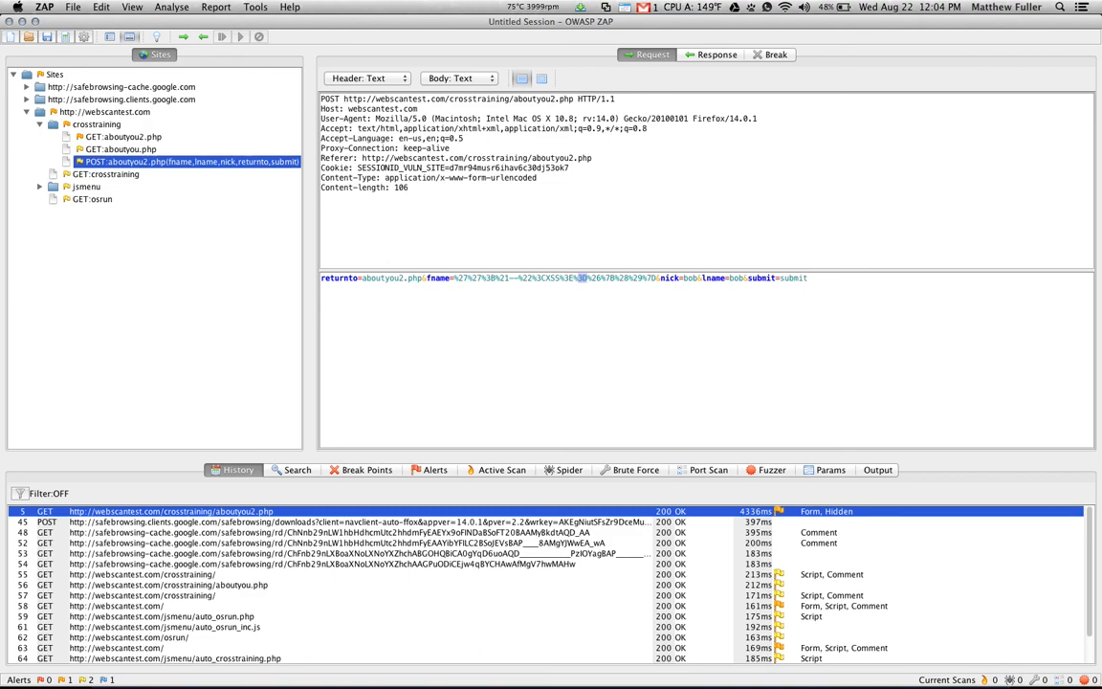
pyautogui.moveTo(245, 299)
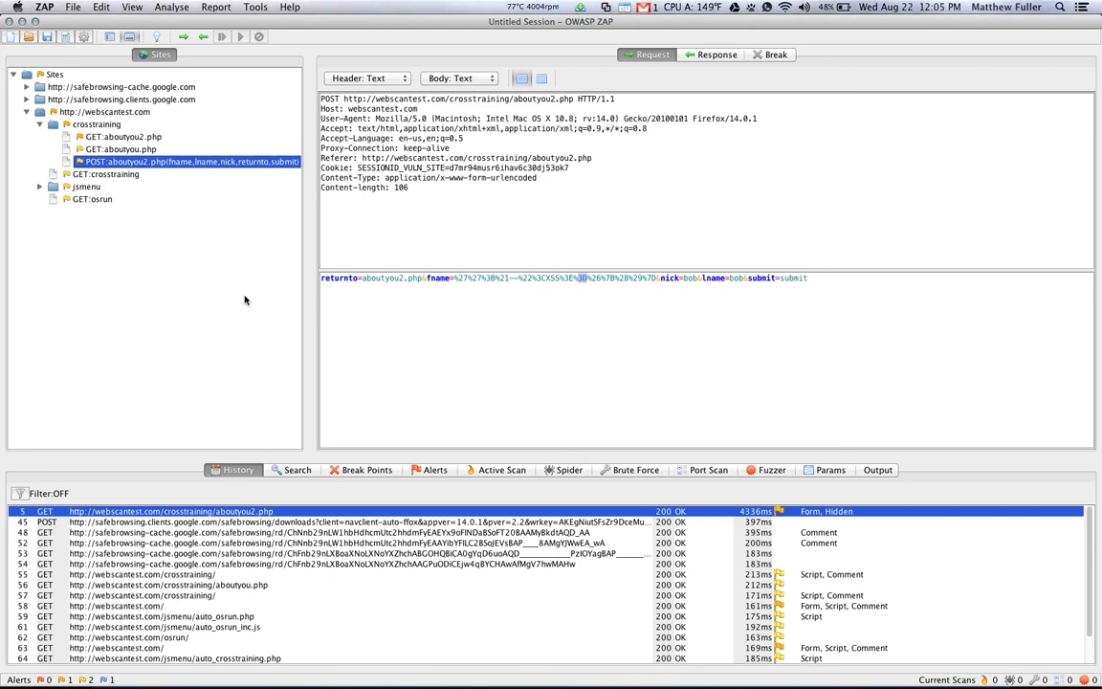
pyautogui.moveTo(163, 290)
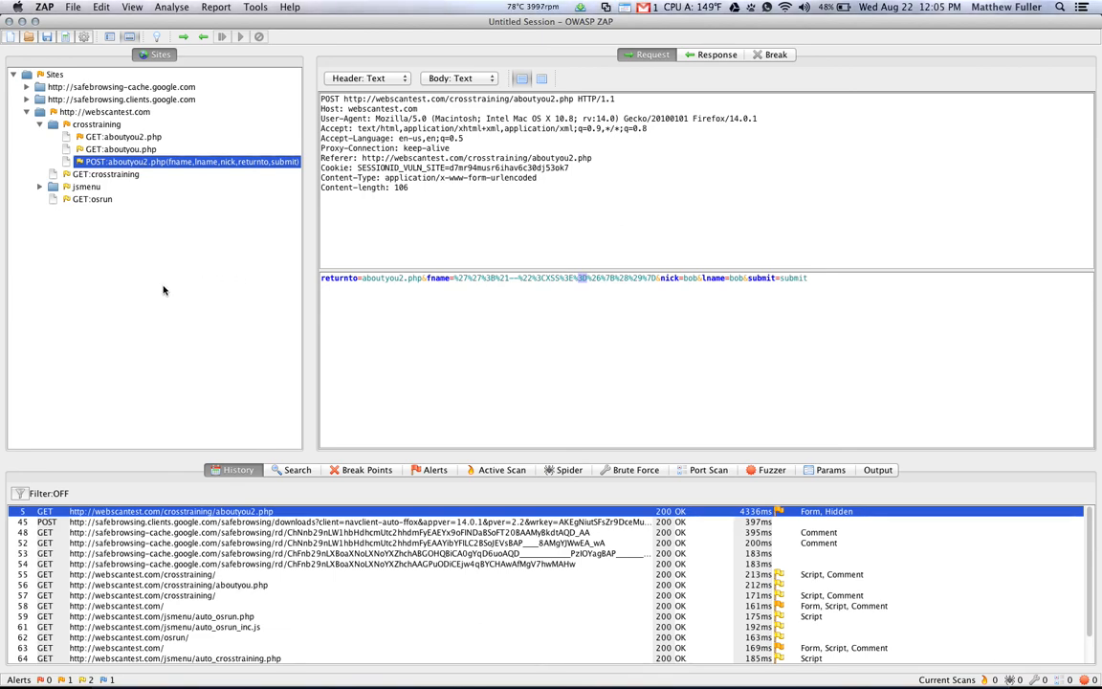